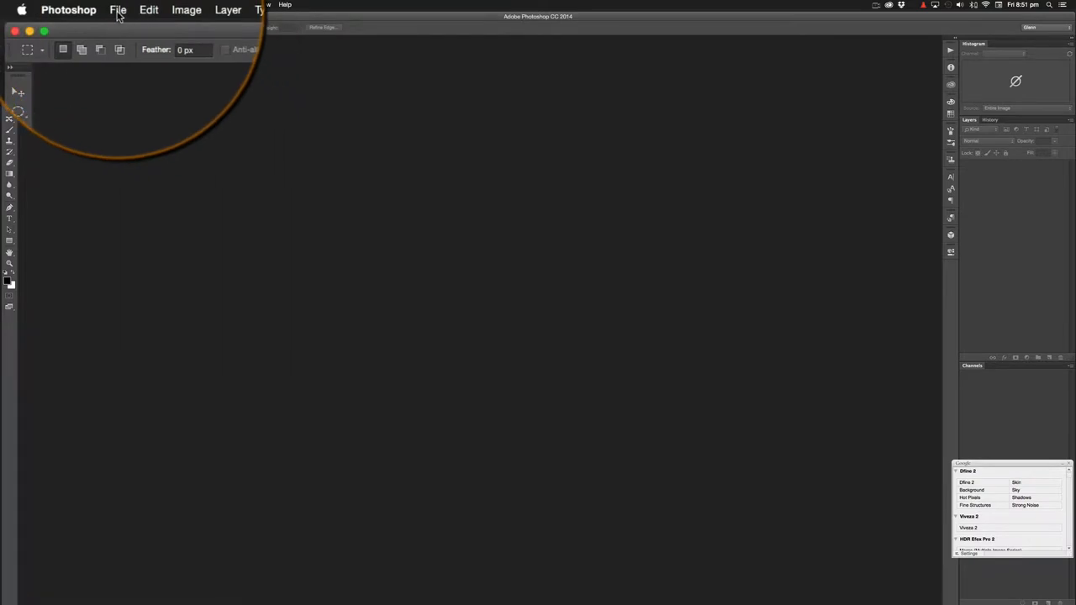
Step: Start a new document from the File menu
left_click(118, 9)
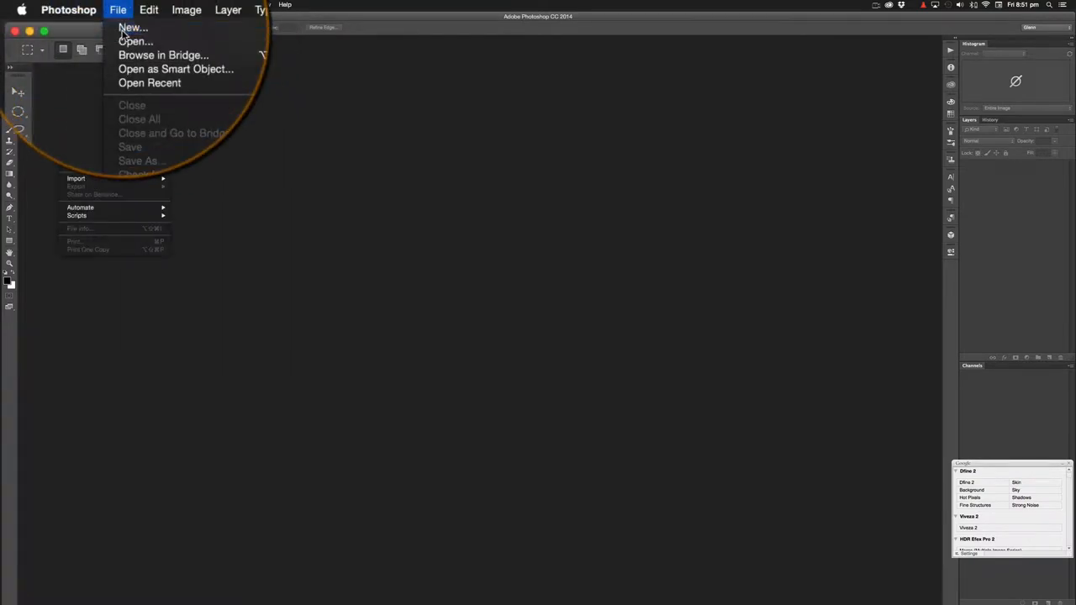
left_click(132, 28)
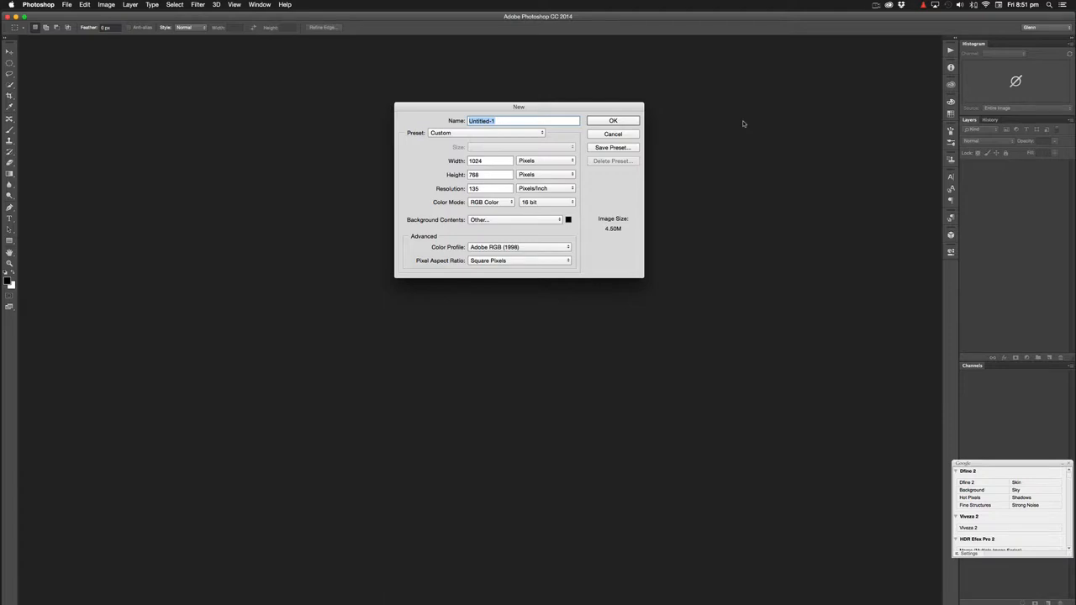
Step: Name the document 'Color Theory Illustration', keeping 1024×768, 135 ppi, 16-bit RGB
type("Color T")
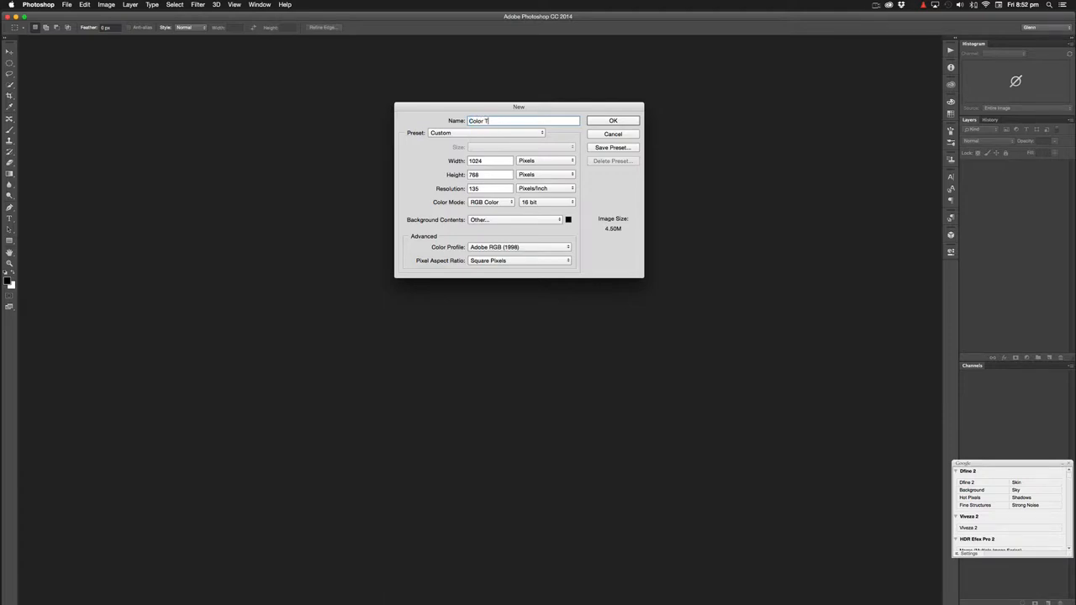
type("Color Theory II")
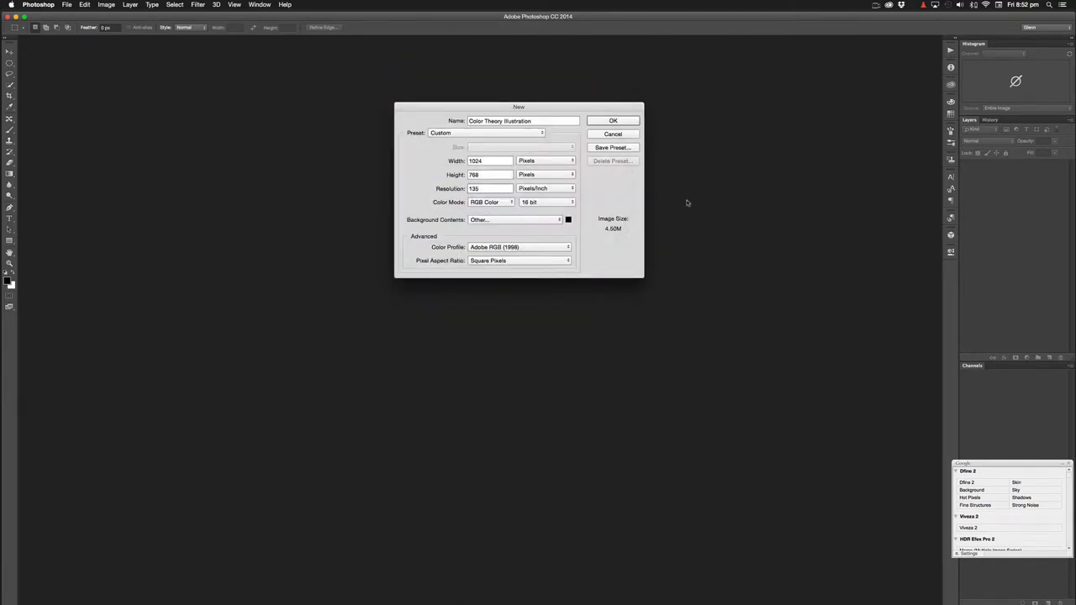
left_click(488, 189)
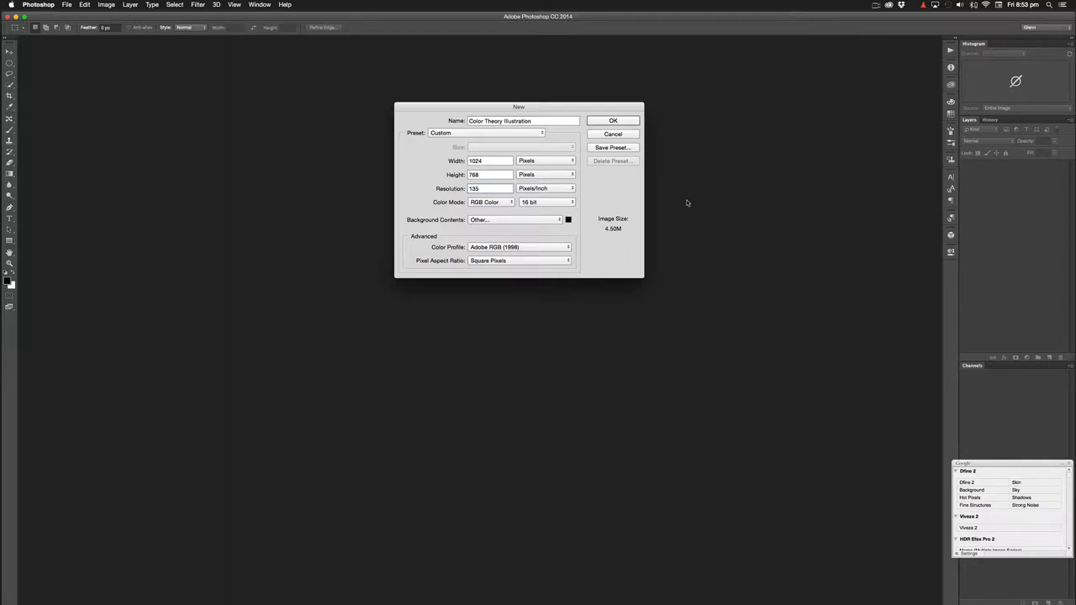
left_click(488, 188)
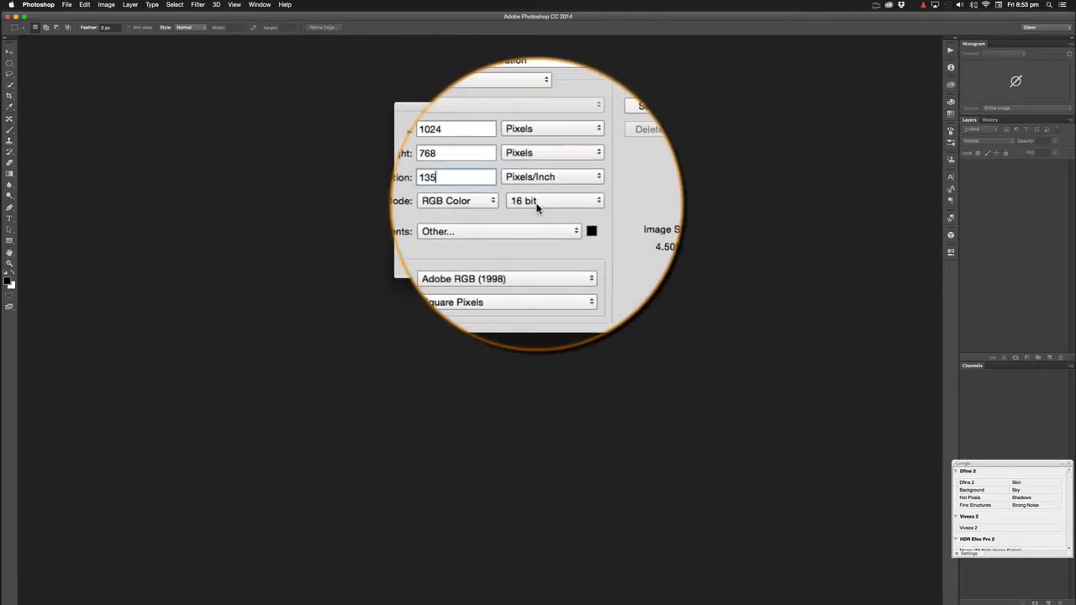
Step: Try ProPhoto RGB, then set the colour profile to Working RGB: Adobe RGB (1998)
left_click(553, 200)
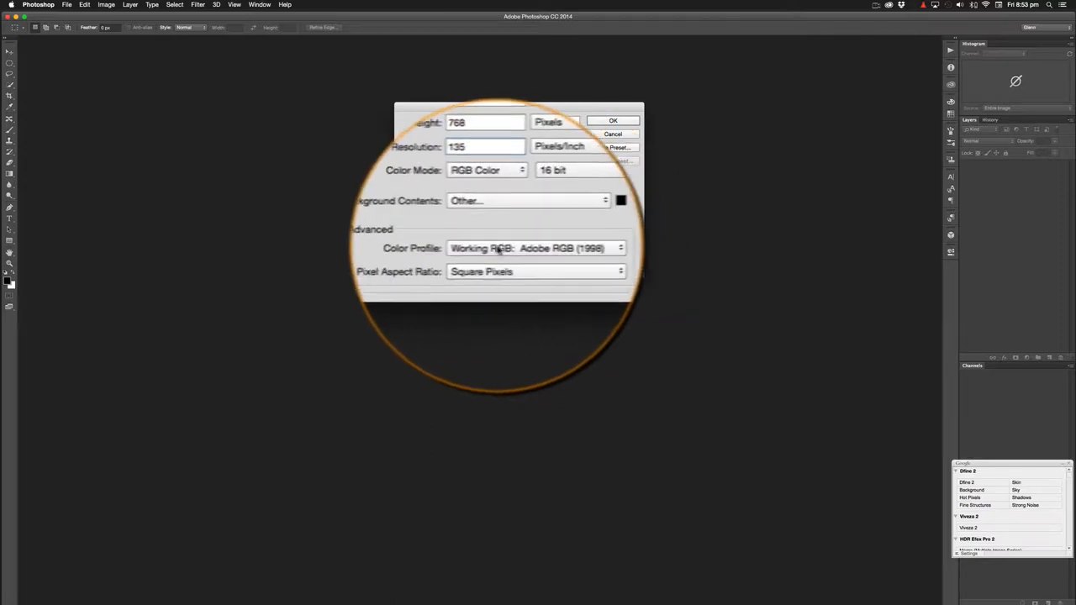
left_click(536, 247)
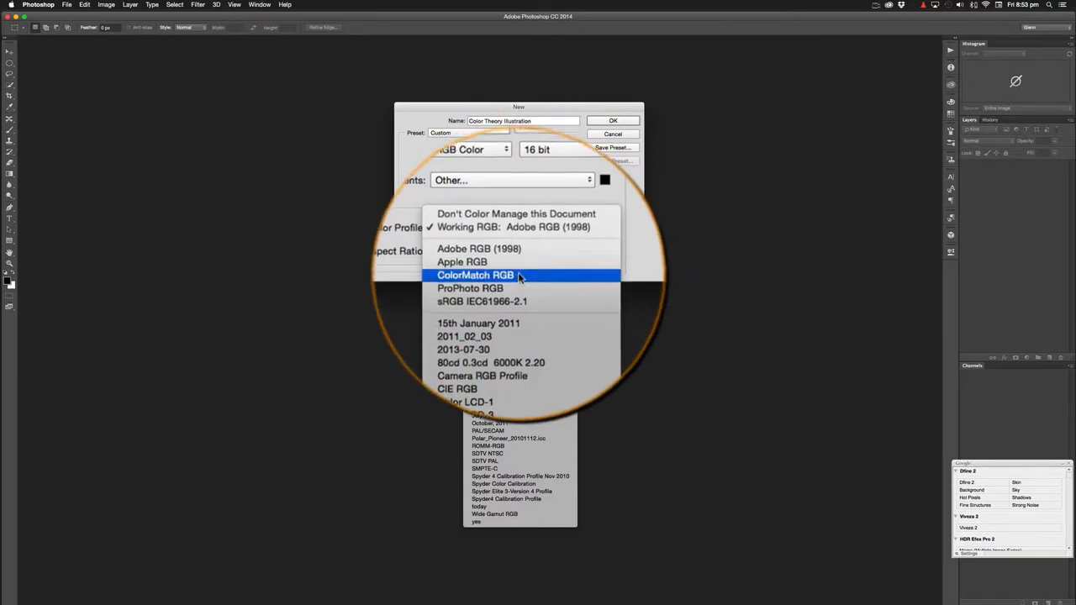
left_click(470, 287)
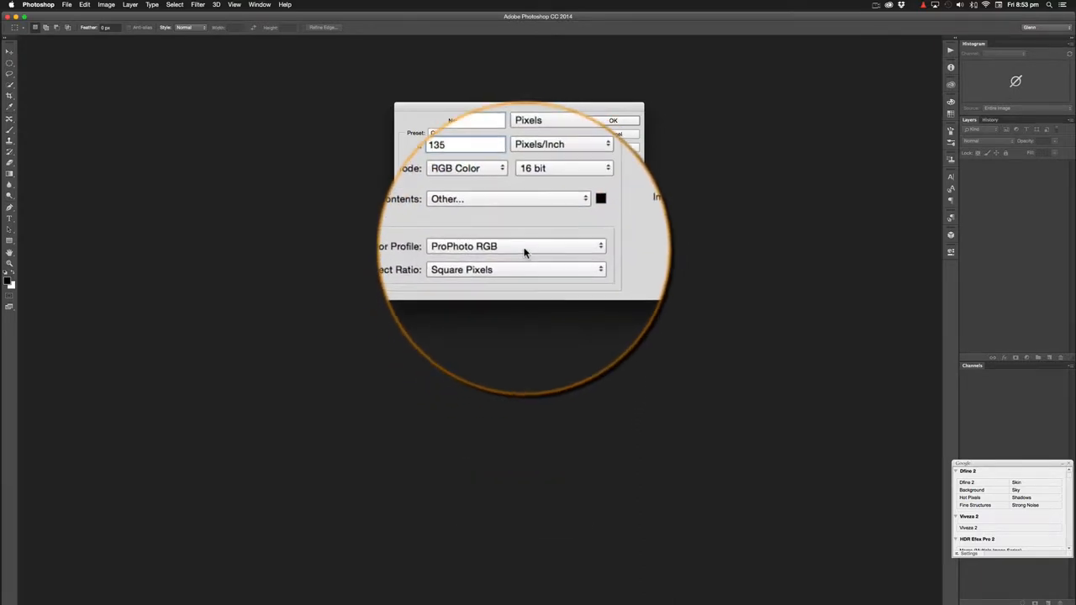
mouse_move(516, 248)
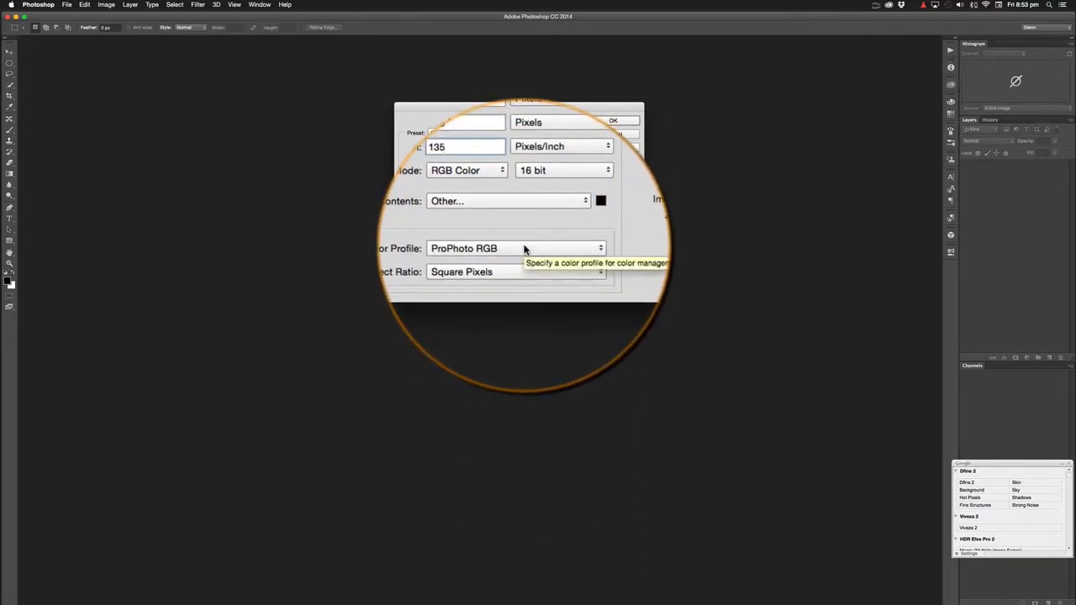
left_click(516, 248)
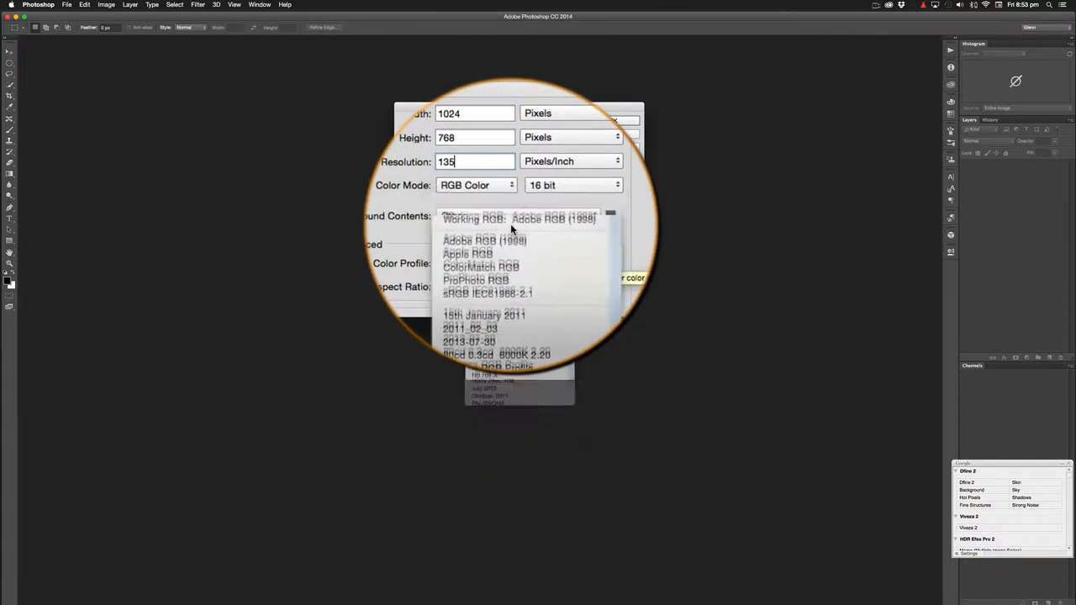
left_click(484, 241)
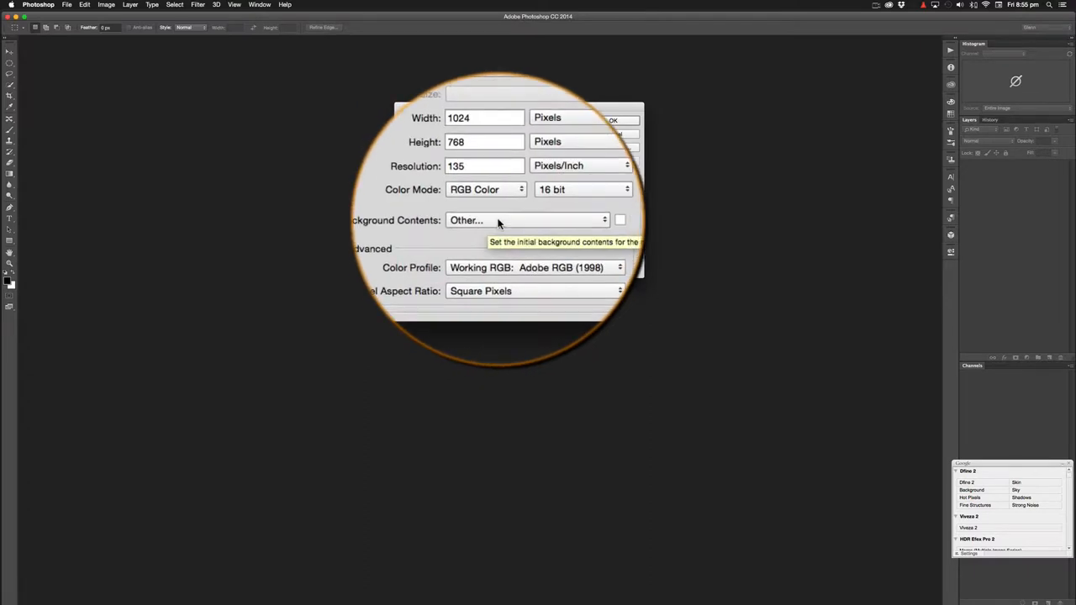
Step: Set Background Contents to a custom black colour via Other... in the Color Picker
left_click(528, 220)
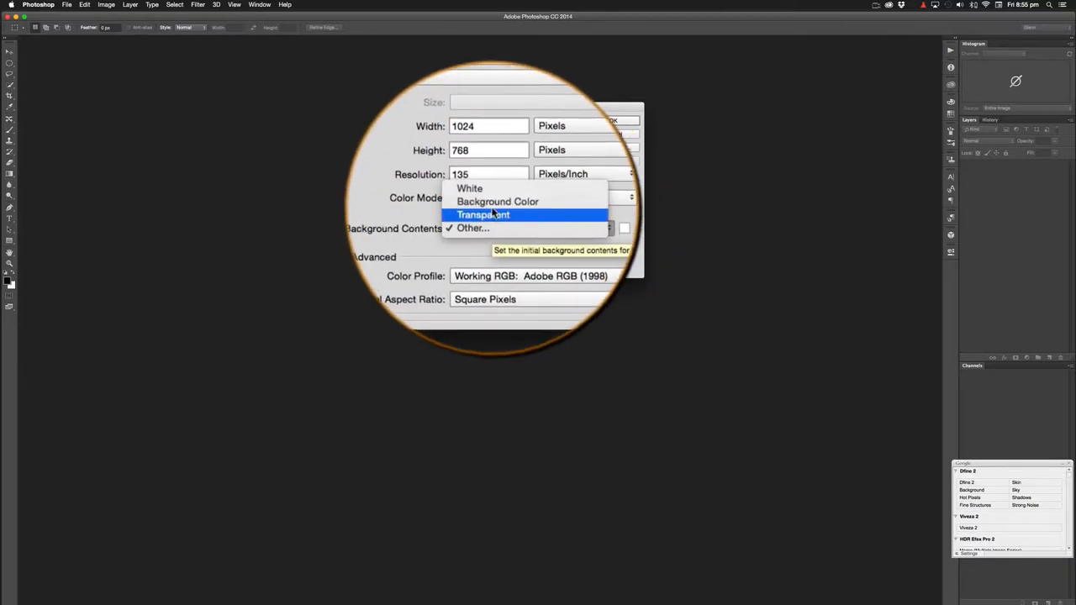
left_click(473, 227)
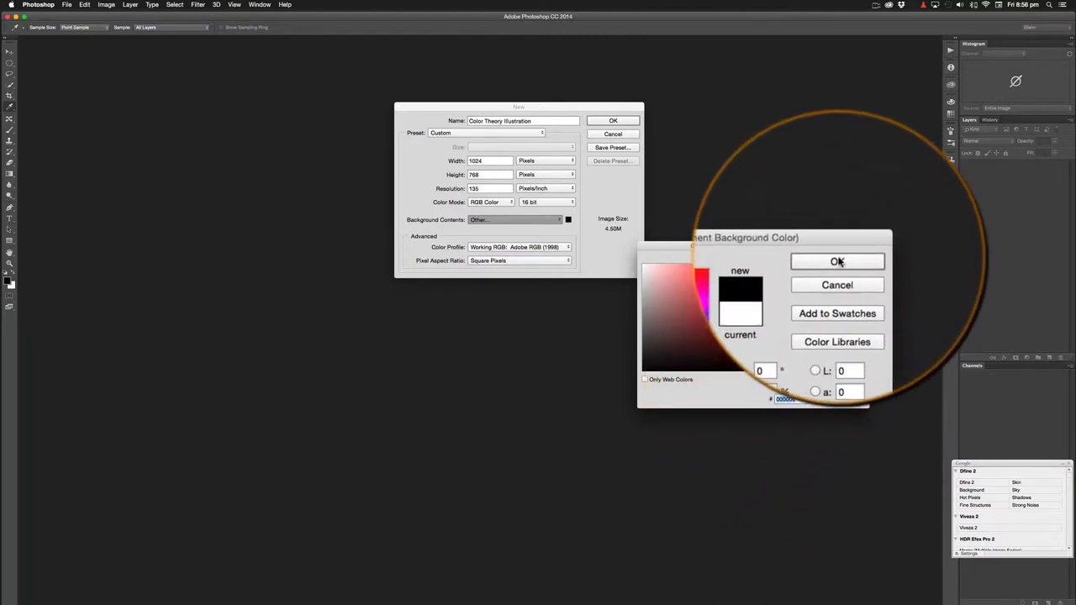
left_click(837, 262)
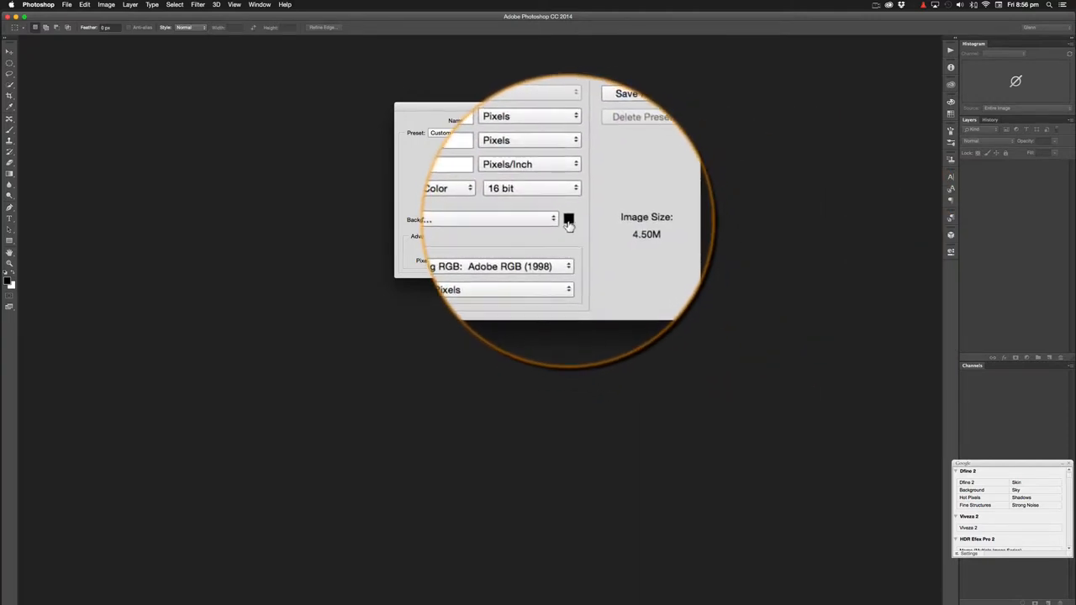
mouse_move(553, 220)
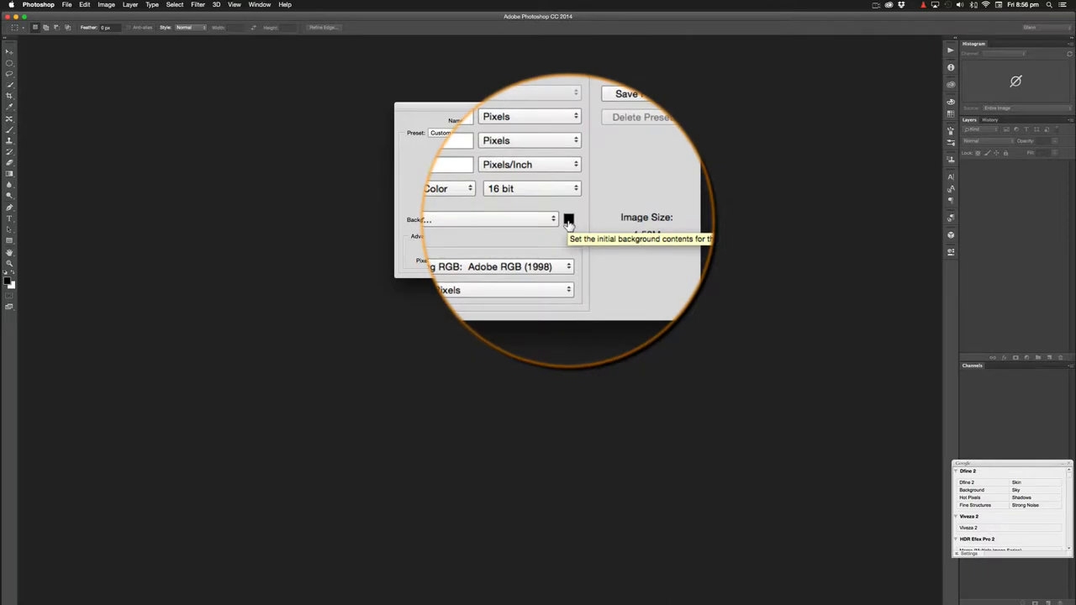
left_click(568, 220)
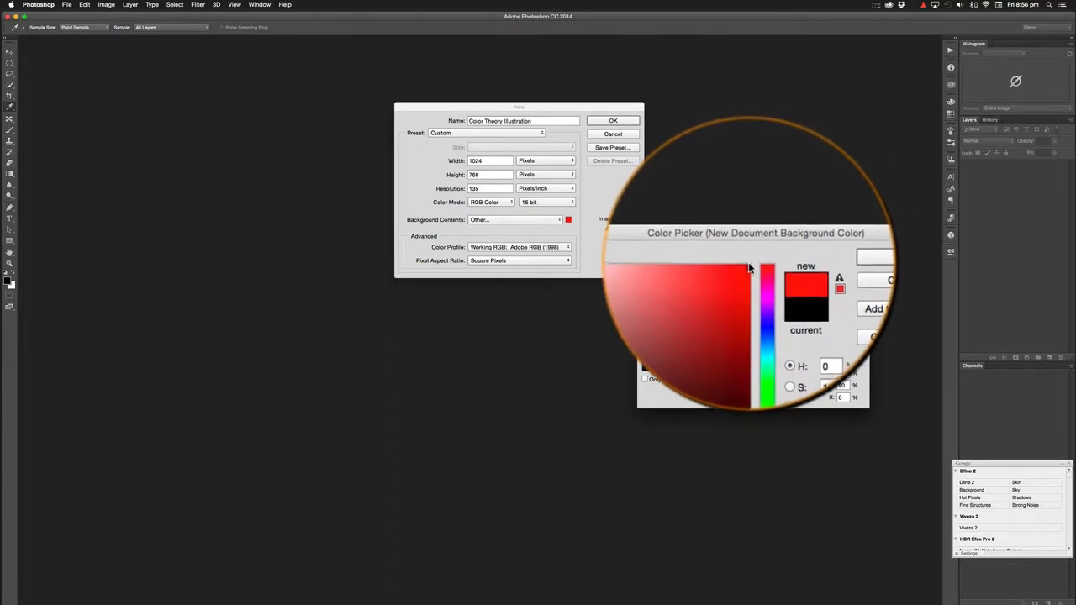
left_click(749, 265)
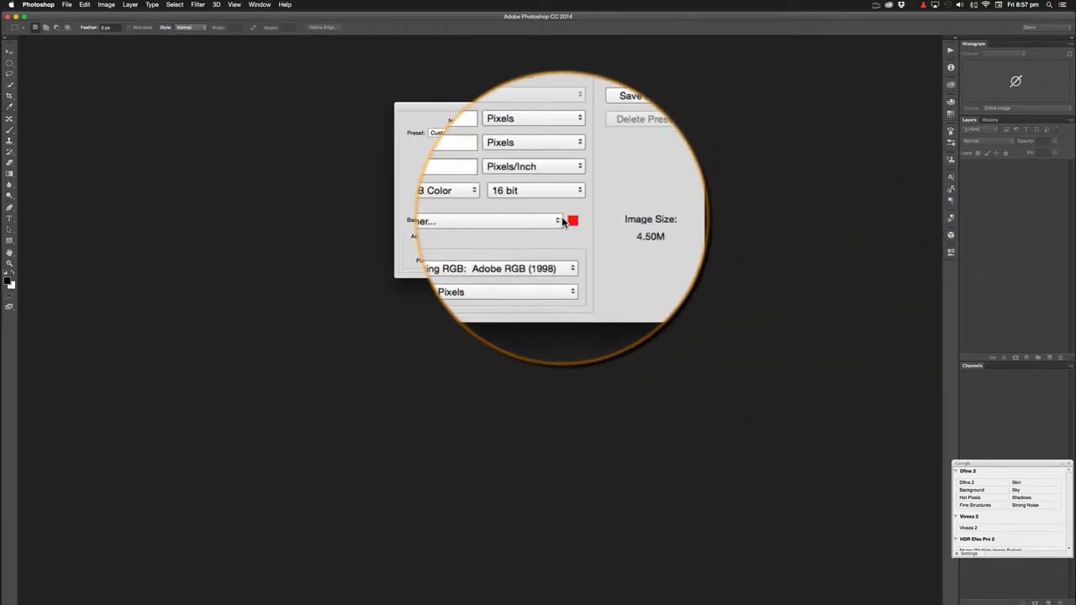
left_click(572, 220)
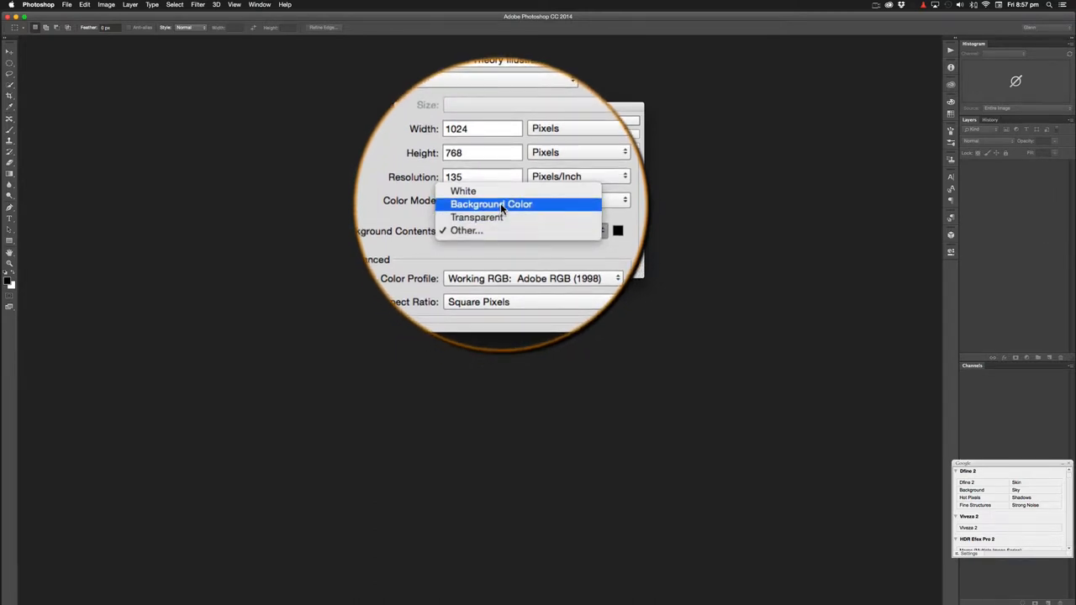
Step: Confirm a black custom background and create the Color Theory Illustration document
left_click(465, 230)
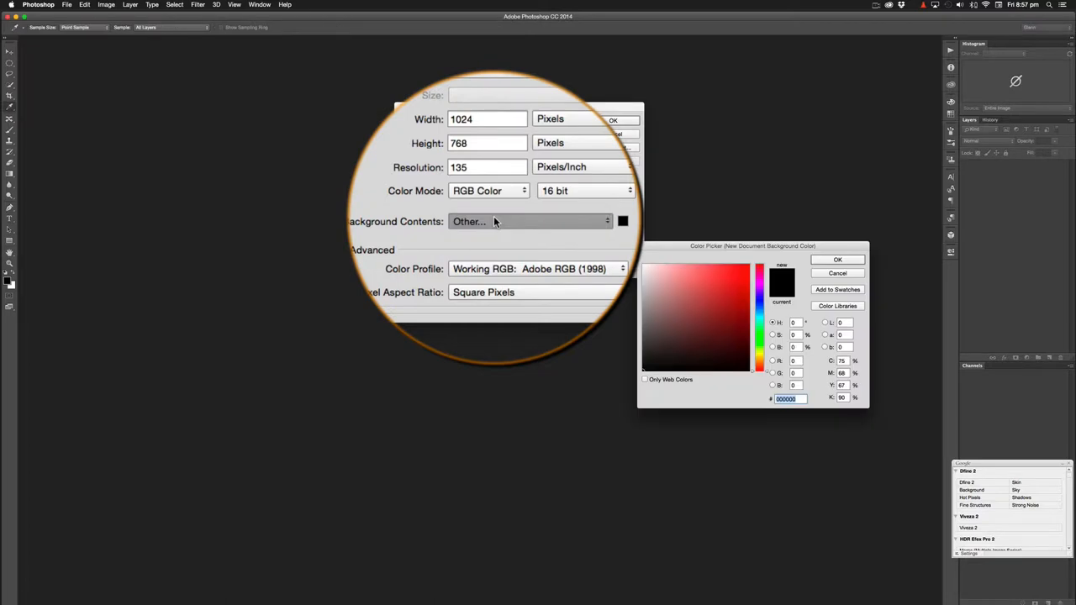
left_click(838, 259)
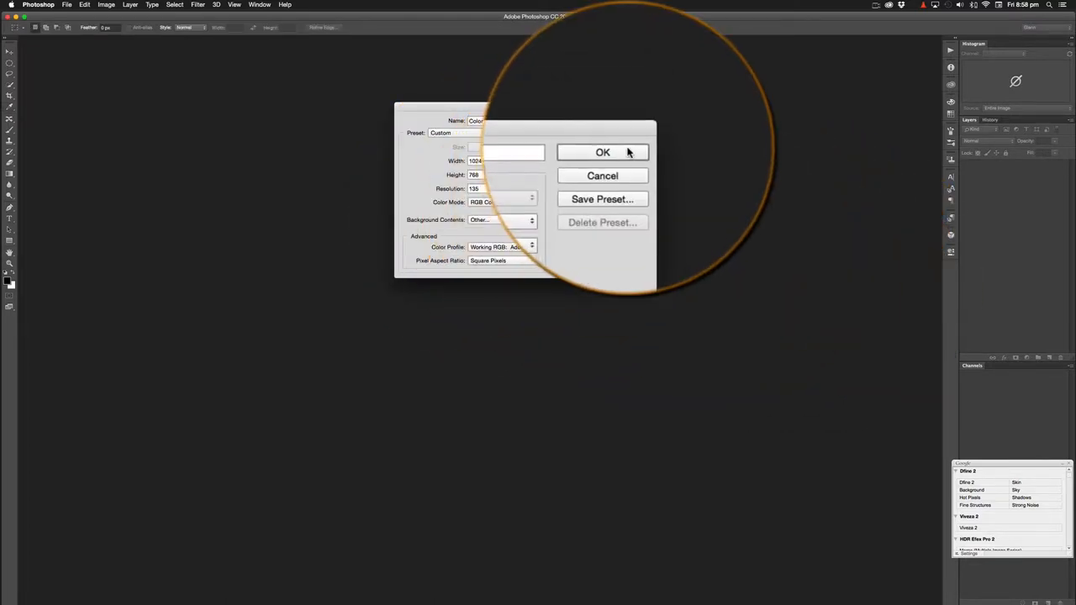
left_click(603, 152)
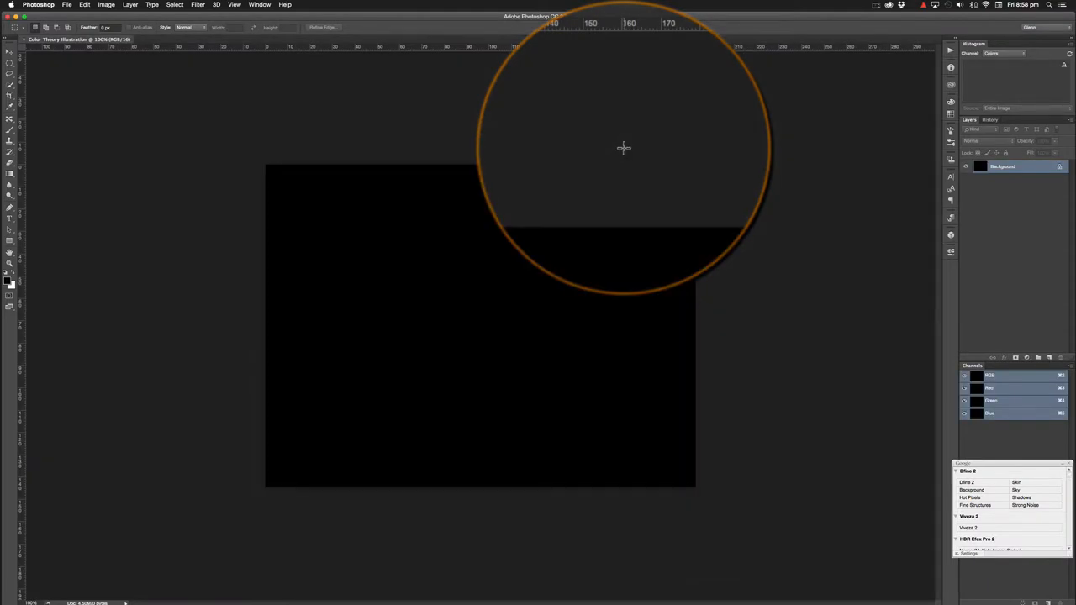
Step: Zoom the black canvas to fit the window
key("cmd")
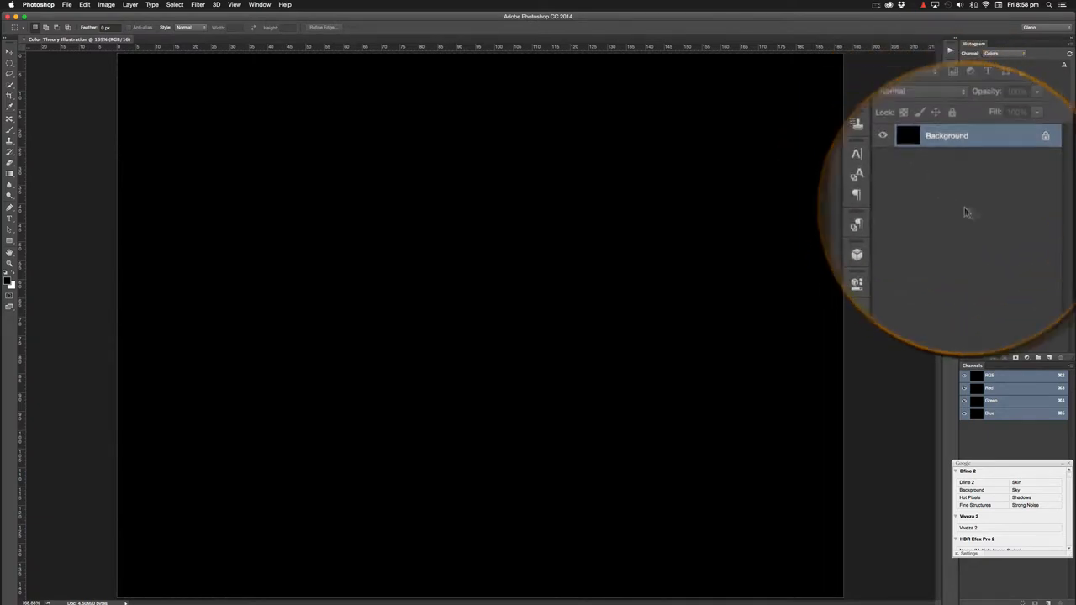
Step: Duplicate the black layer three times with Cmd+J and toggle visibility to check them
left_click(130, 9)
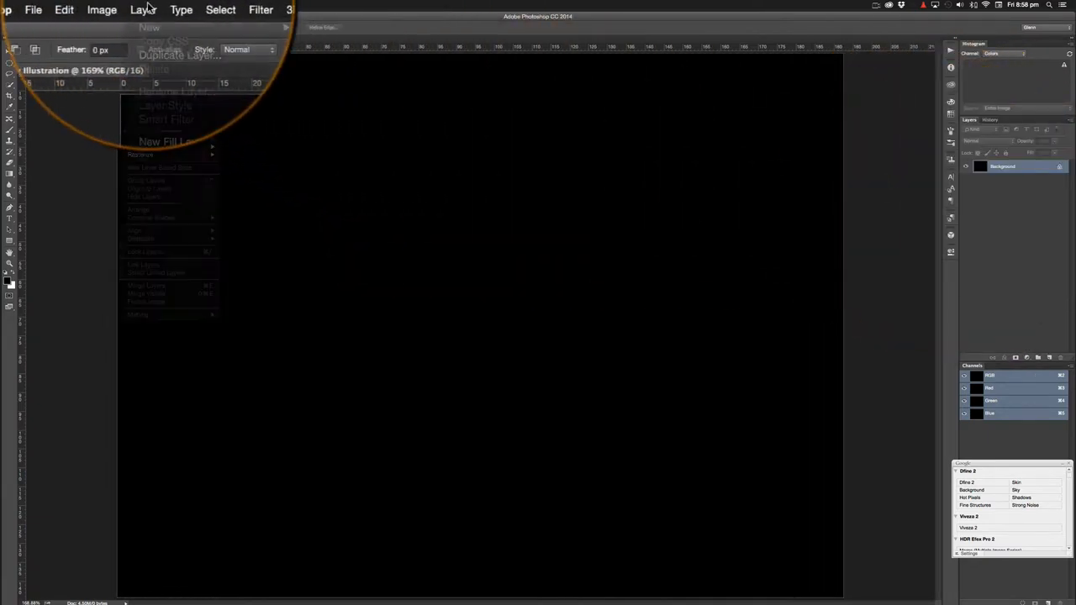
left_click(148, 9)
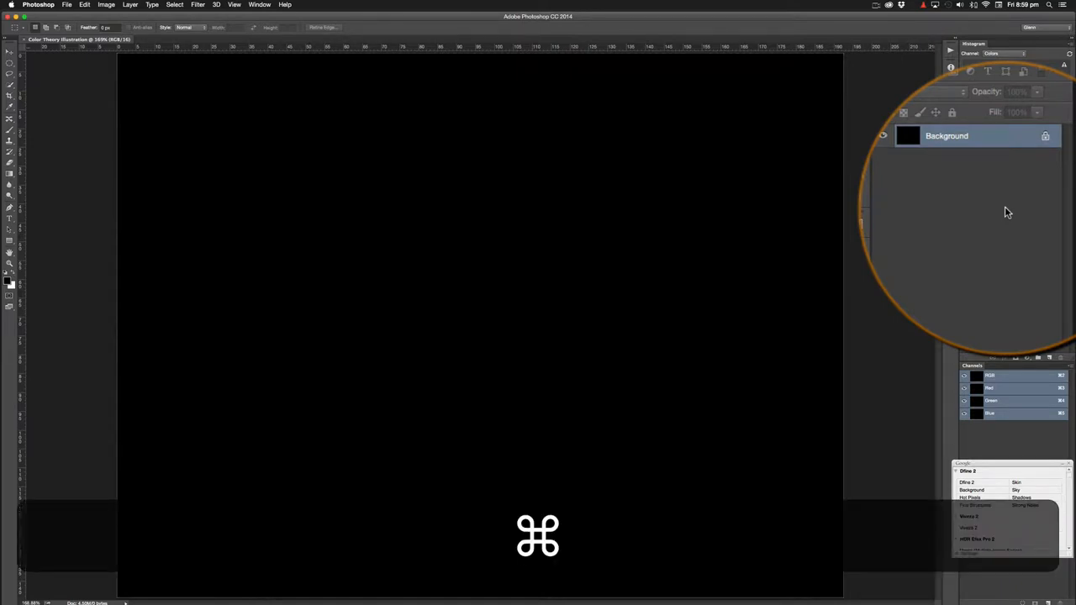
key("cmd+j")
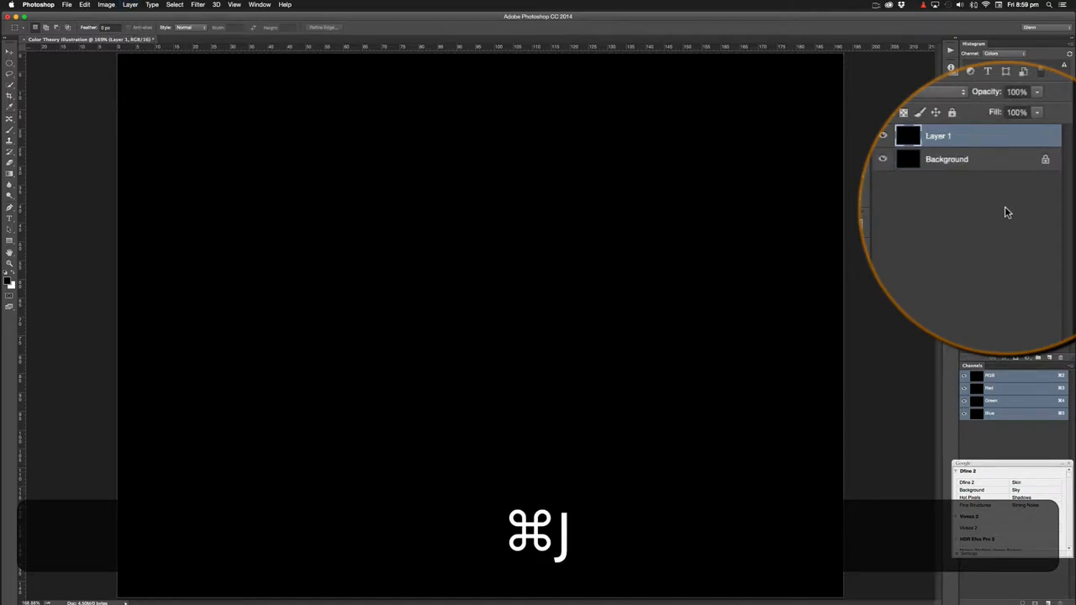
key("cmd+j")
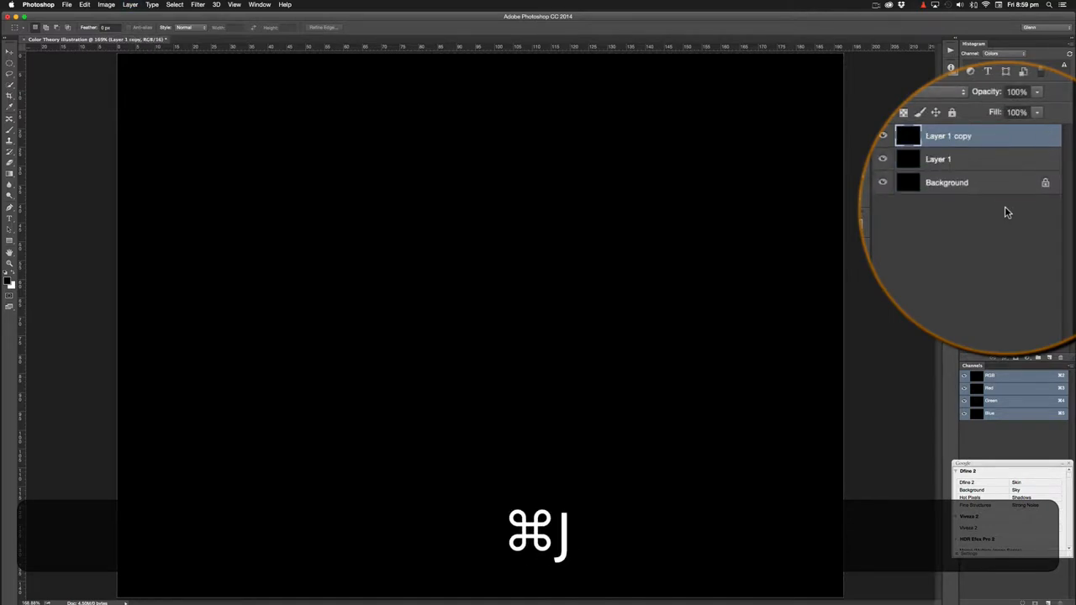
key("cmd+j")
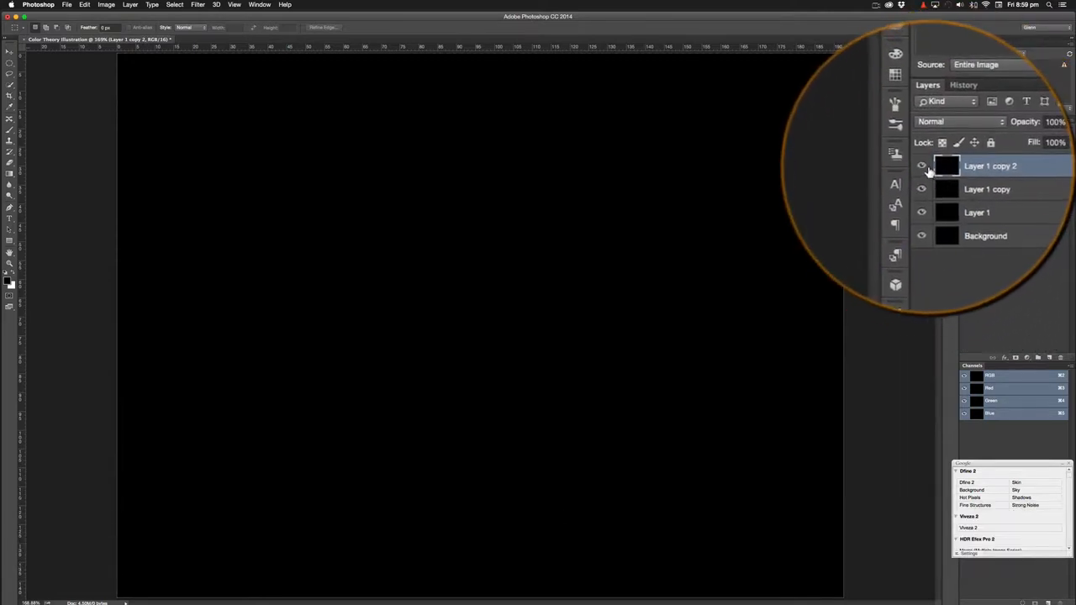
left_click(922, 166)
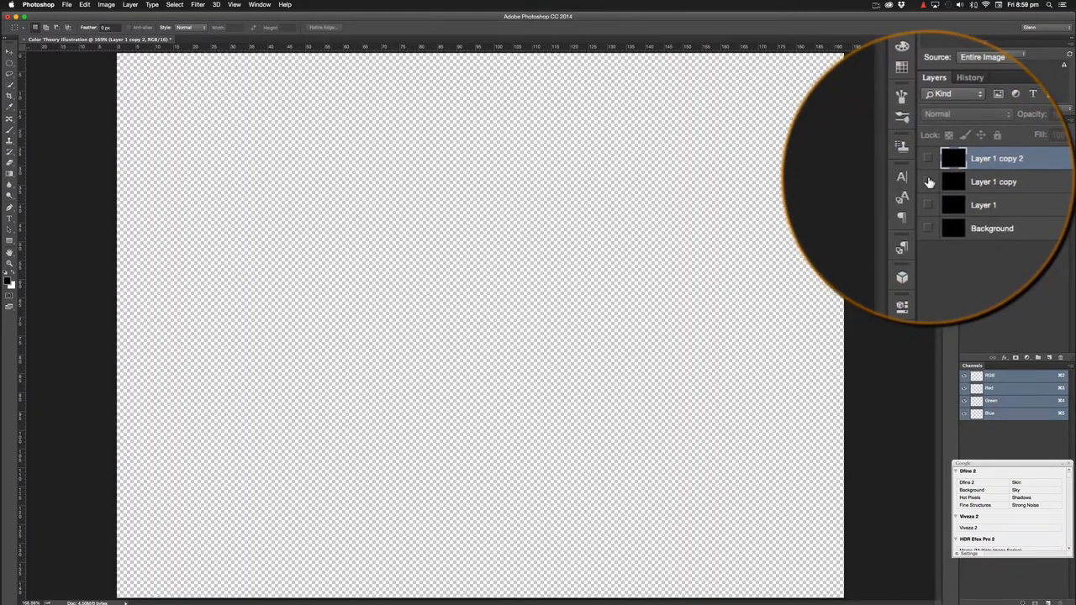
left_click(927, 181)
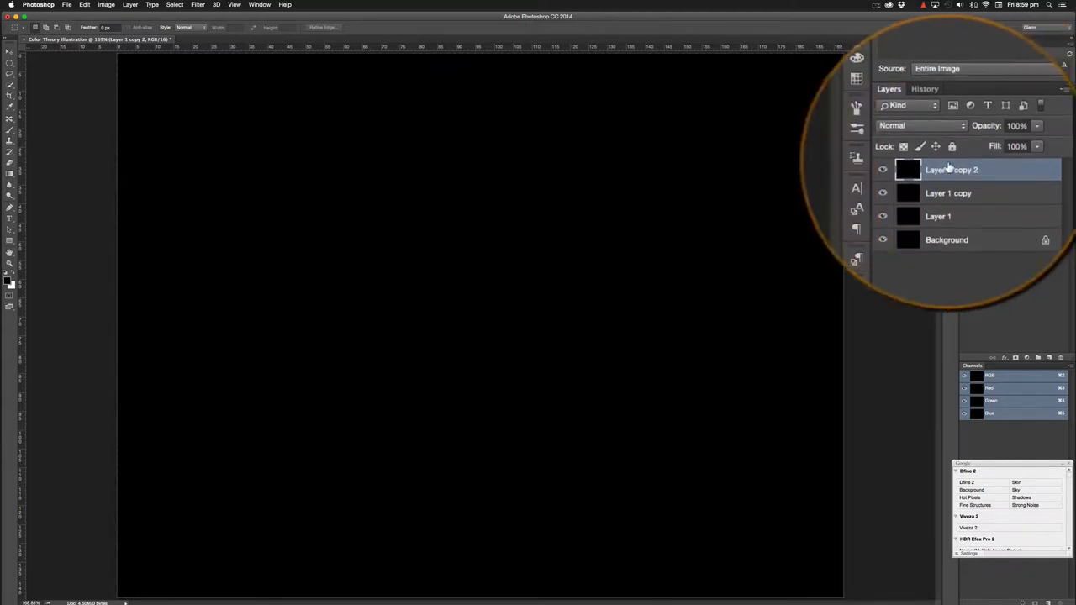
mouse_move(951, 168)
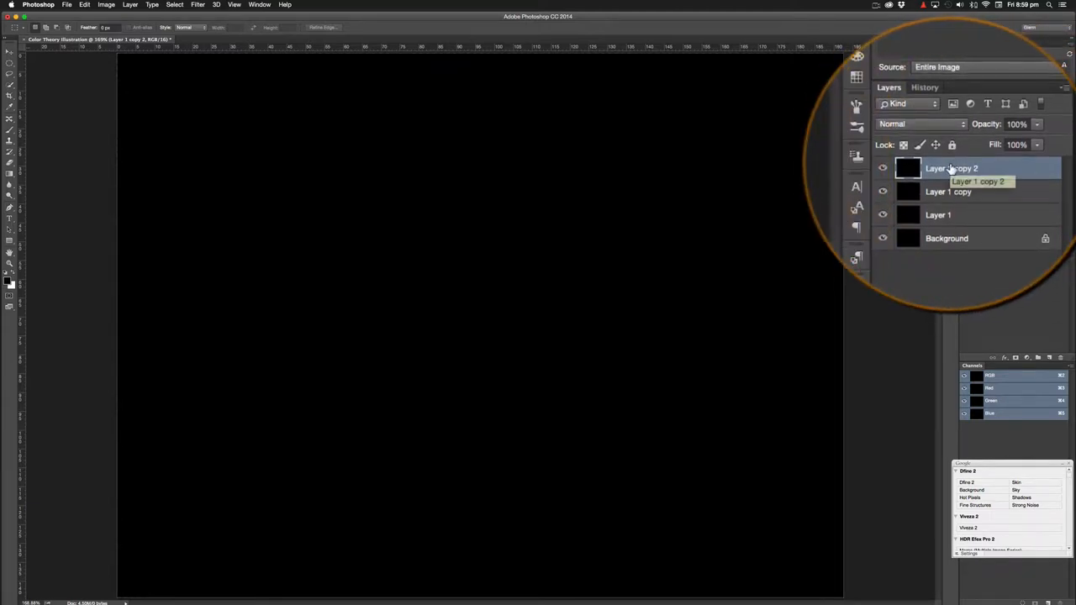
Step: Rename the top layer RED, Layer 1 copy GREEN, and Layer 1 BLUE
double_click(951, 168)
type("RED")
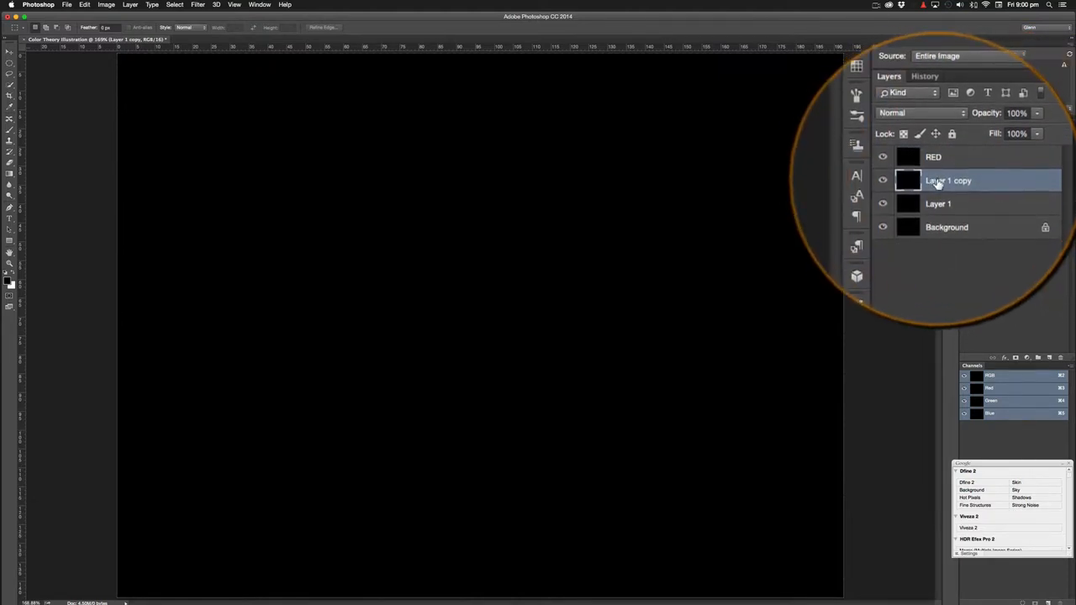
double_click(948, 180)
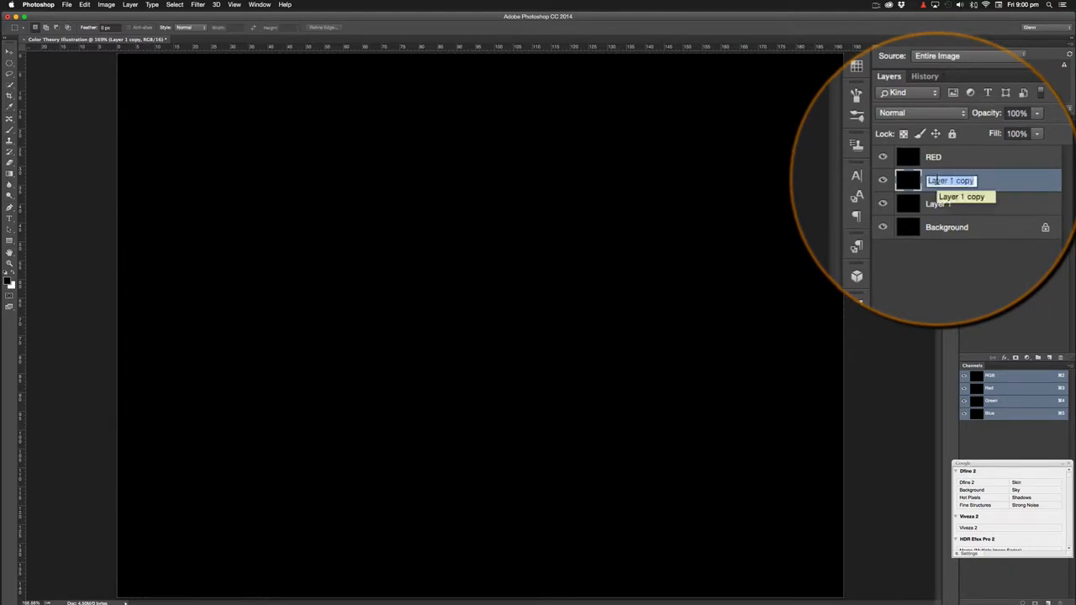
type("GREEN")
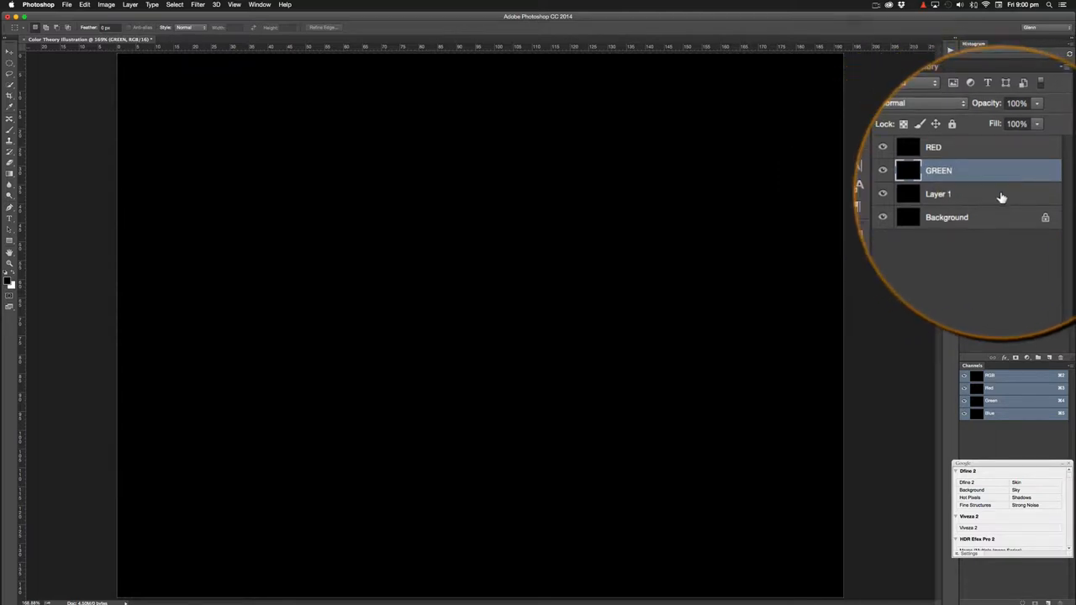
left_click(938, 194)
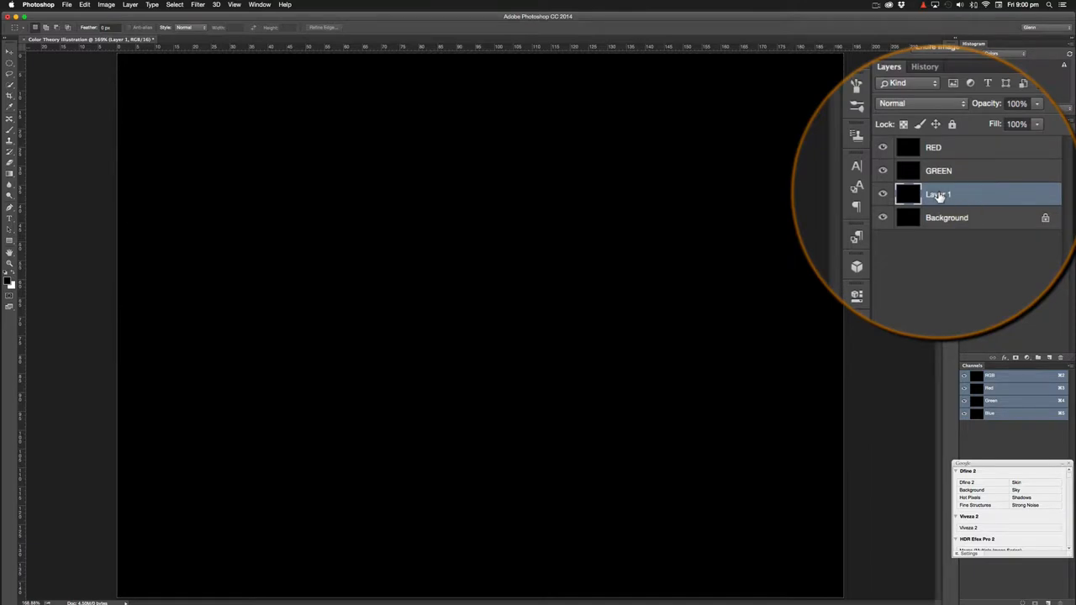
double_click(938, 194)
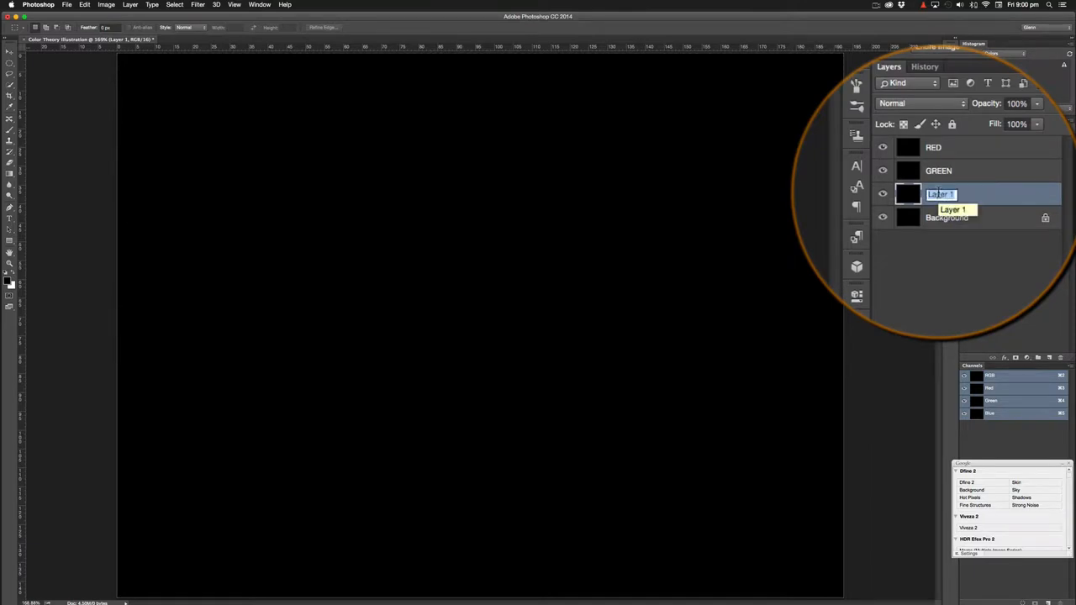
type("BLUE")
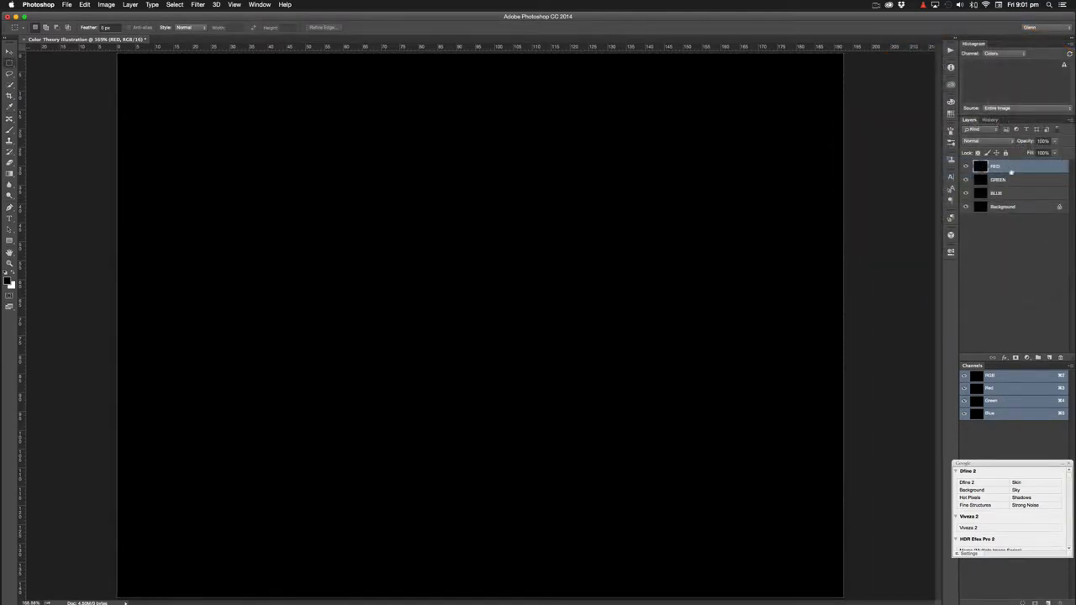
mouse_move(1013, 166)
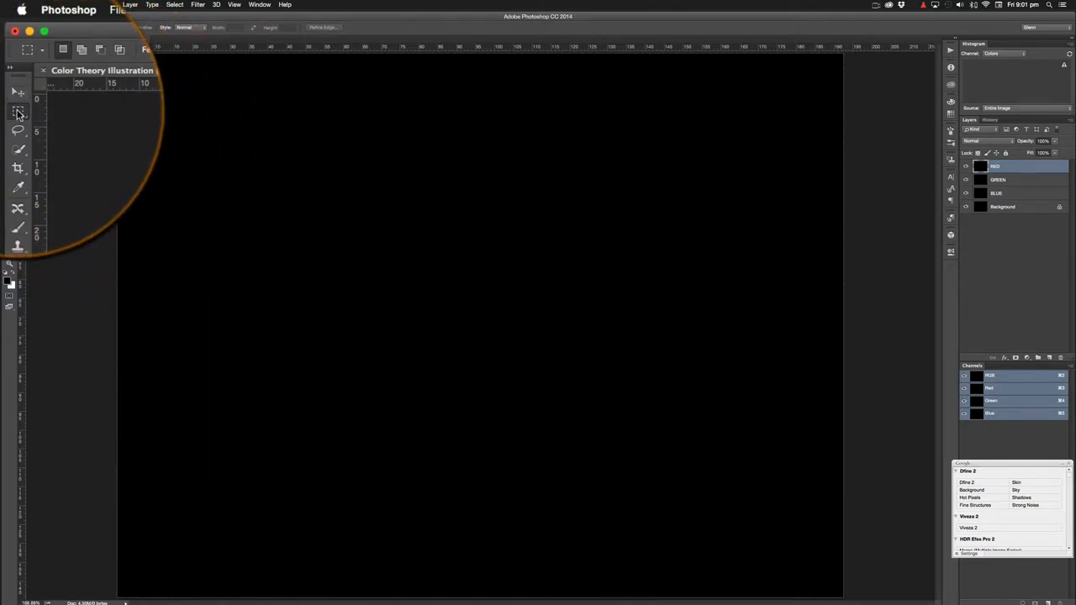
mouse_move(18, 113)
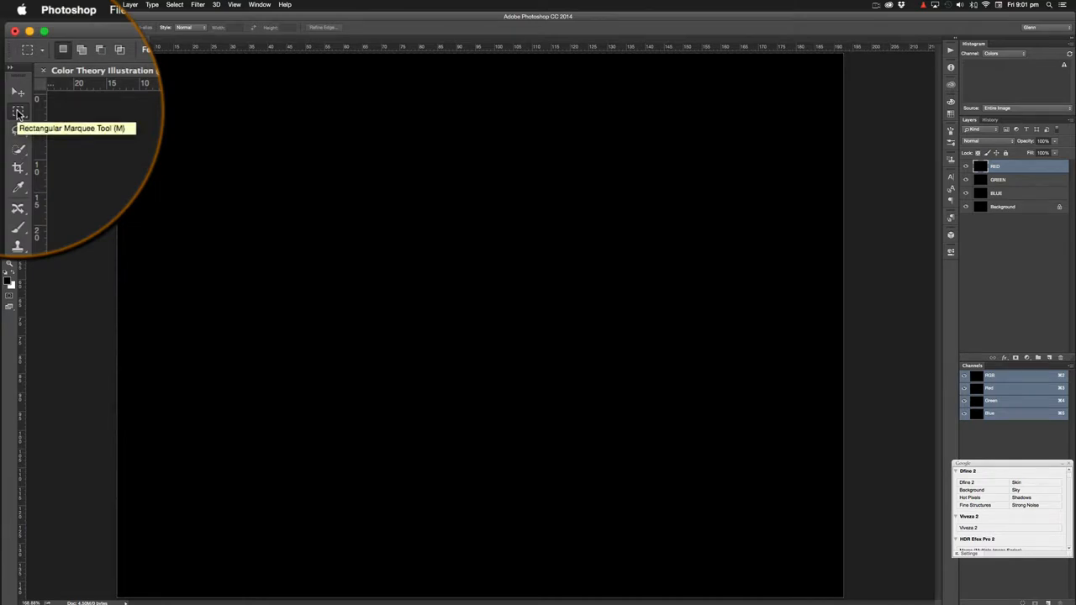
Step: Select the Elliptical Marquee Tool from the marquee tool flyout
left_click(19, 112)
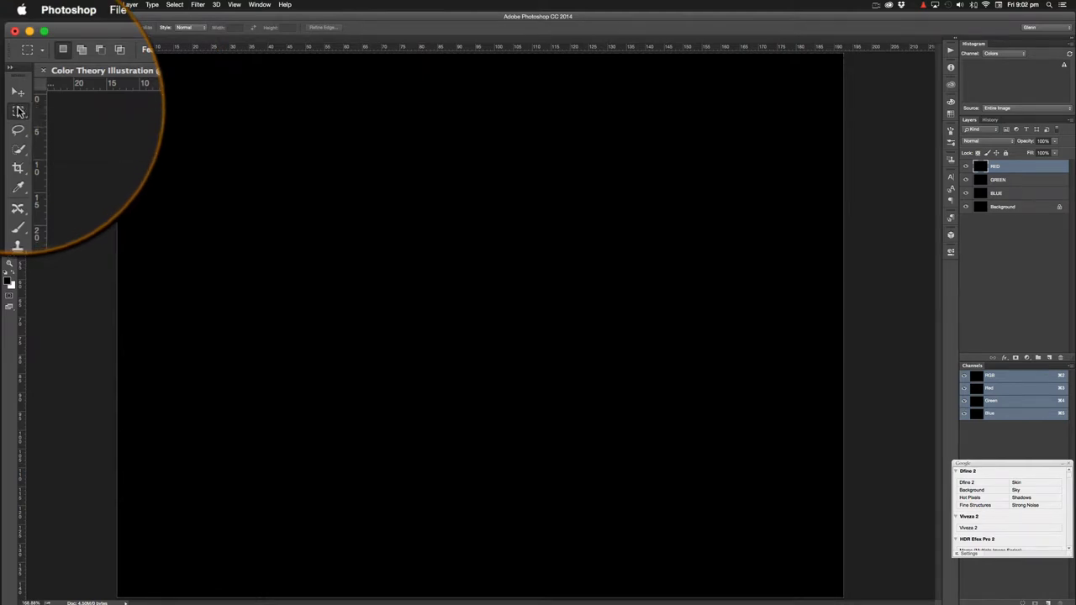
left_click(19, 111)
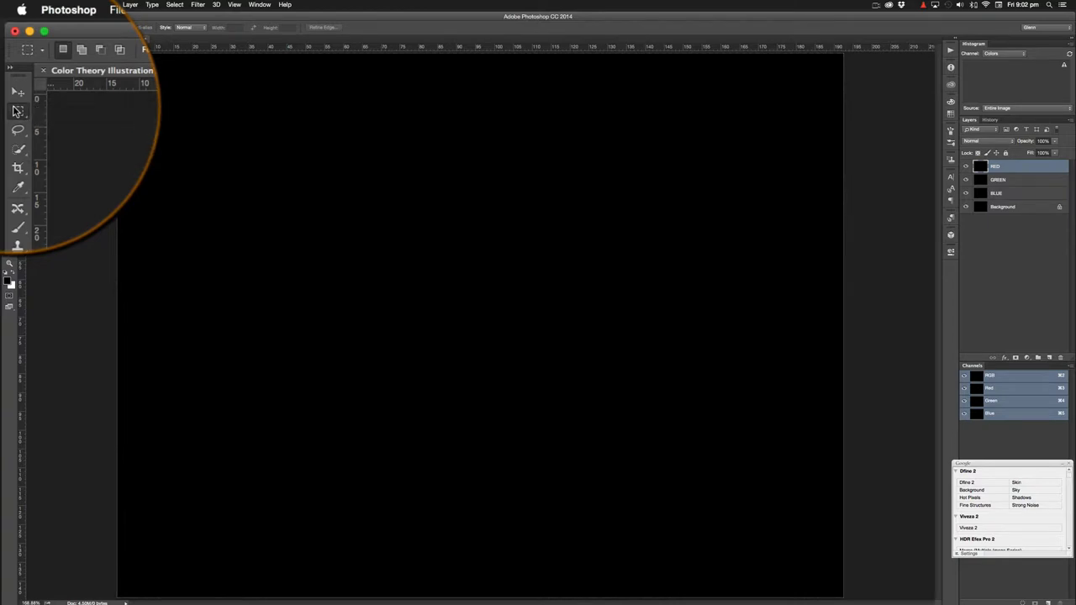
left_click(19, 151)
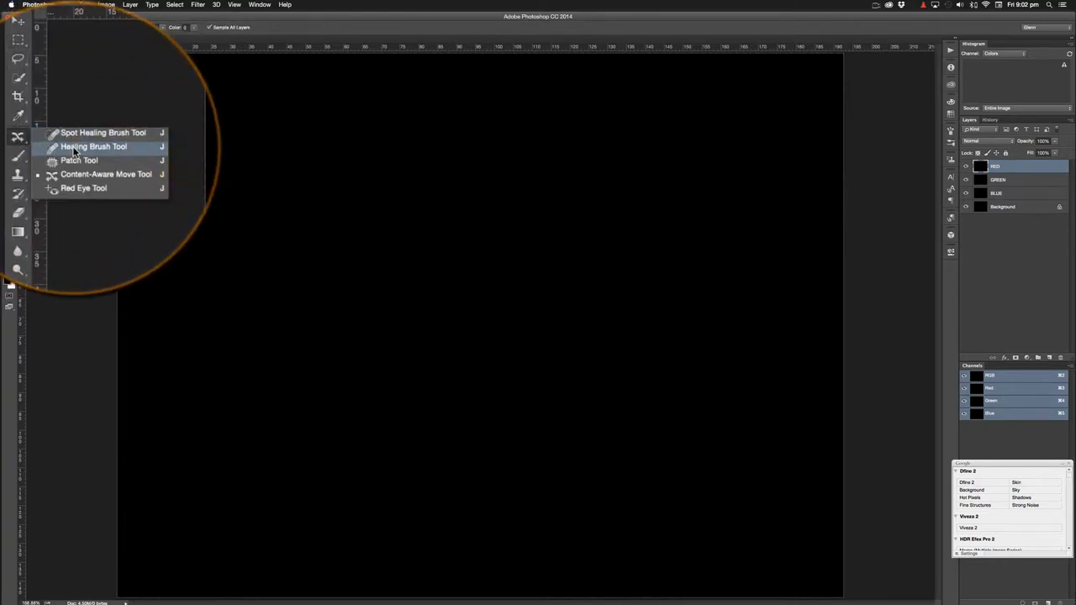
mouse_move(79, 139)
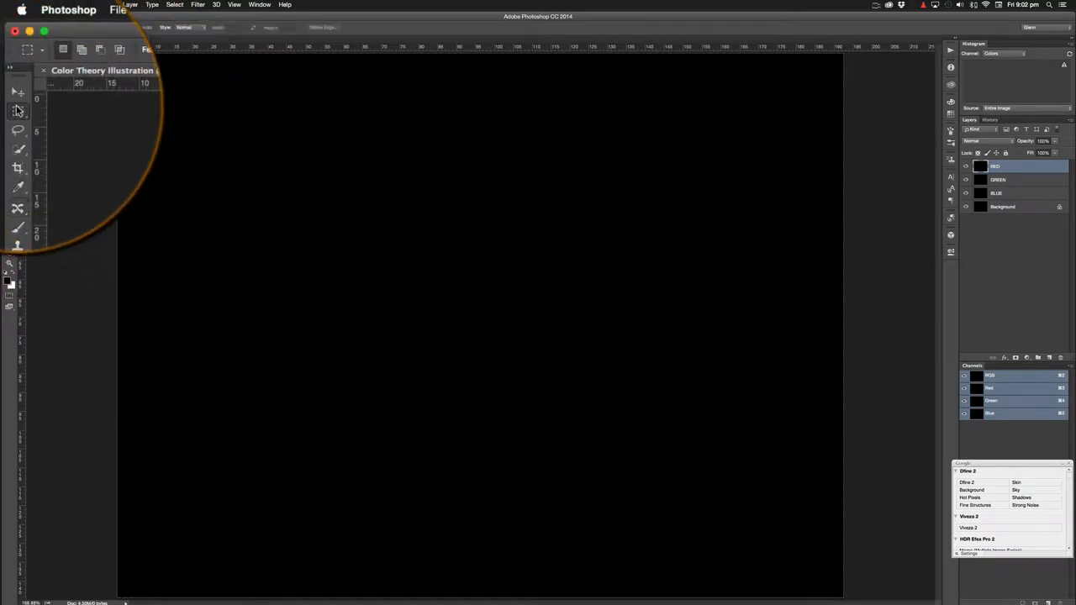
left_click(19, 109)
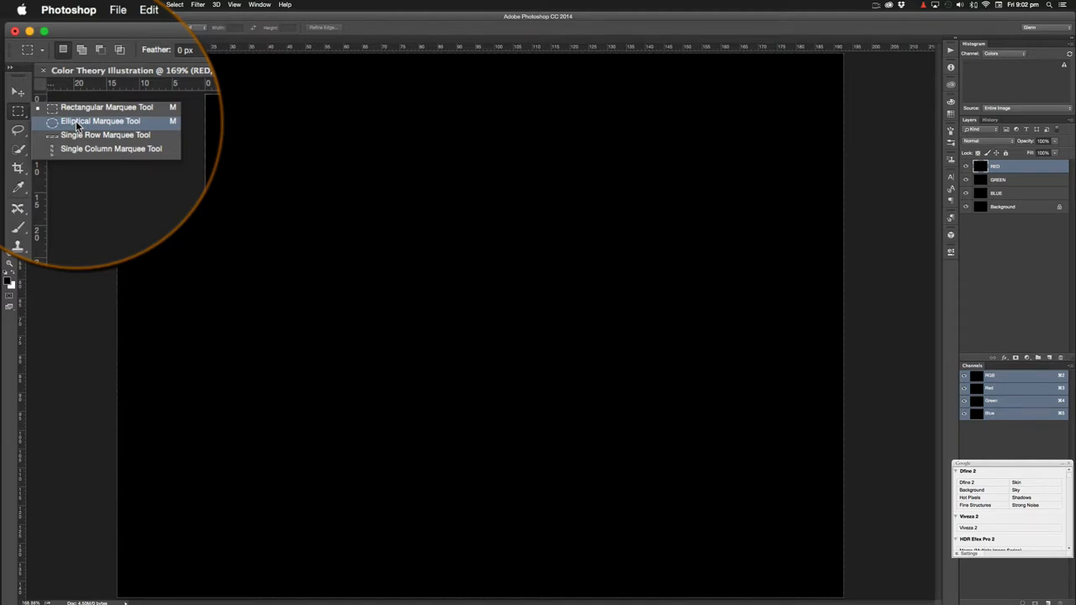
left_click(101, 121)
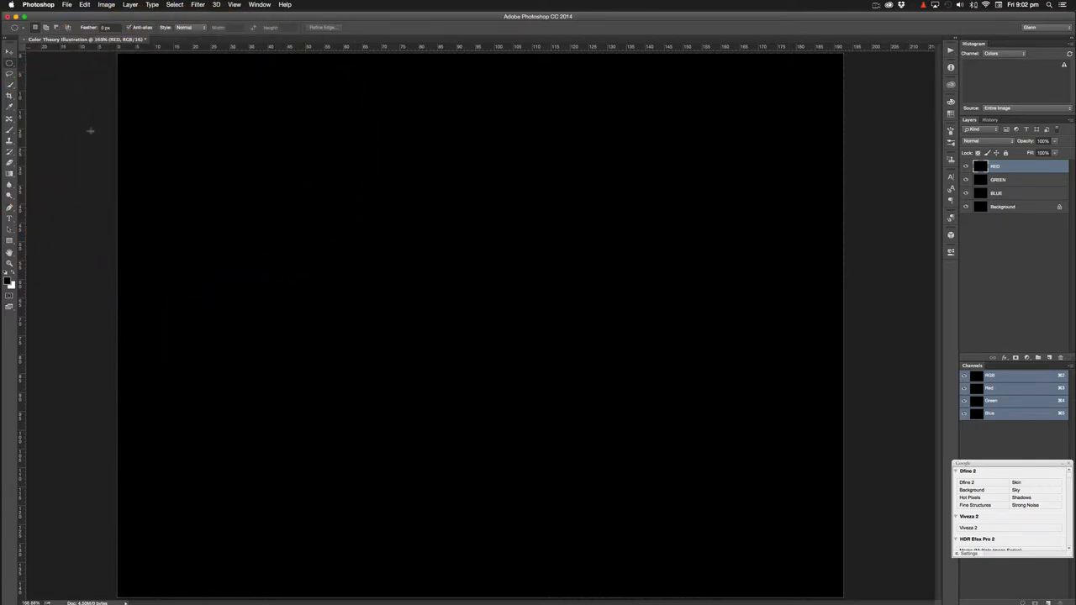
mouse_move(222, 142)
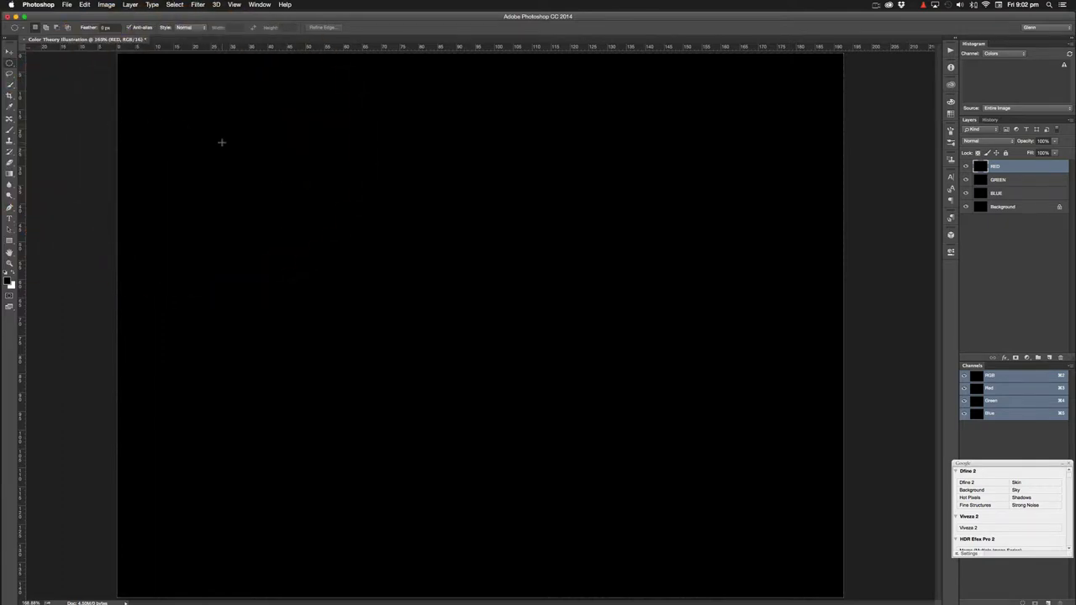
mouse_move(220, 137)
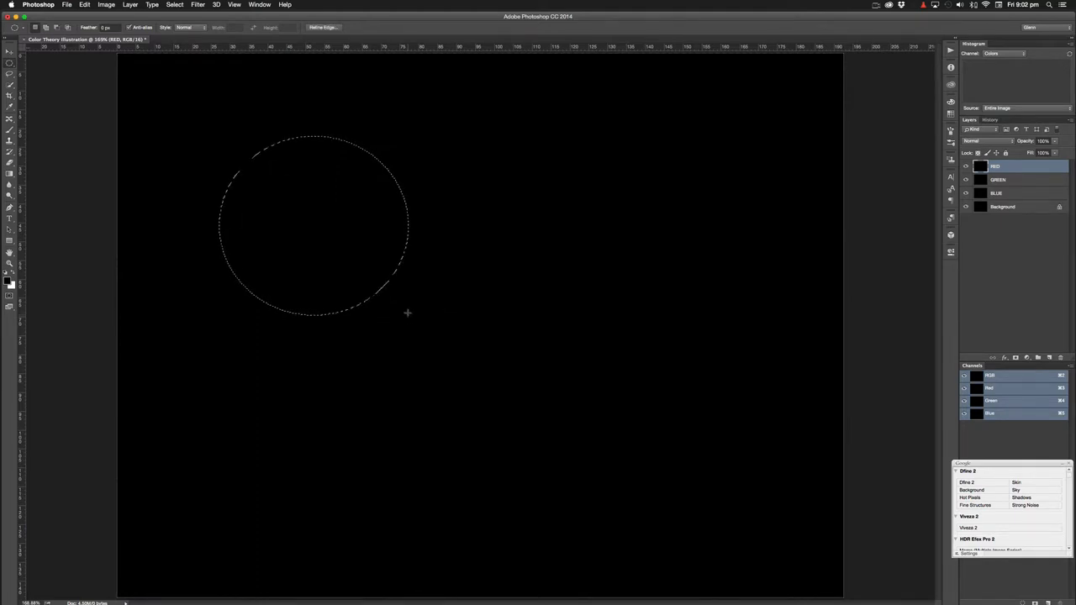
mouse_move(709, 363)
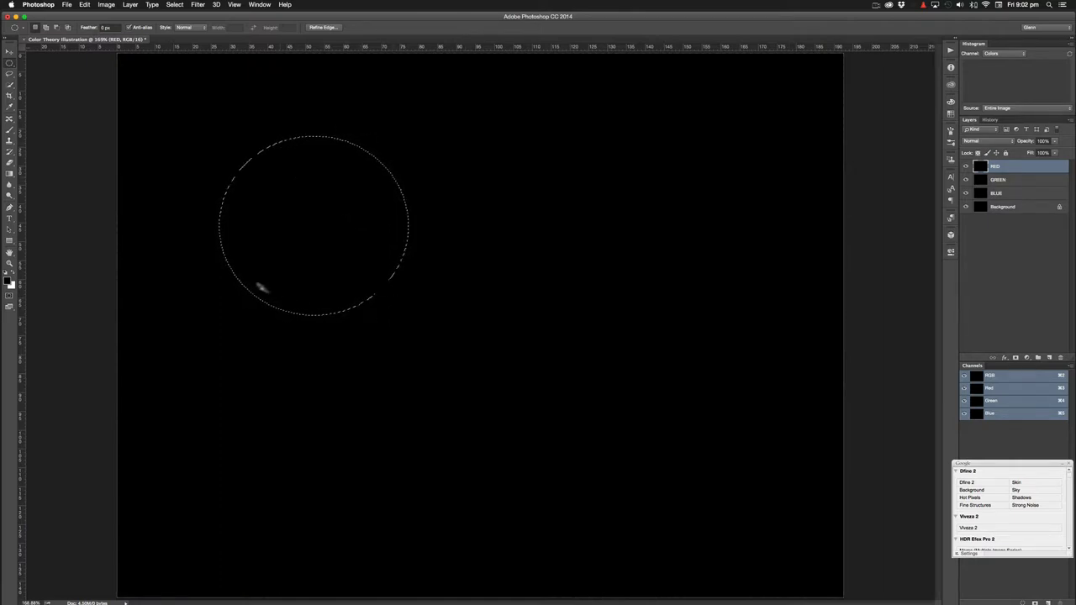
mouse_move(263, 158)
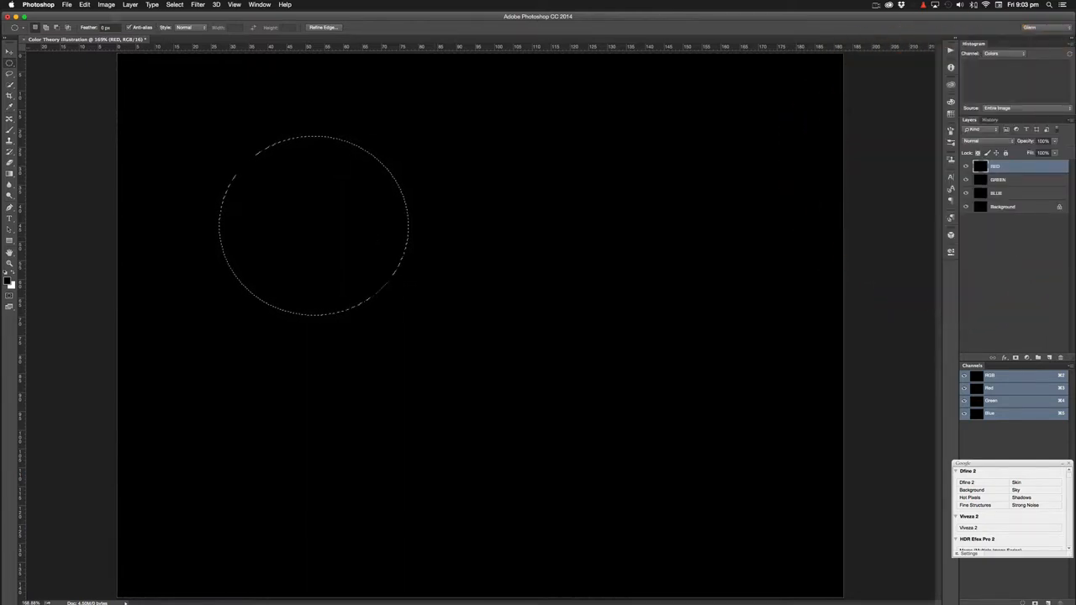
Step: Open Edit > Fill and set Contents to Color… for the circular selection
left_click(85, 4)
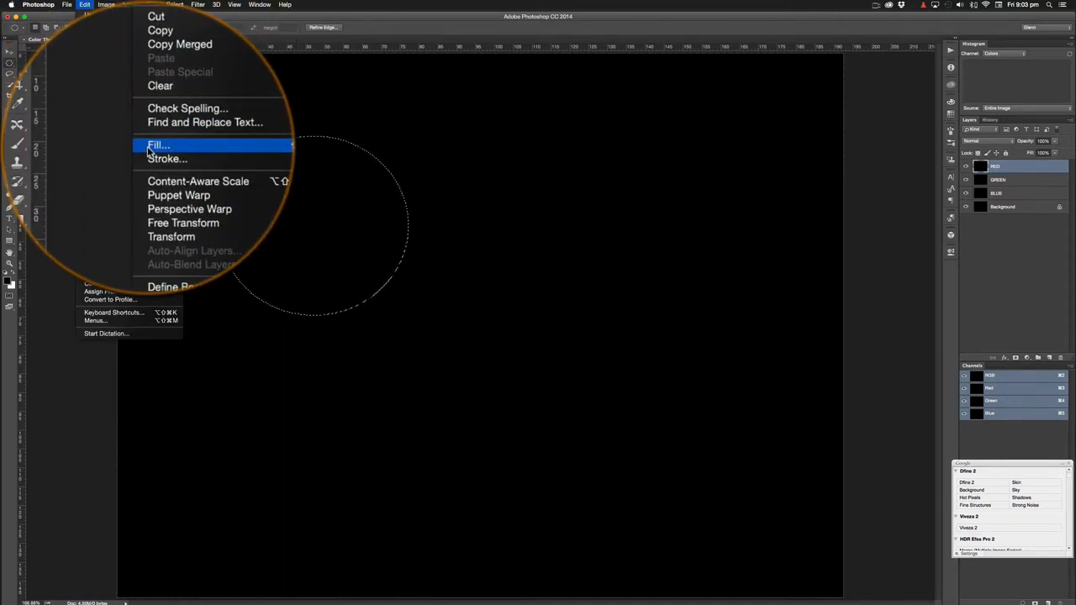
left_click(158, 145)
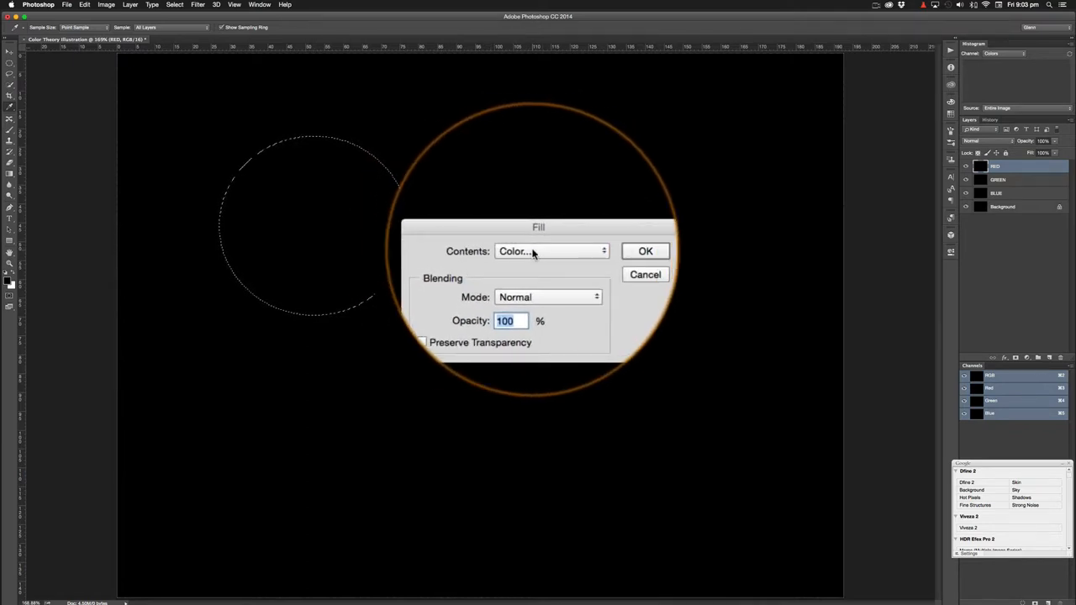
left_click(551, 252)
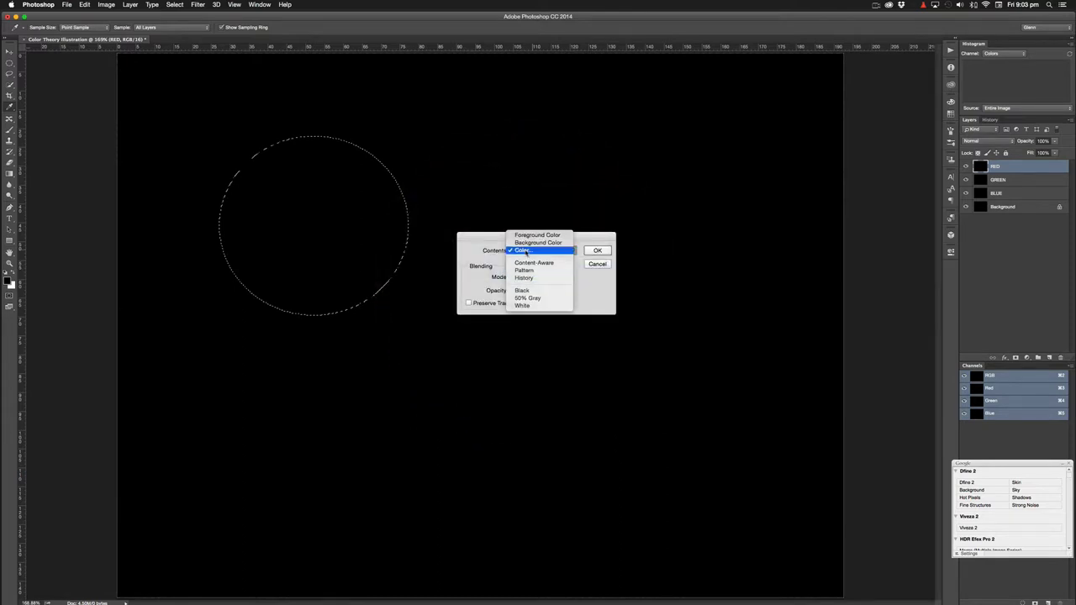
left_click(524, 251)
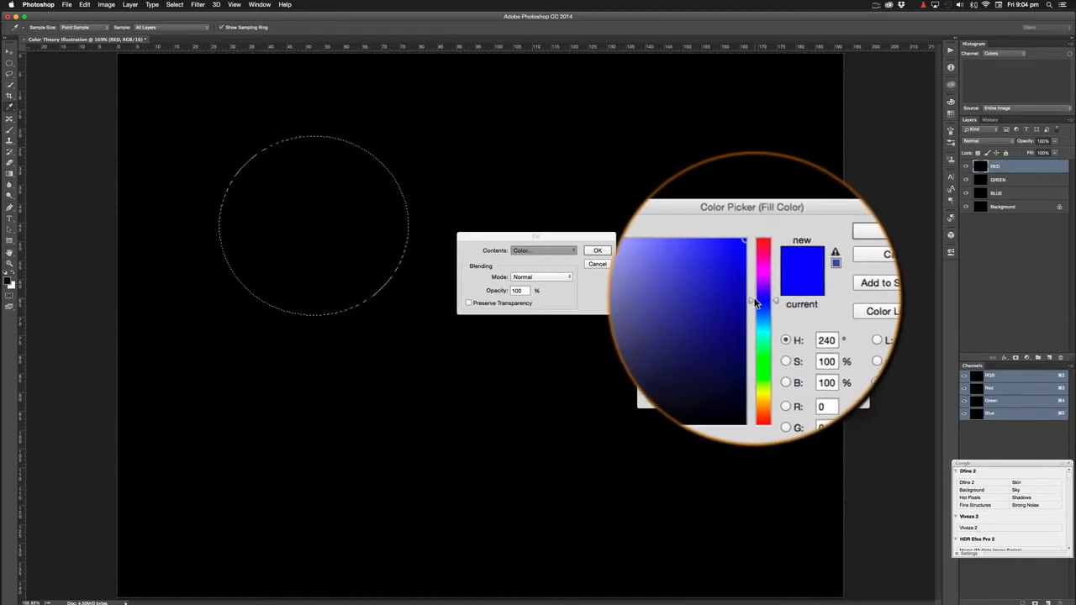
Step: Shift the Color Picker hue to pure red and accept it as the fill colour
left_click_drag(760, 303, 761, 265)
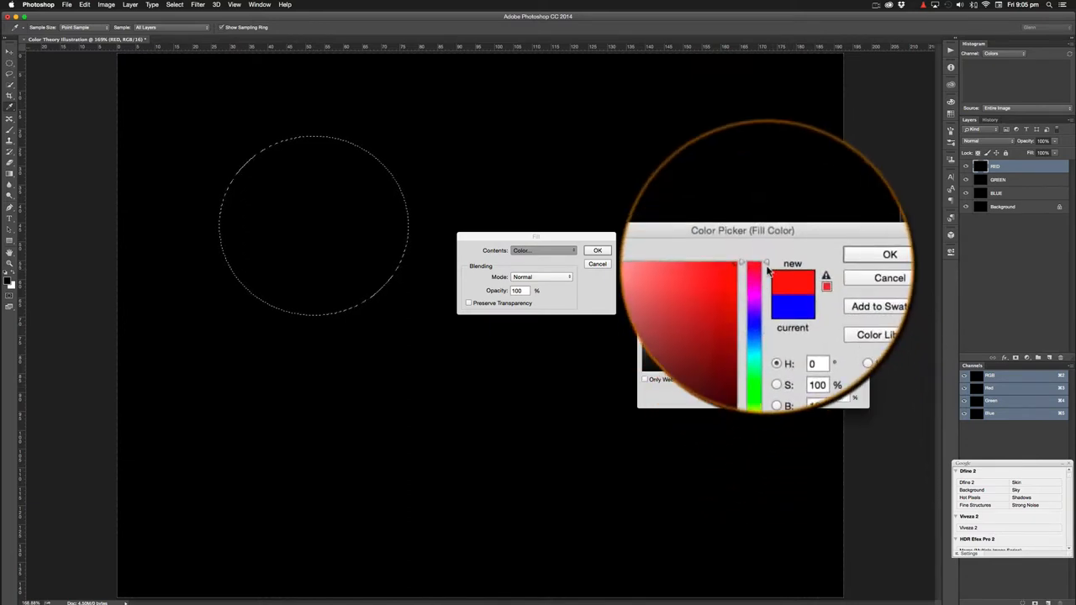
left_click(752, 269)
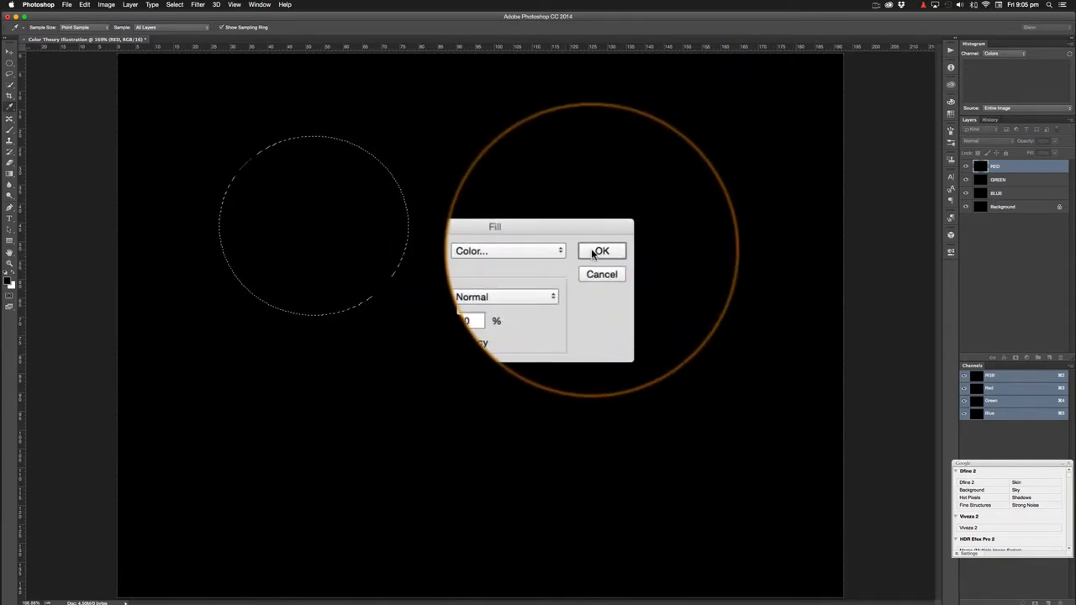
Step: Fill the circle on the RED layer with solid red, then deselect with Cmd+D
left_click(601, 251)
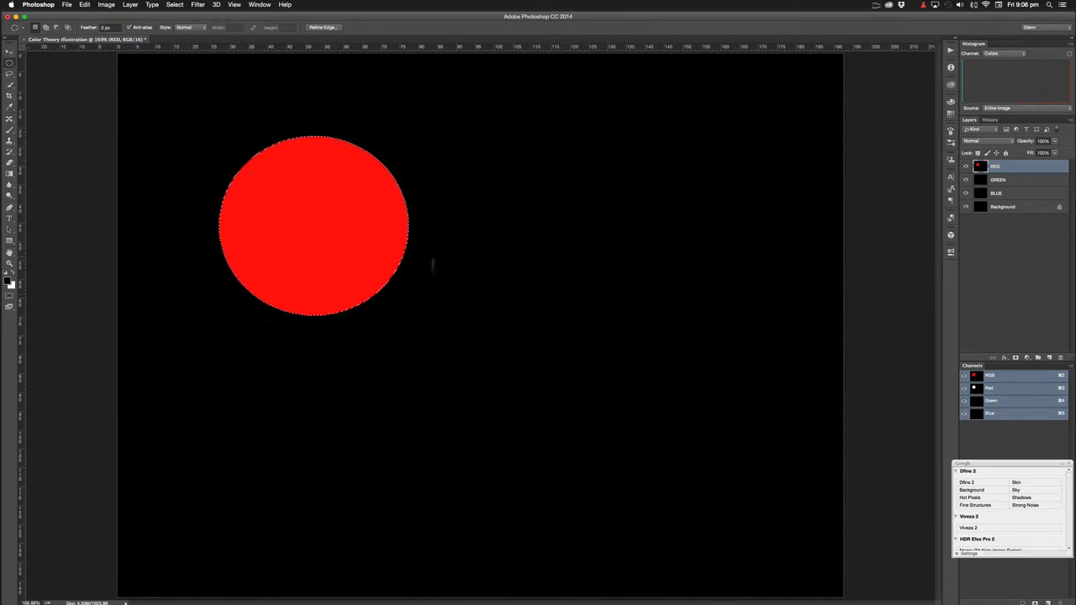
mouse_move(427, 224)
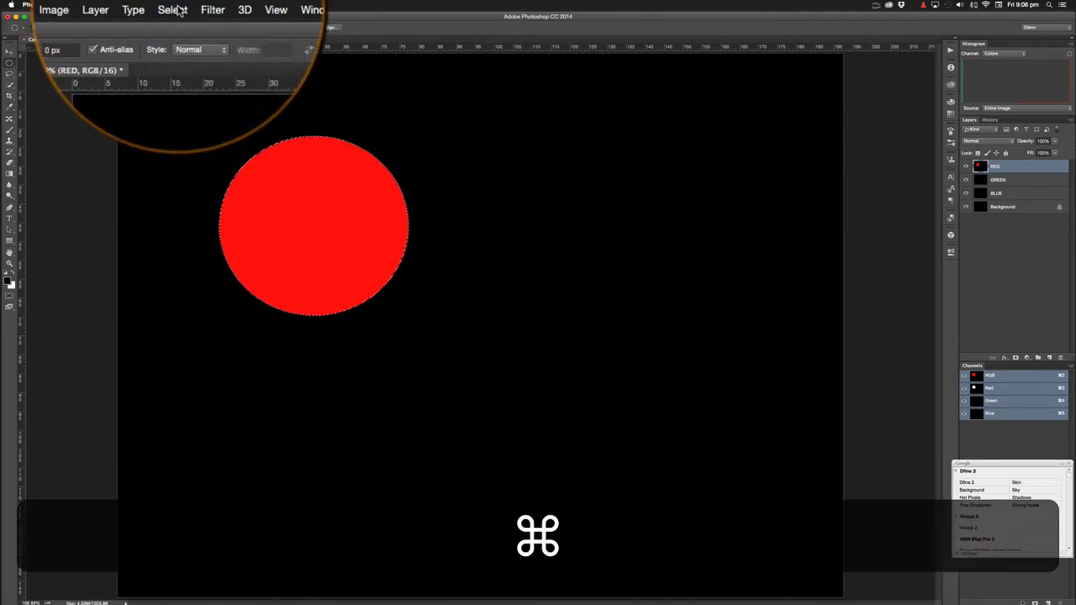
key("cmd+d")
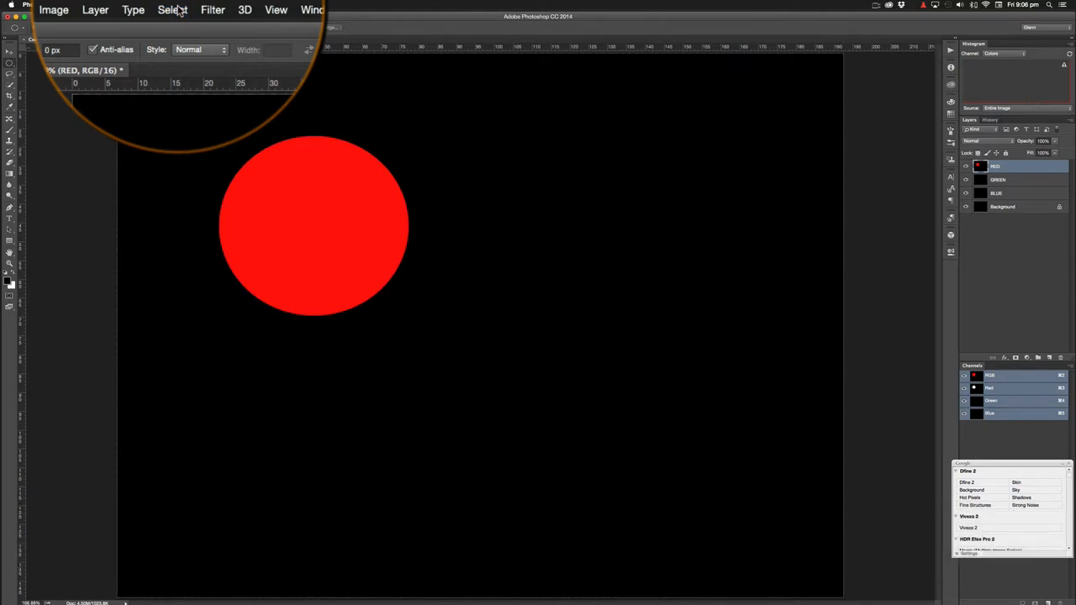
left_click(170, 9)
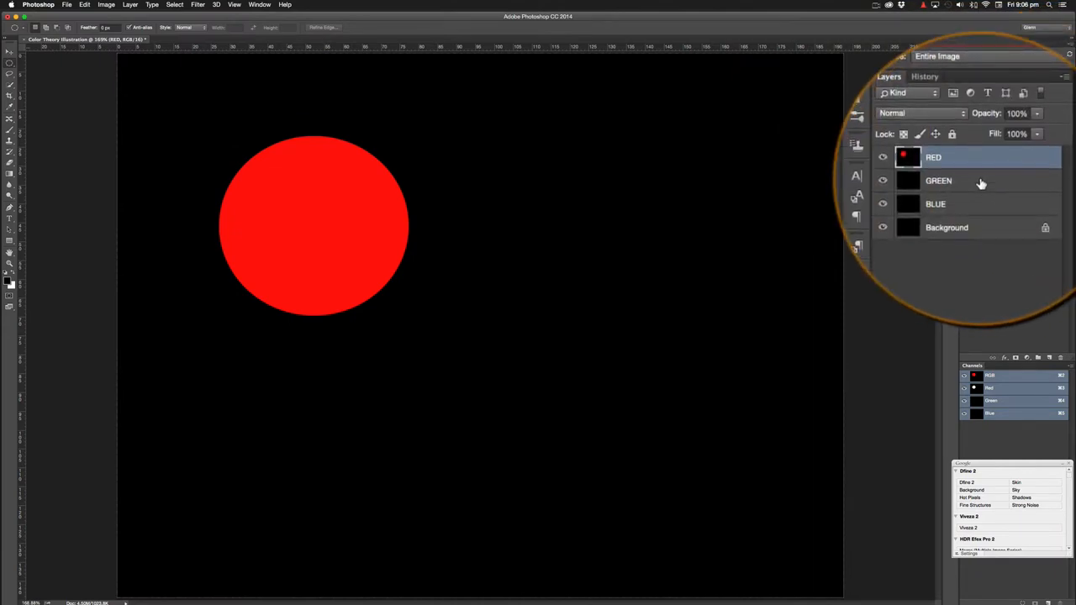
Step: On the GREEN layer, draw a full-size circular selection right of the red circle
left_click(938, 181)
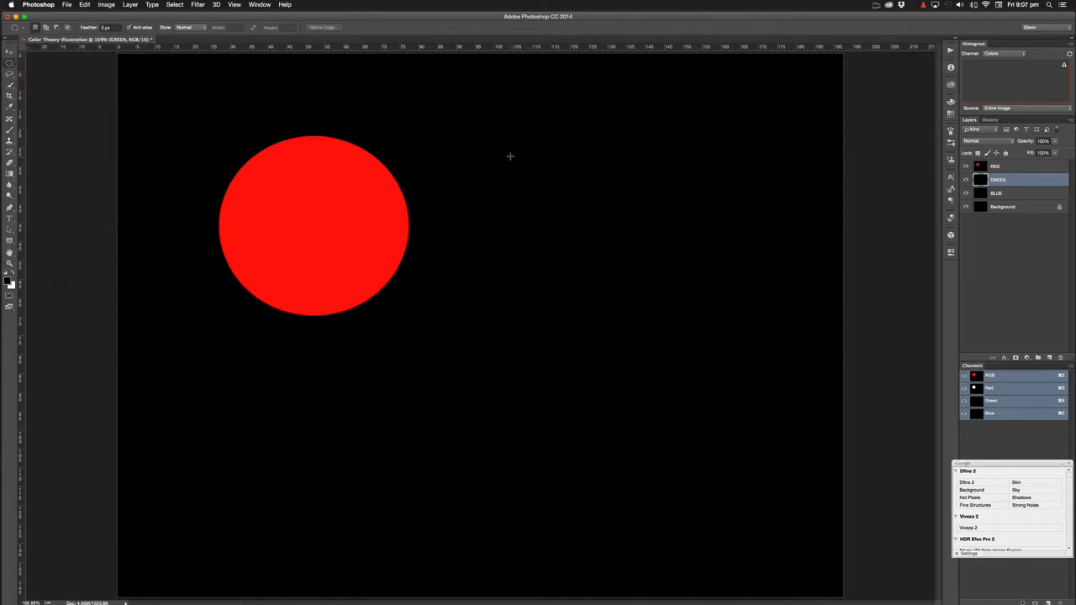
left_click_drag(511, 156, 577, 233)
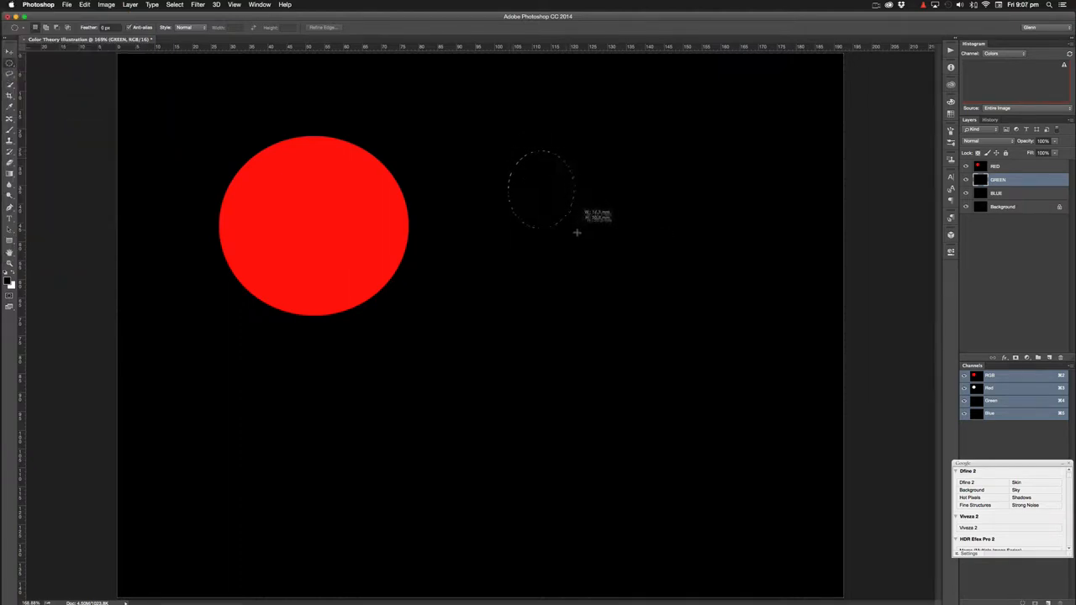
left_click_drag(577, 233, 689, 321)
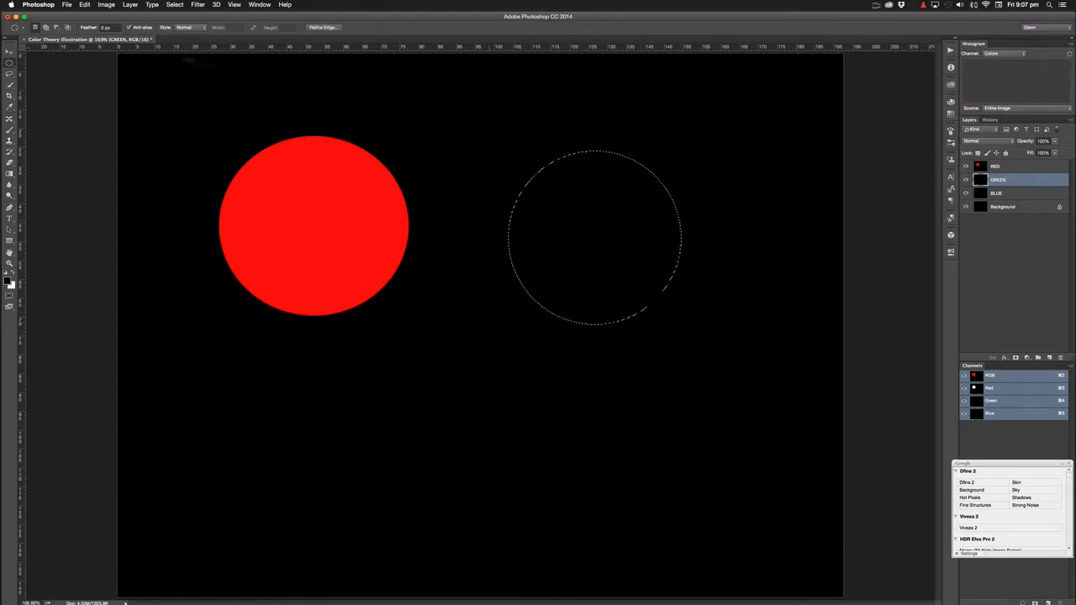
left_click(146, 9)
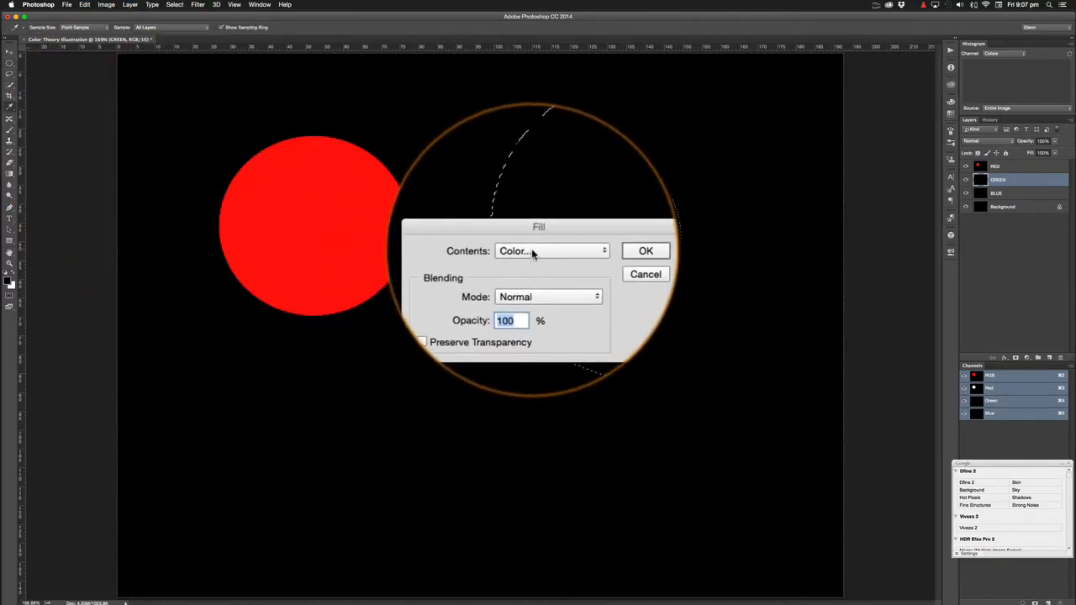
Step: Set Fill contents to Color… and choose pure green (H 120)
left_click(551, 250)
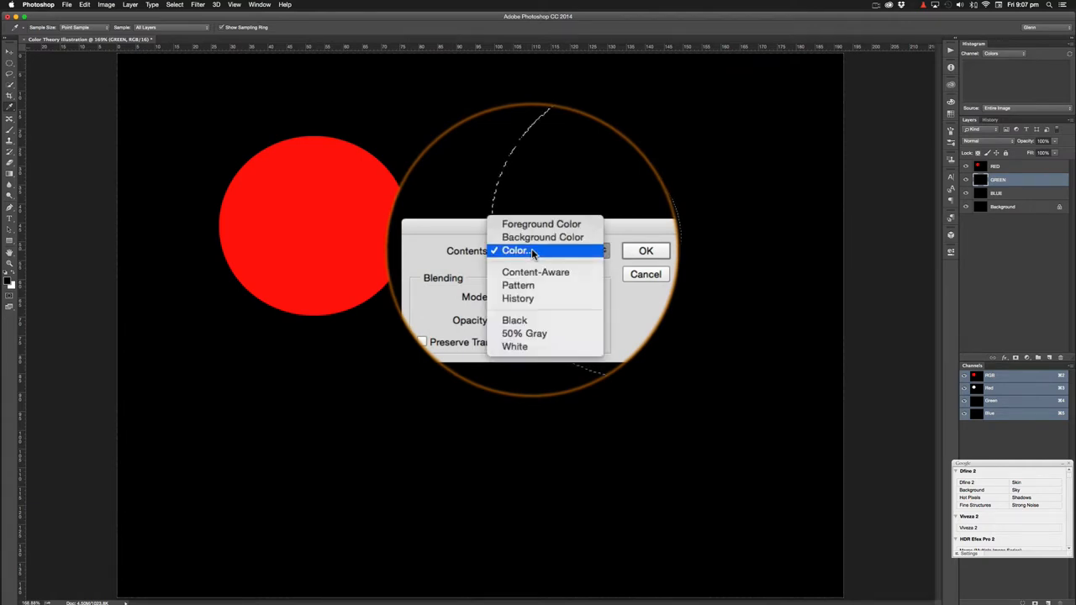
left_click(516, 250)
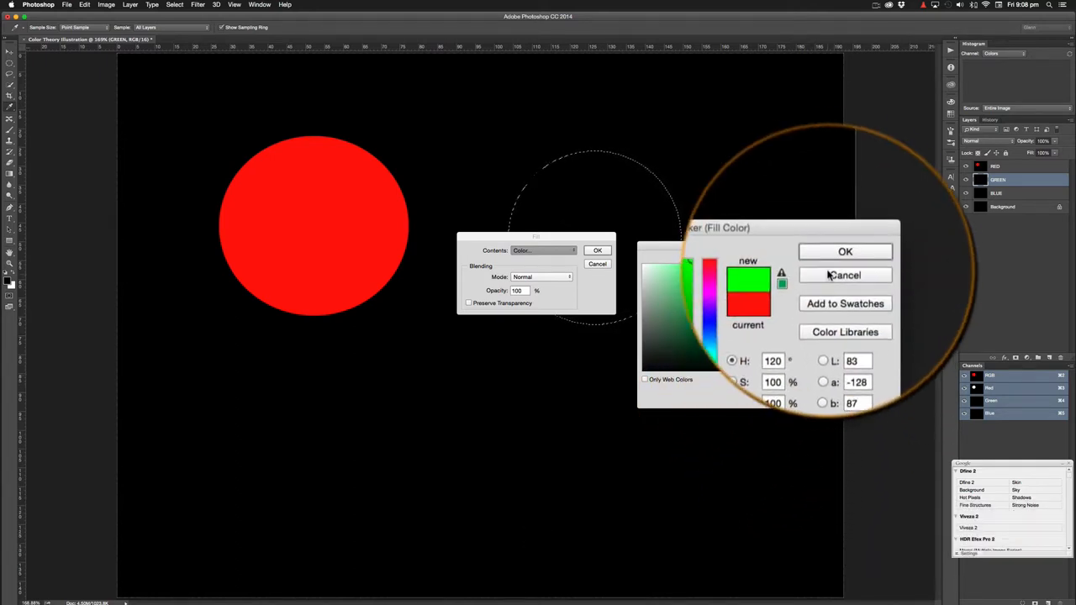
left_click(845, 275)
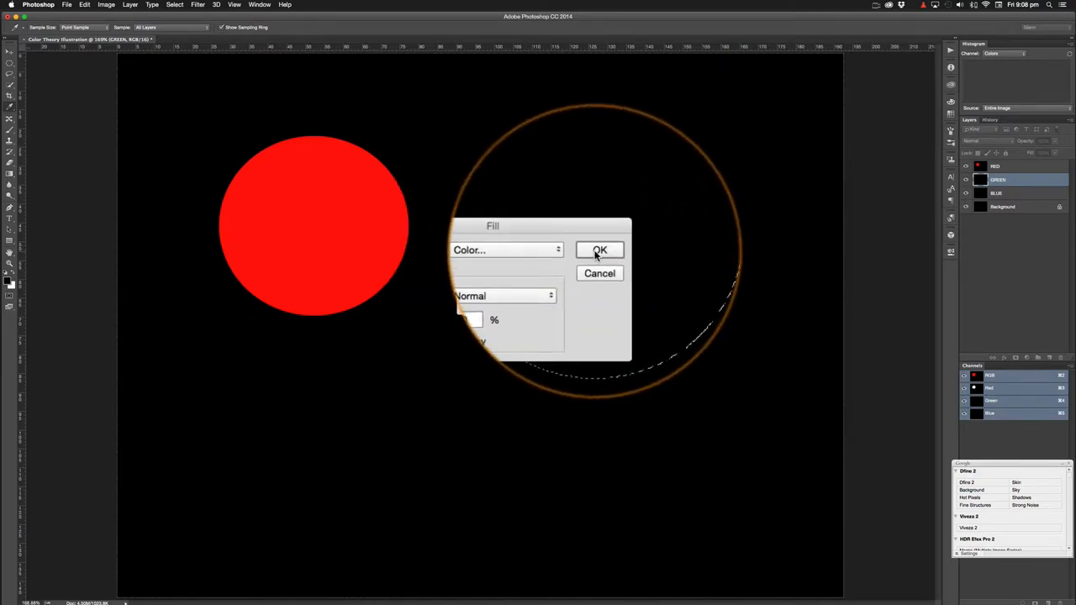
Step: Fill the GREEN layer's selection with green, then reselect the GREEN layer
left_click(599, 250)
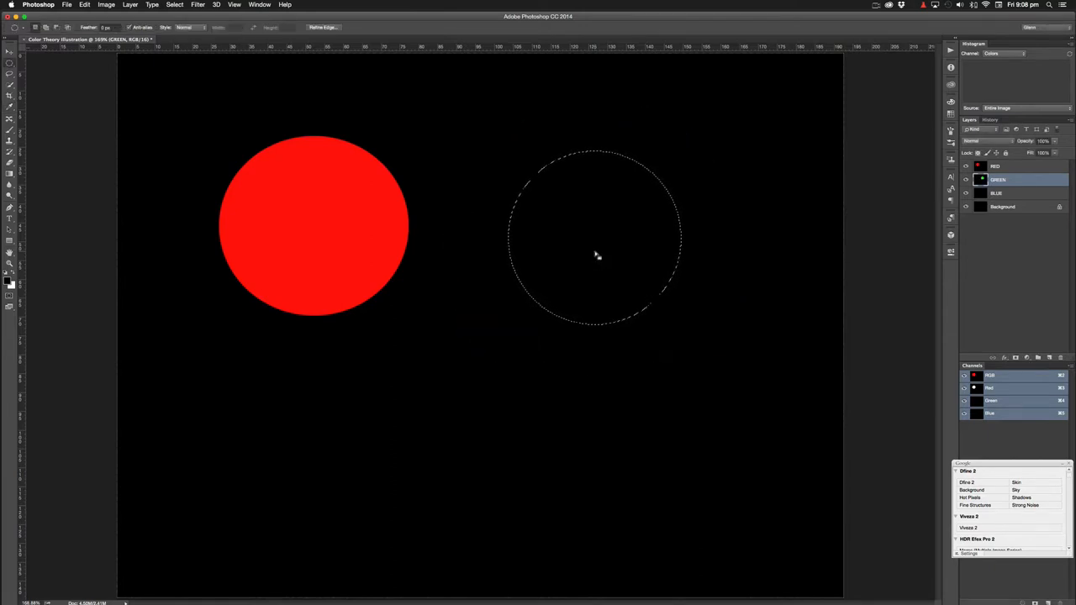
mouse_move(730, 257)
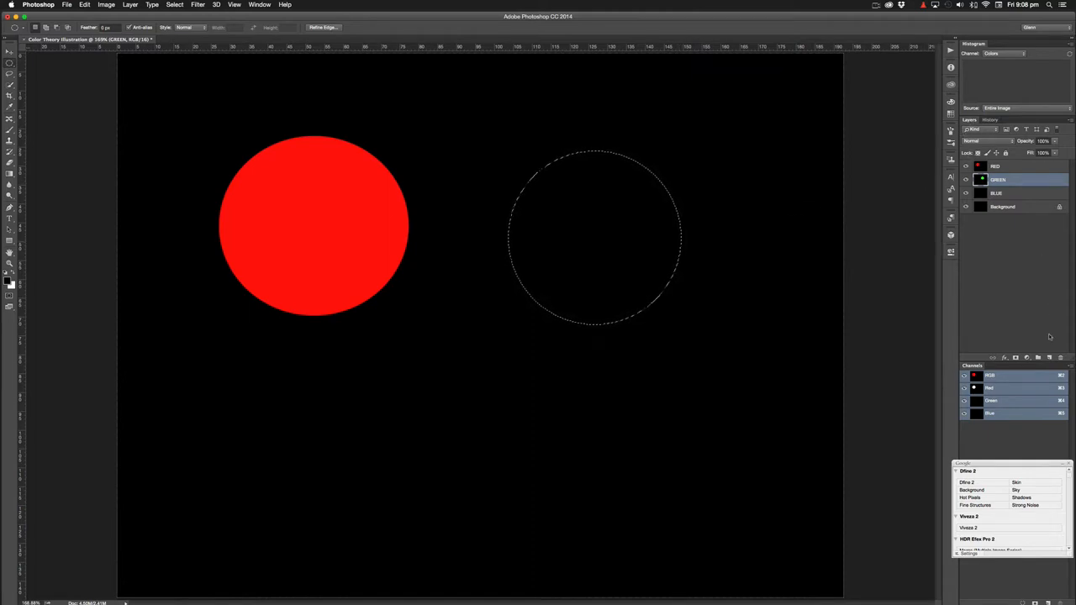
left_click(998, 180)
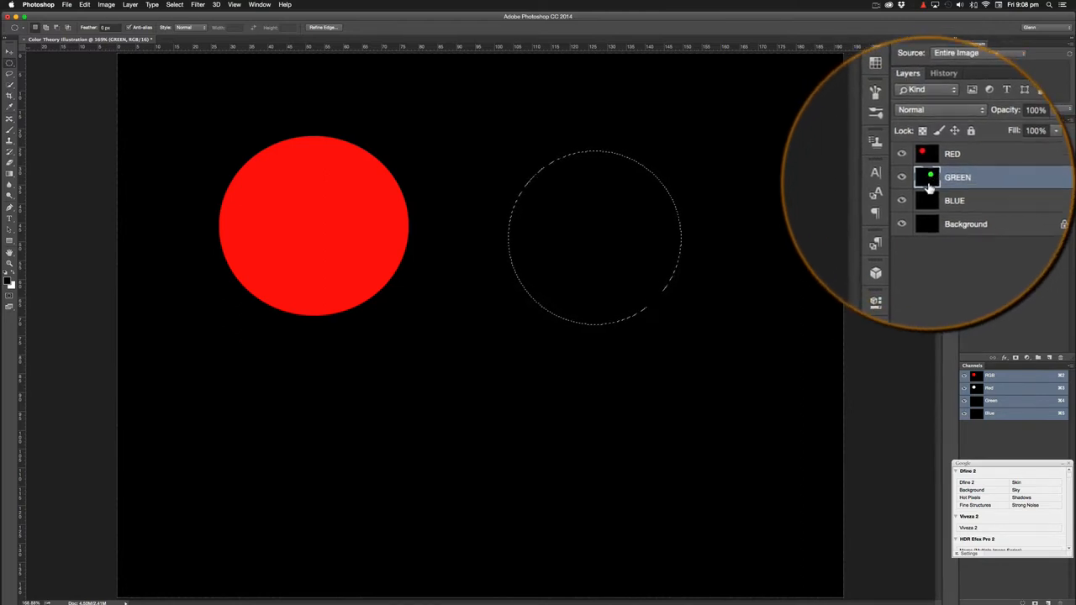
mouse_move(926, 176)
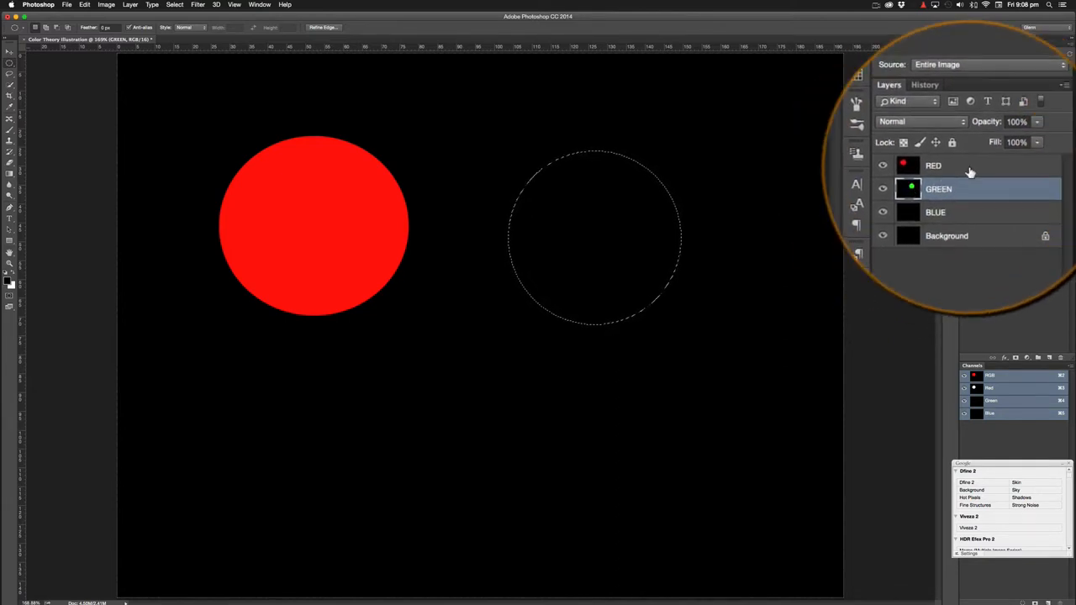
left_click(963, 167)
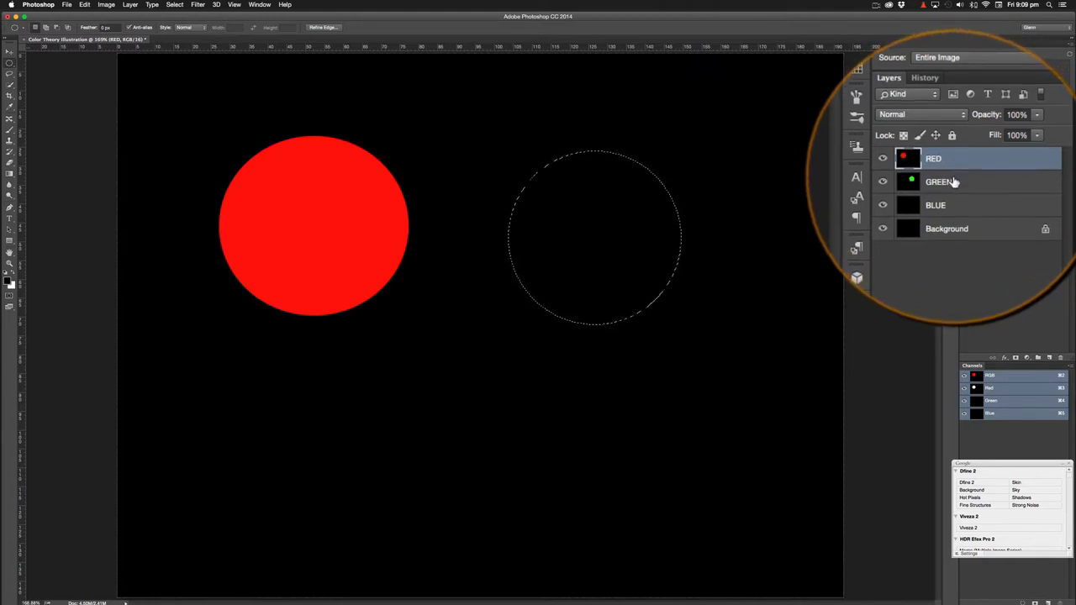
left_click(939, 182)
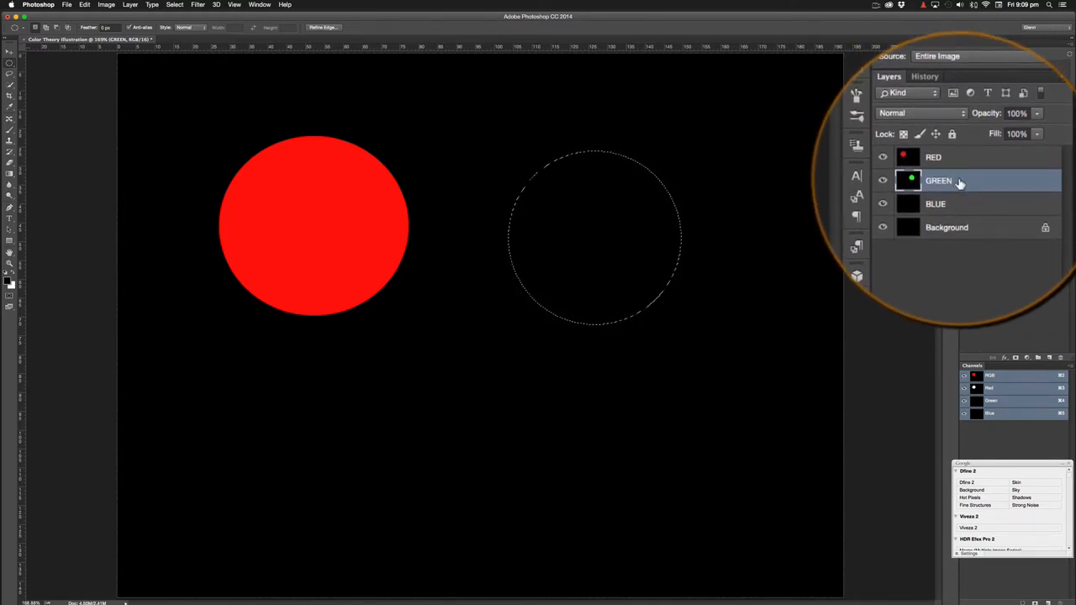
Step: Change the RED layer's blend mode from Normal to Screen, then reselect GREEN
left_click(933, 167)
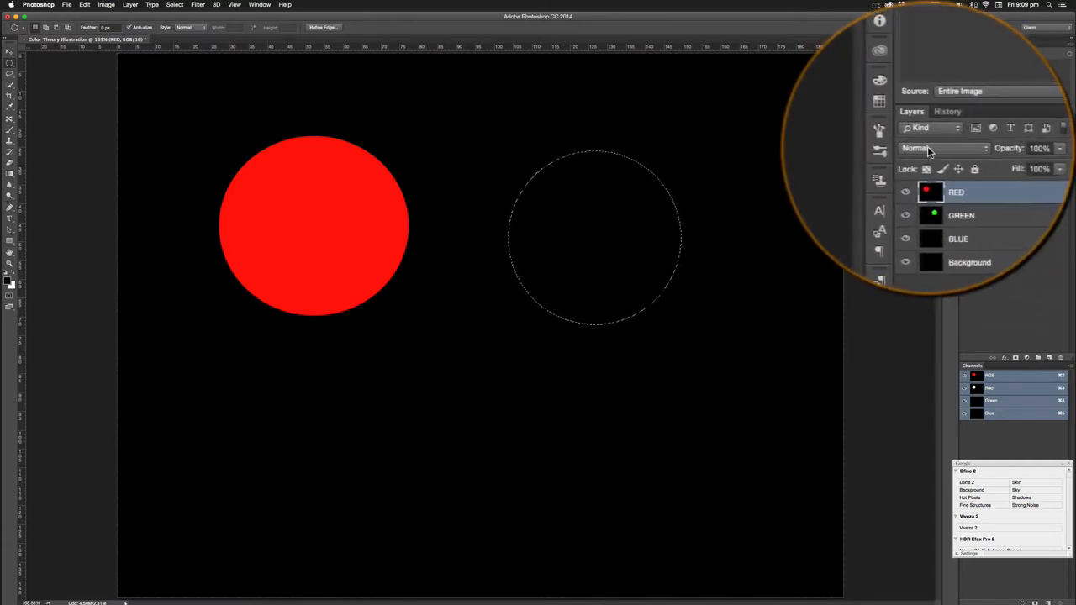
left_click(932, 148)
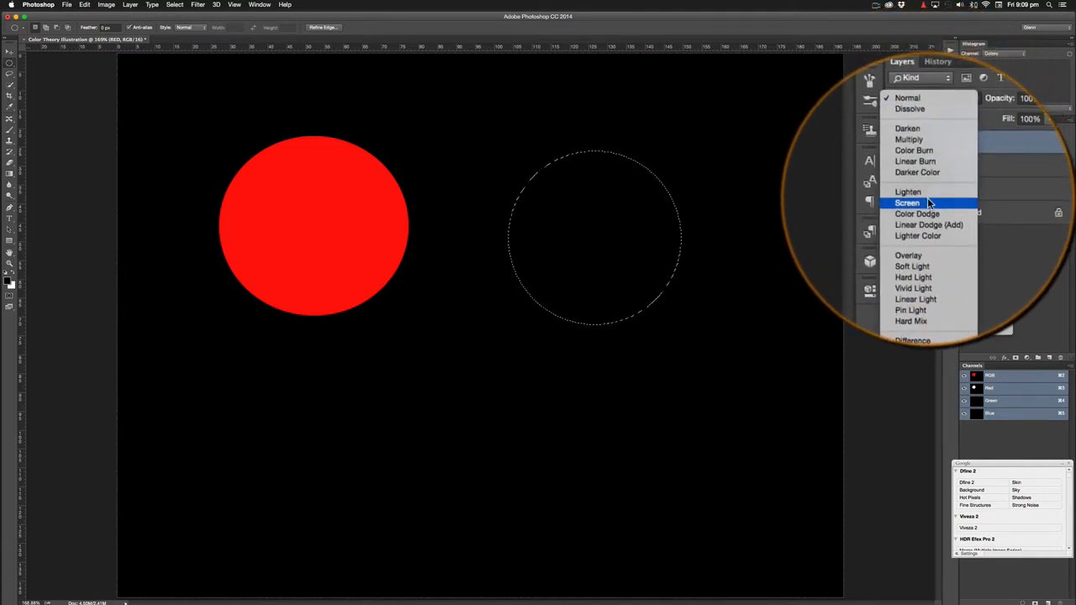
left_click(908, 202)
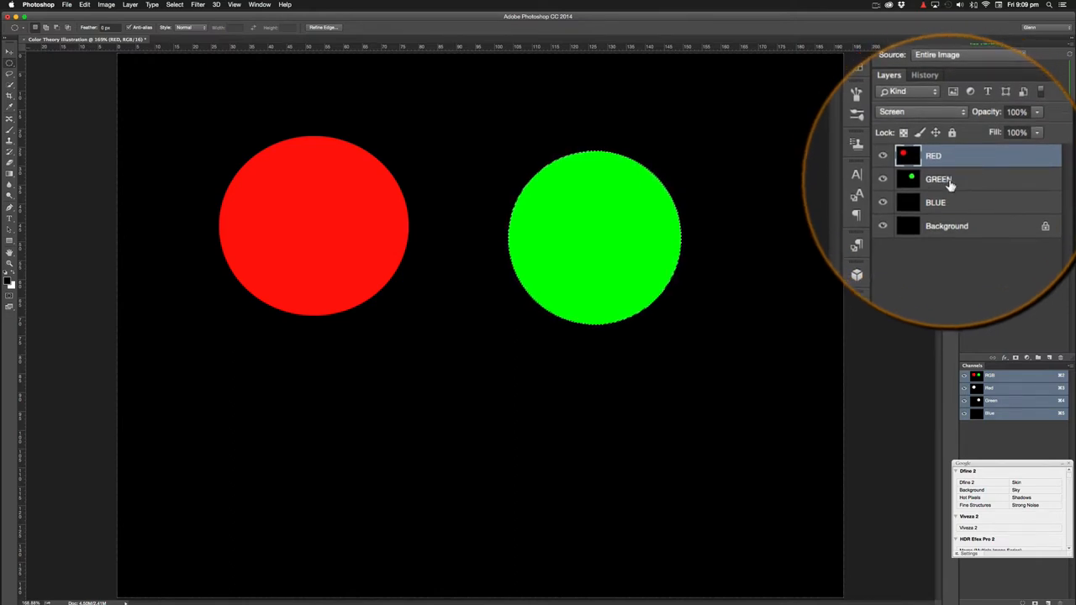
left_click(950, 166)
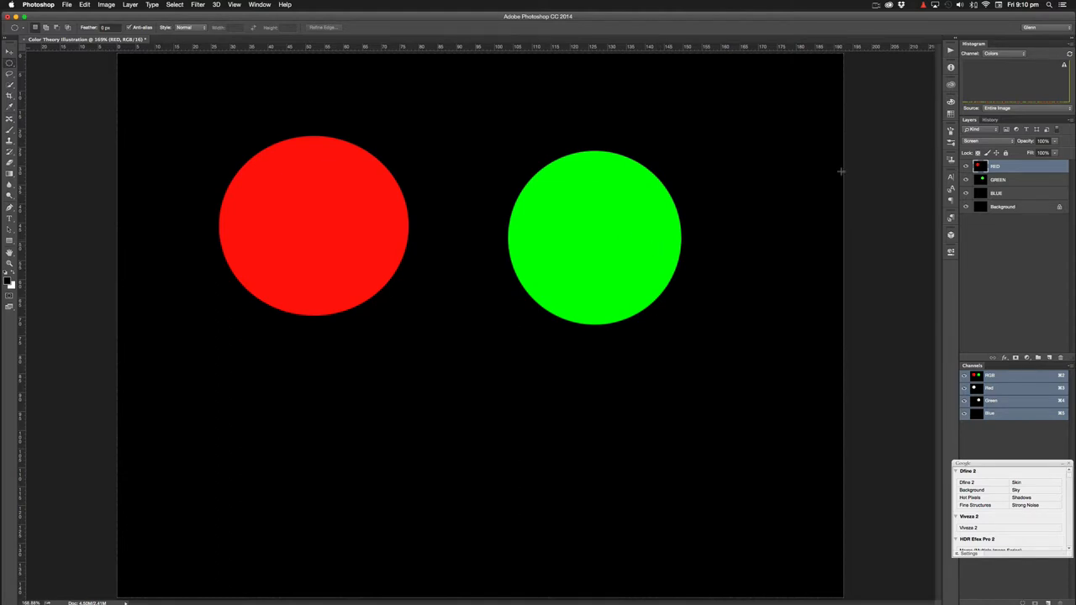
Step: Make the BLUE layer the active layer
left_click(996, 193)
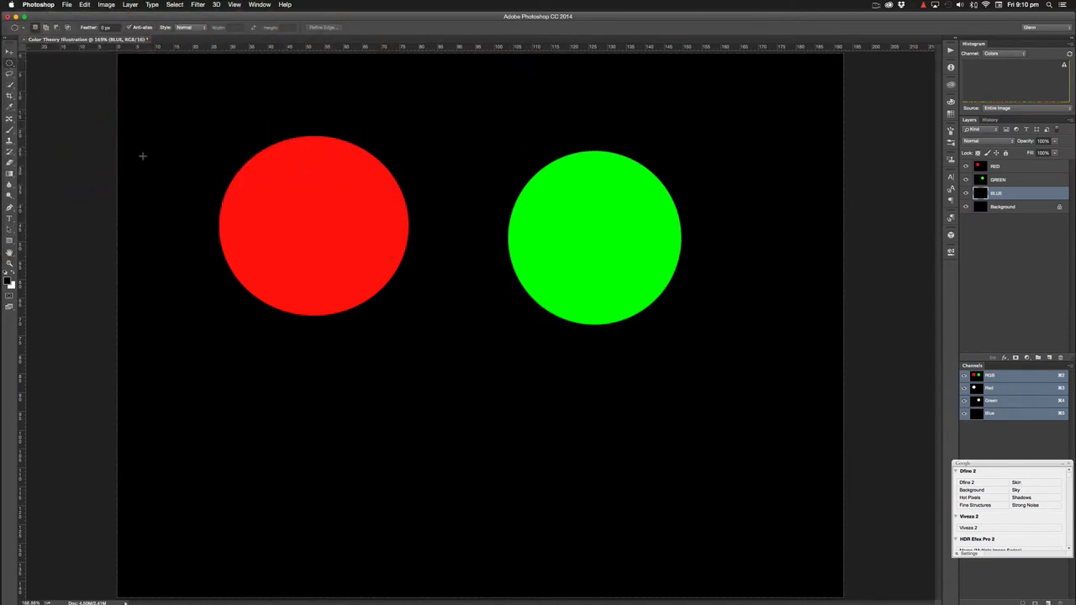
mouse_move(396, 332)
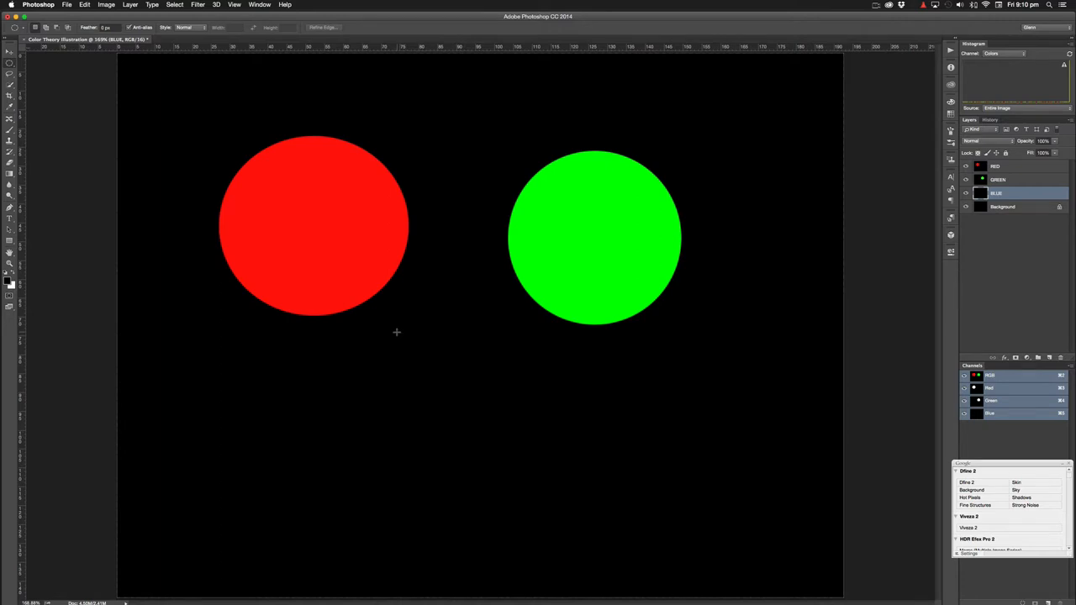
Step: Draw a circular selection below and between the red and green circles
left_click_drag(396, 332, 593, 515)
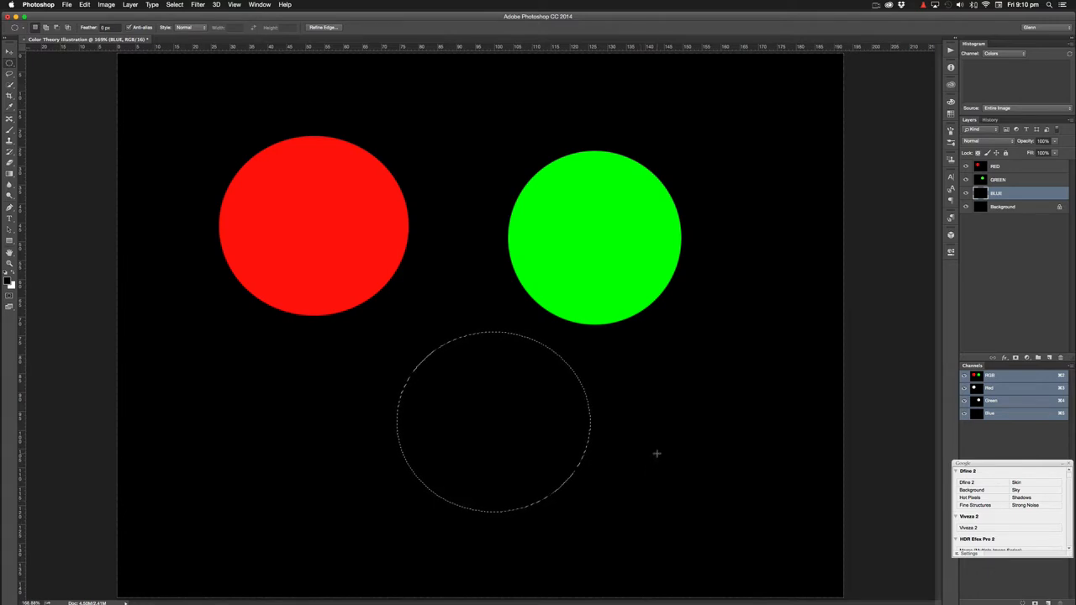
mouse_move(491, 245)
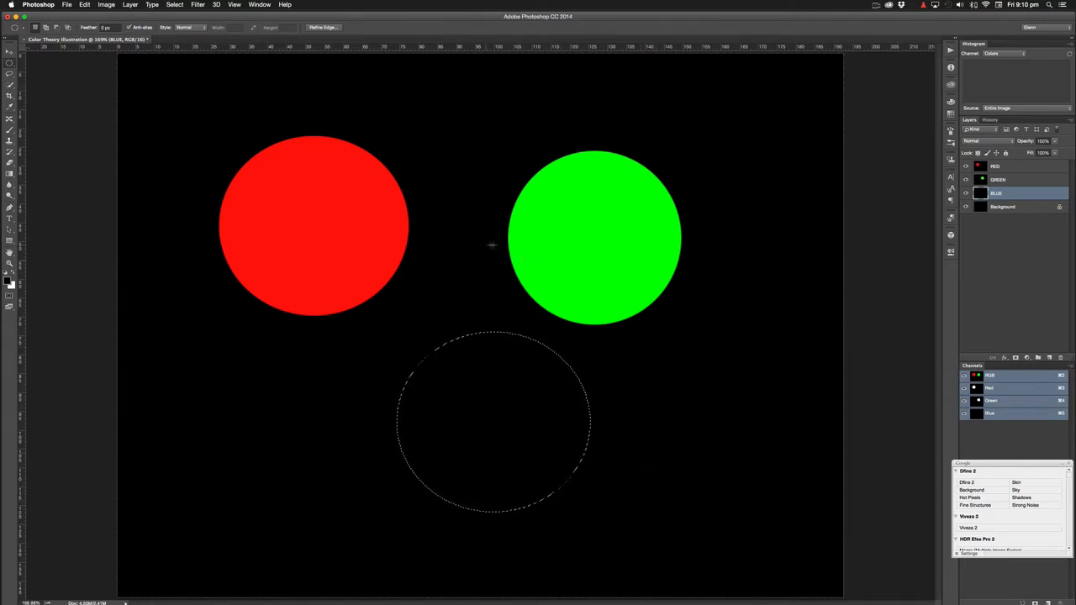
left_click(148, 9)
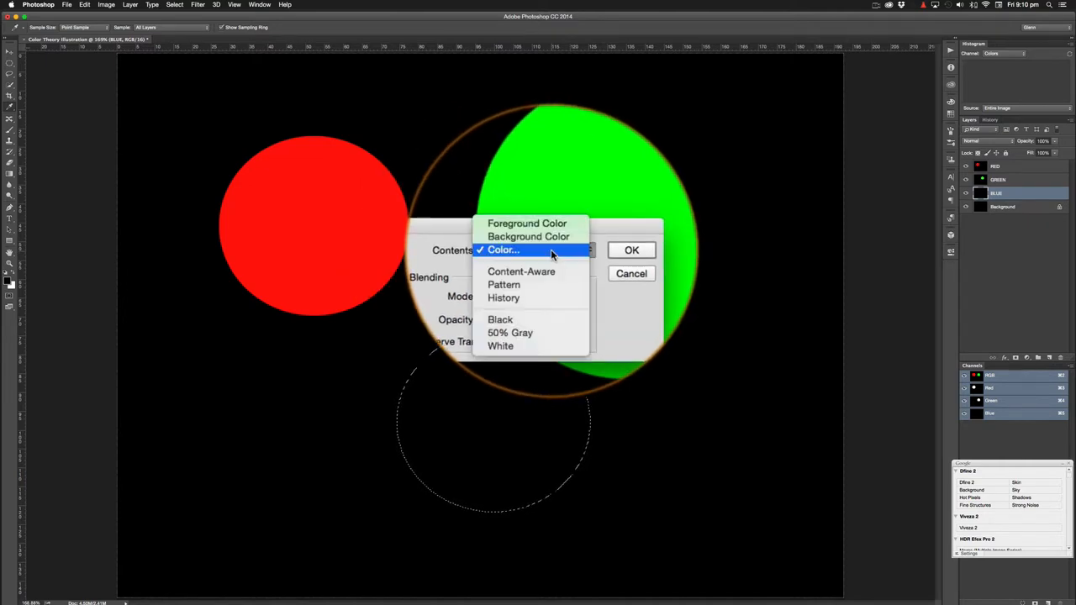
Step: Fill the circular selection on the BLUE layer with a custom pure blue colour
left_click(503, 250)
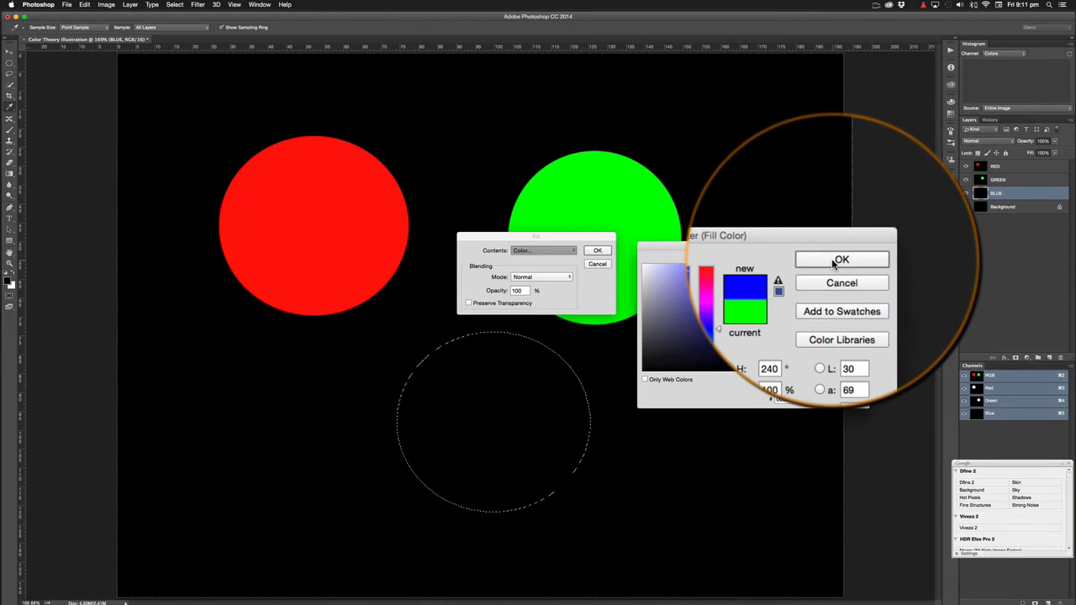
left_click(841, 259)
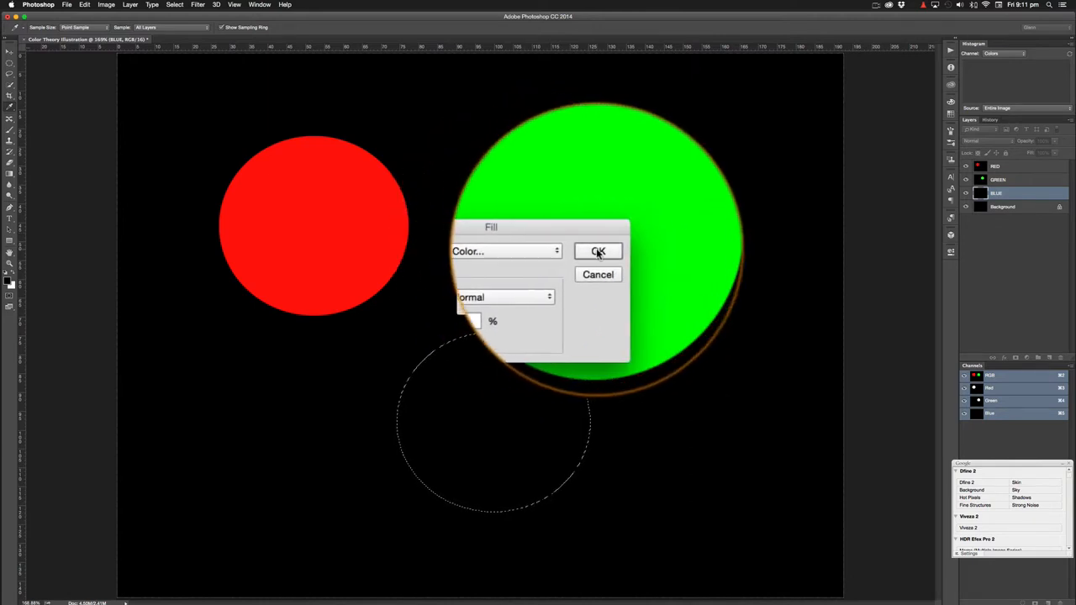
left_click(598, 252)
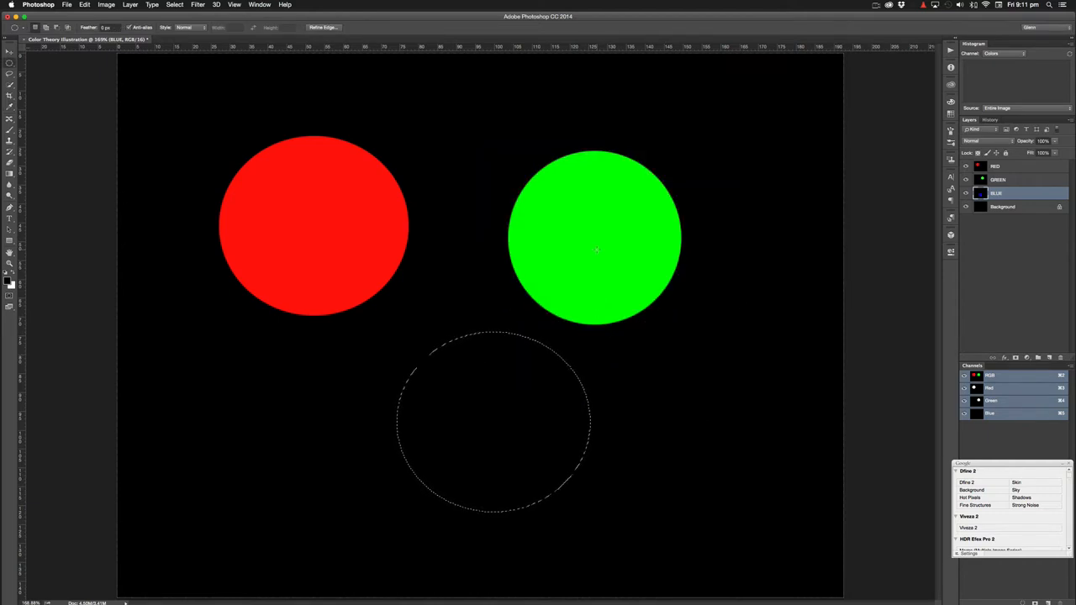
mouse_move(484, 378)
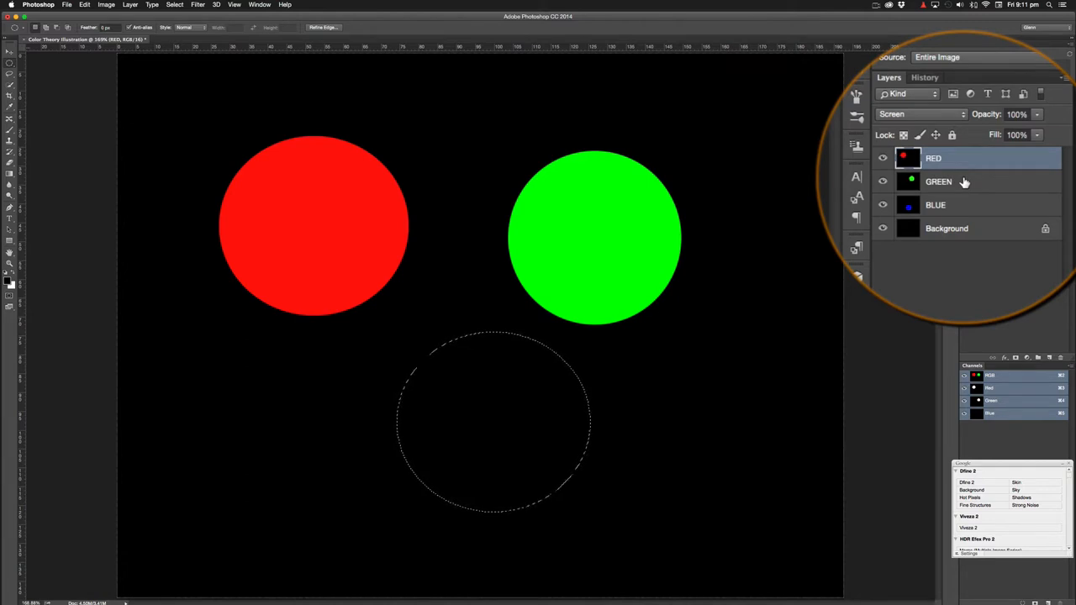
Step: Set the GREEN layer's blend mode to Screen, then select the BLUE layer
left_click(933, 165)
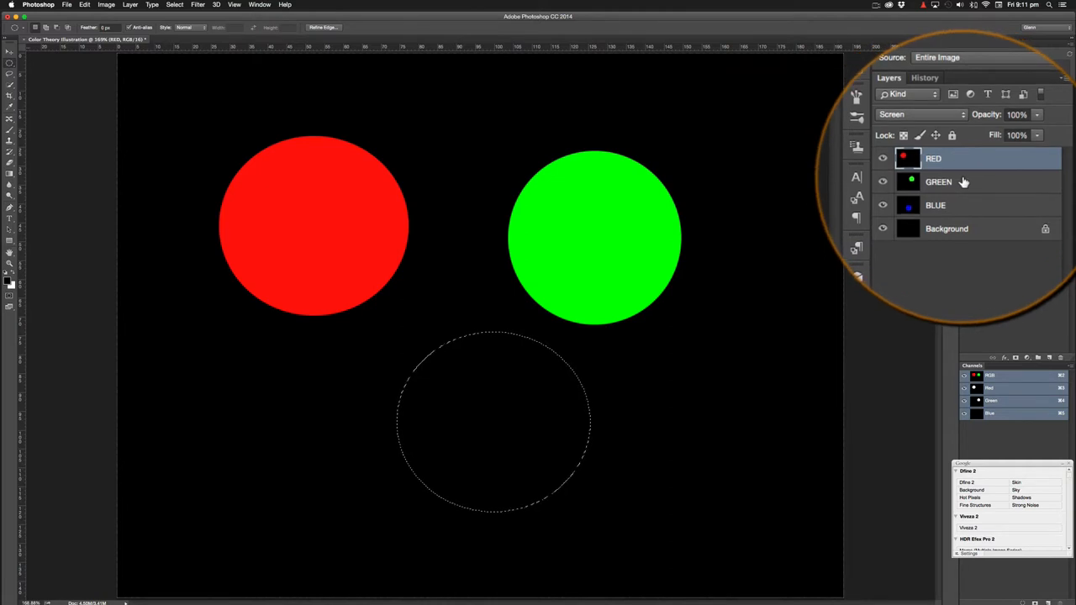
left_click(939, 182)
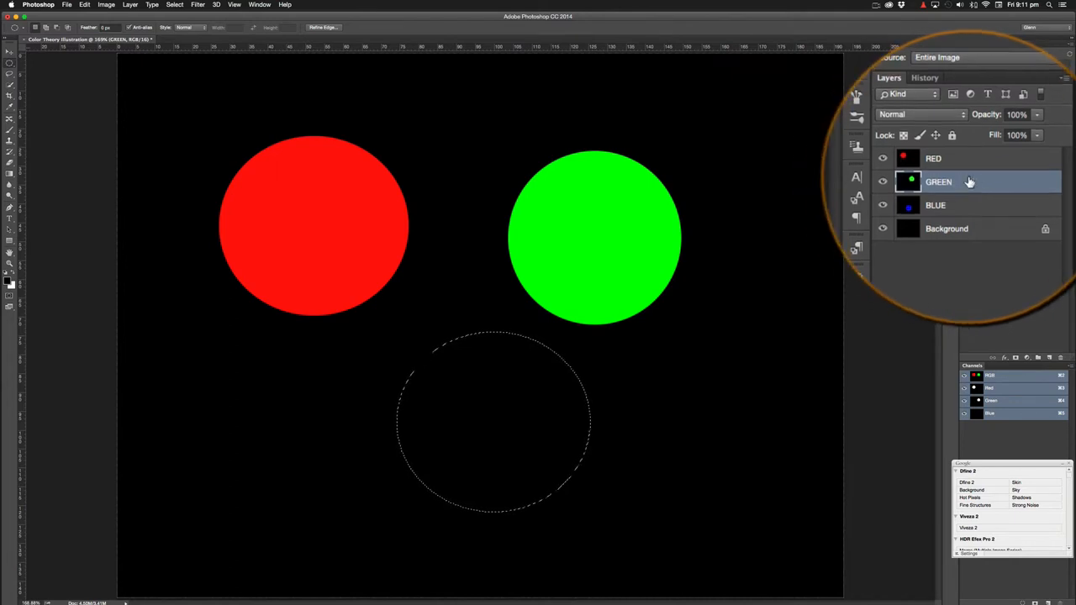
left_click(921, 114)
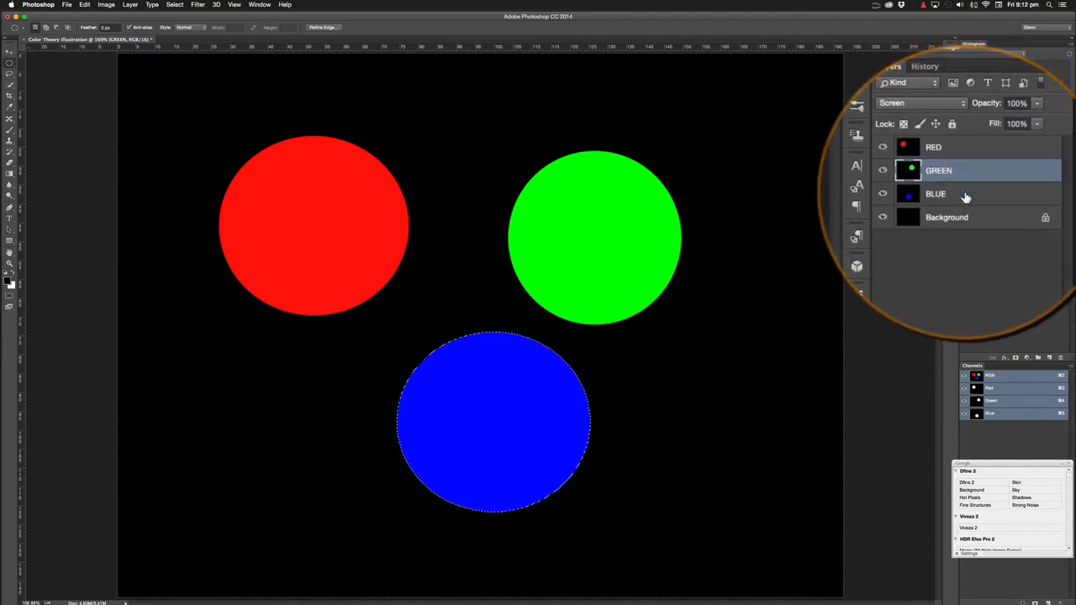
left_click(939, 146)
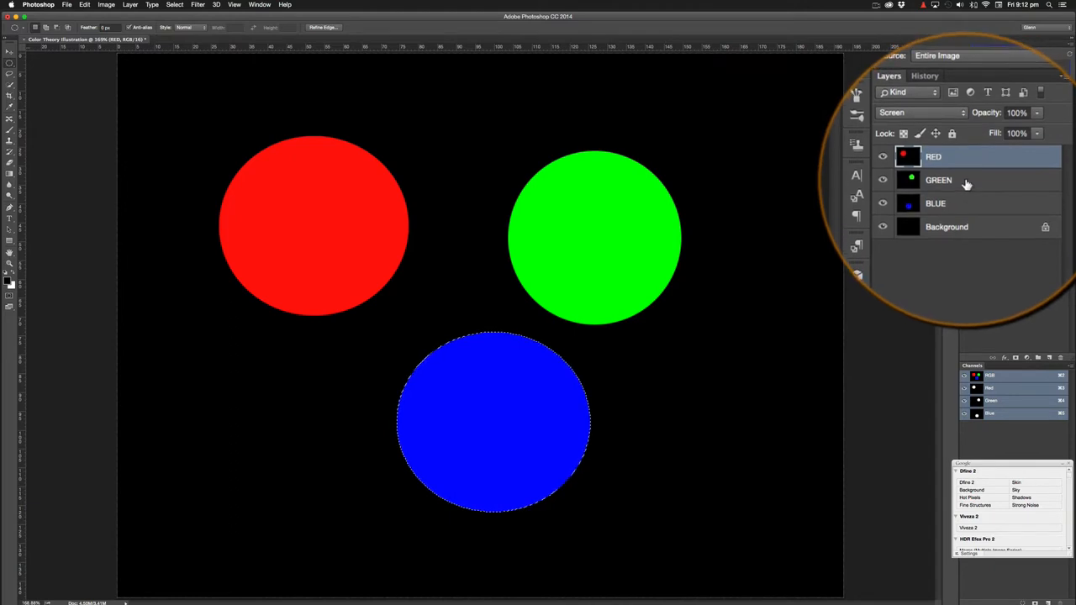
left_click(967, 194)
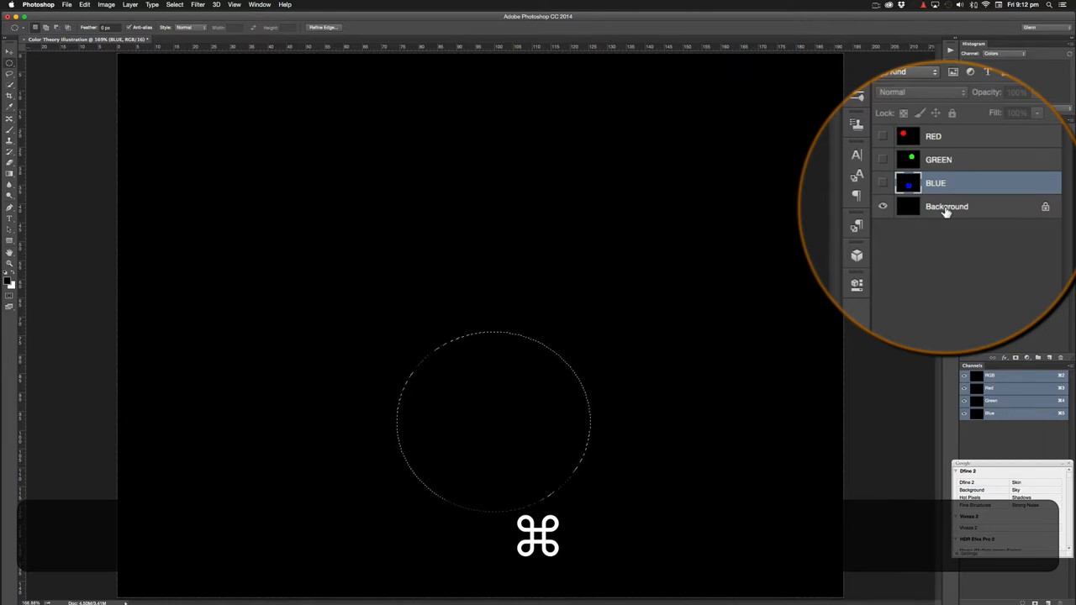
Step: Deselect with Cmd+D and make the BLUE and GREEN layers visible again
key("cmd+d")
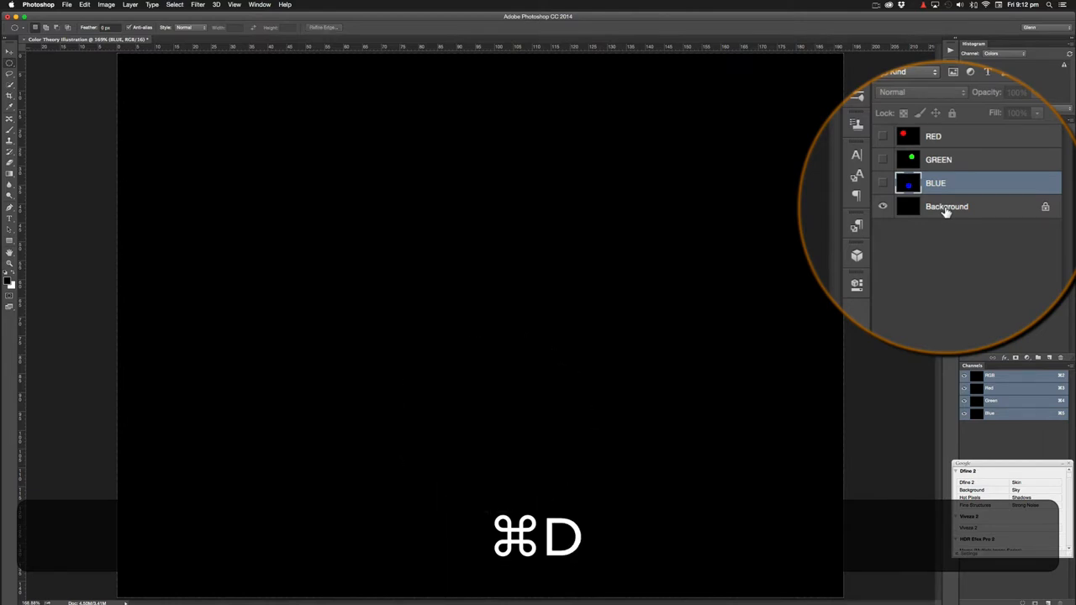
key("cmd+d")
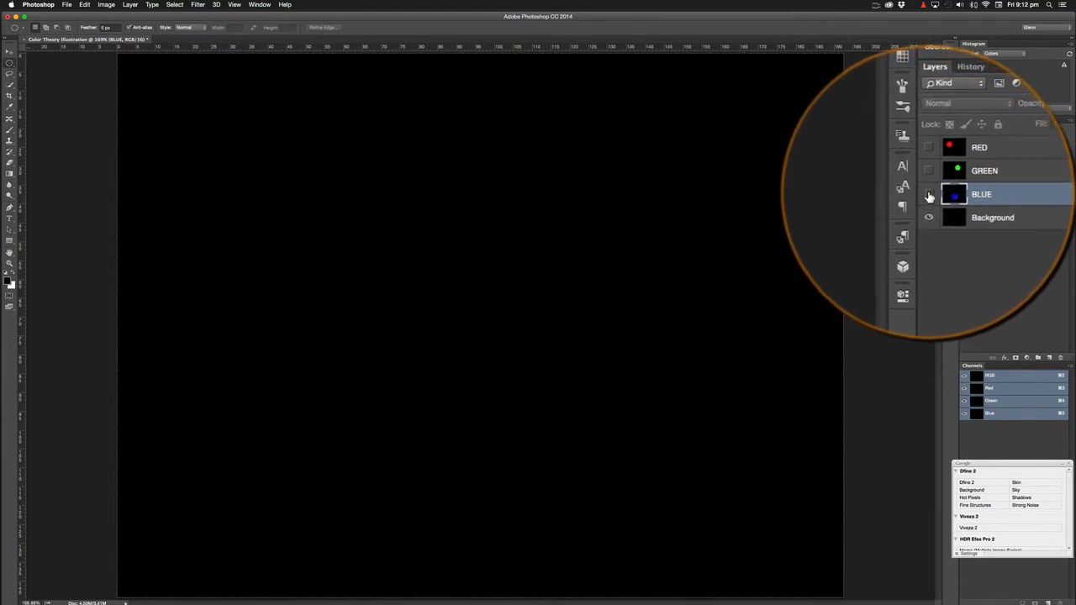
left_click(929, 194)
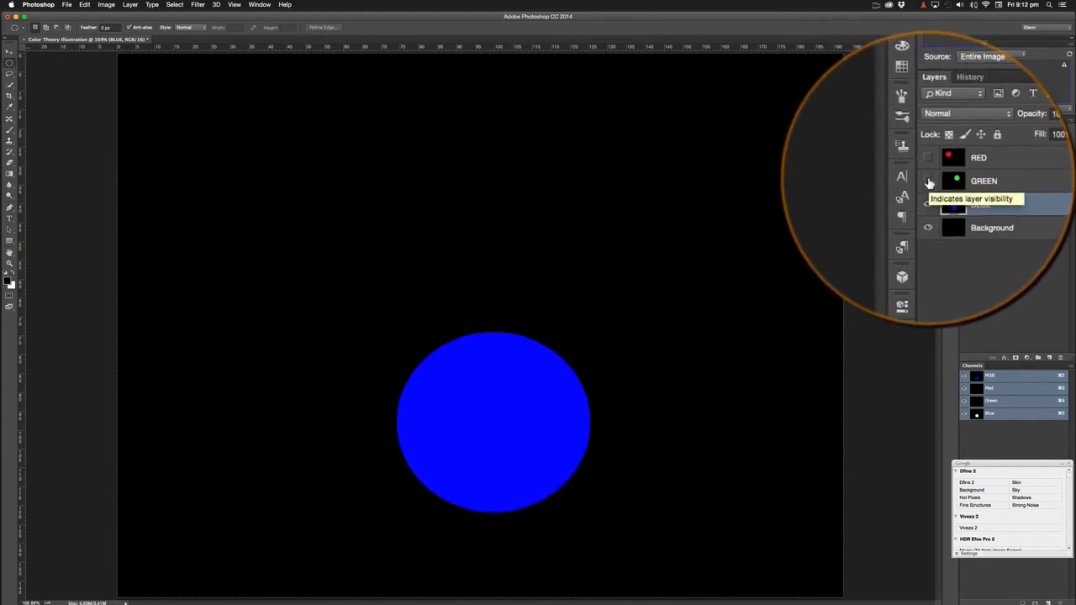
left_click(928, 205)
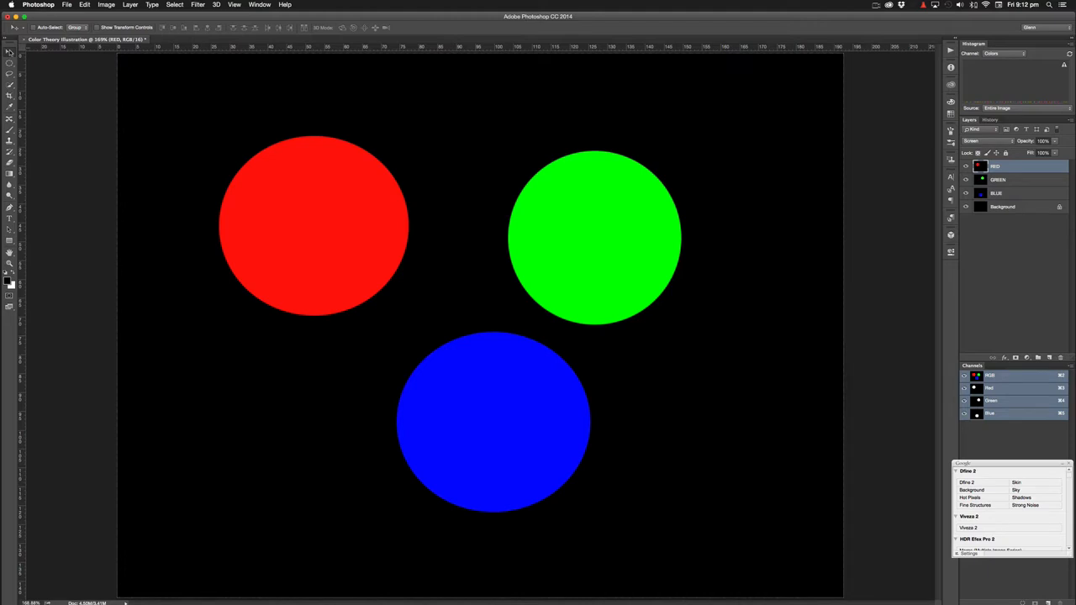
mouse_move(334, 206)
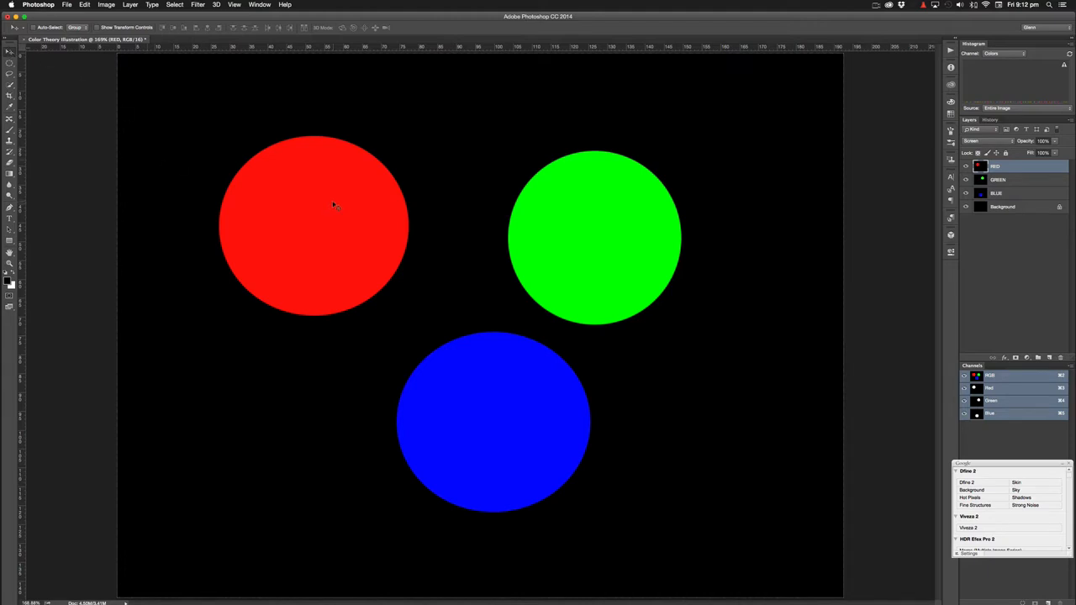
mouse_move(309, 208)
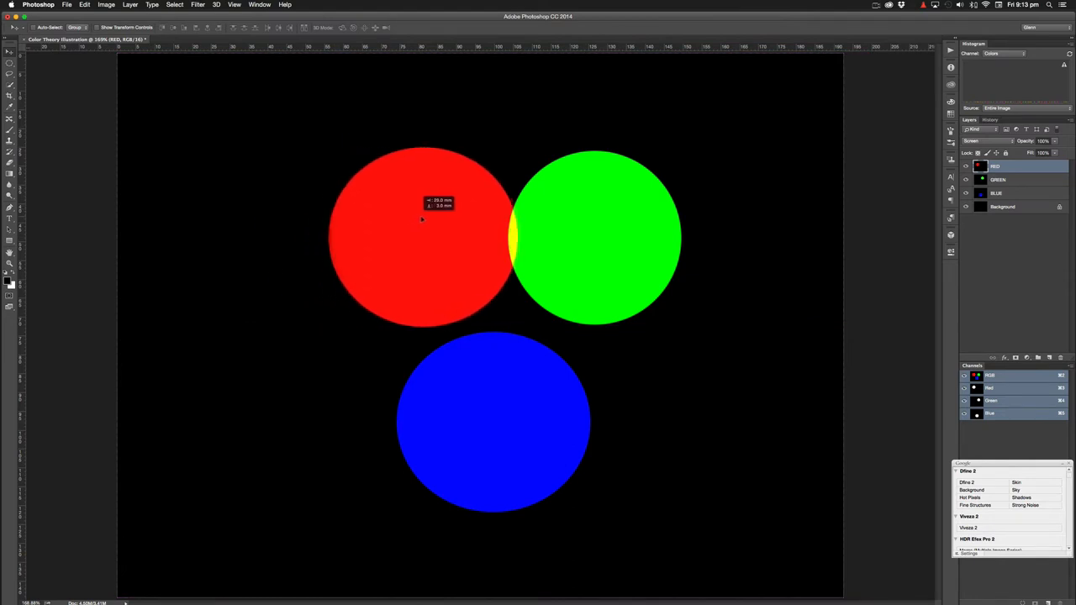
Step: Nudge red beside green, slide green over red, then raise blue into both
left_click_drag(420, 220, 458, 220)
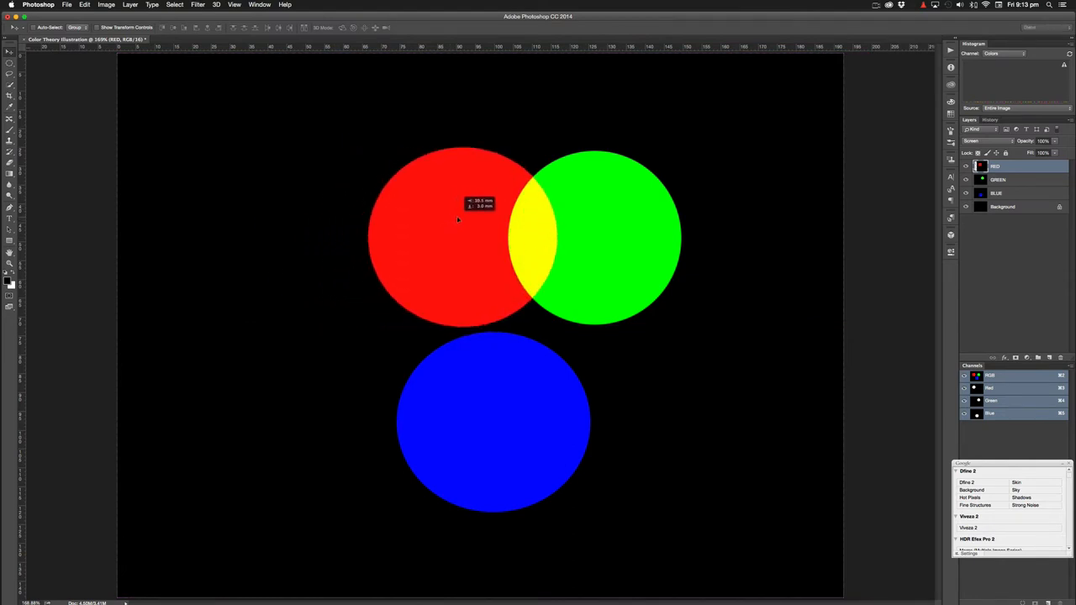
left_click_drag(458, 219, 412, 218)
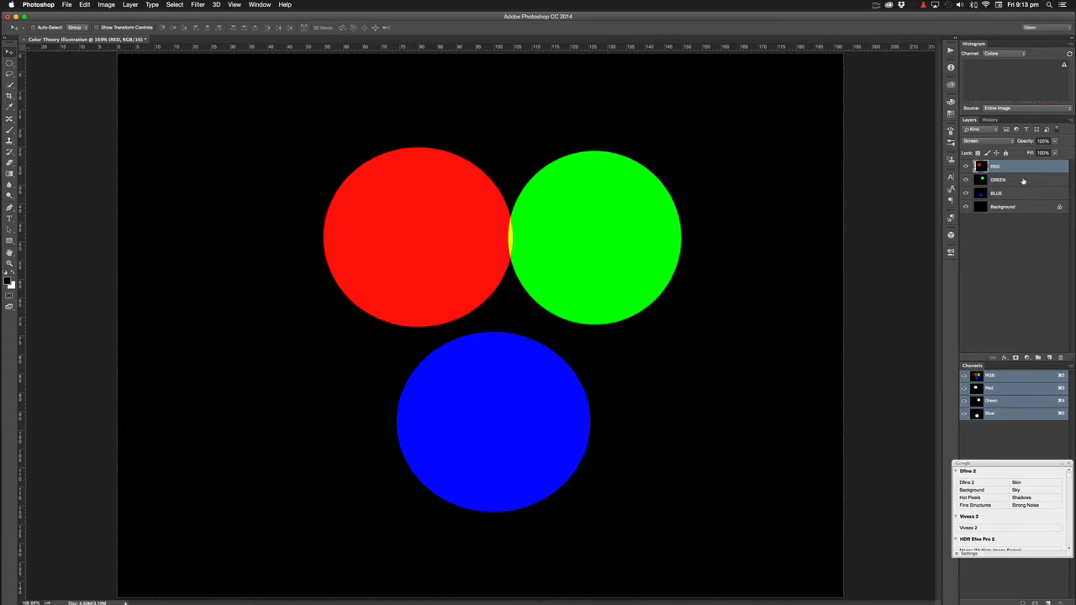
left_click(1023, 180)
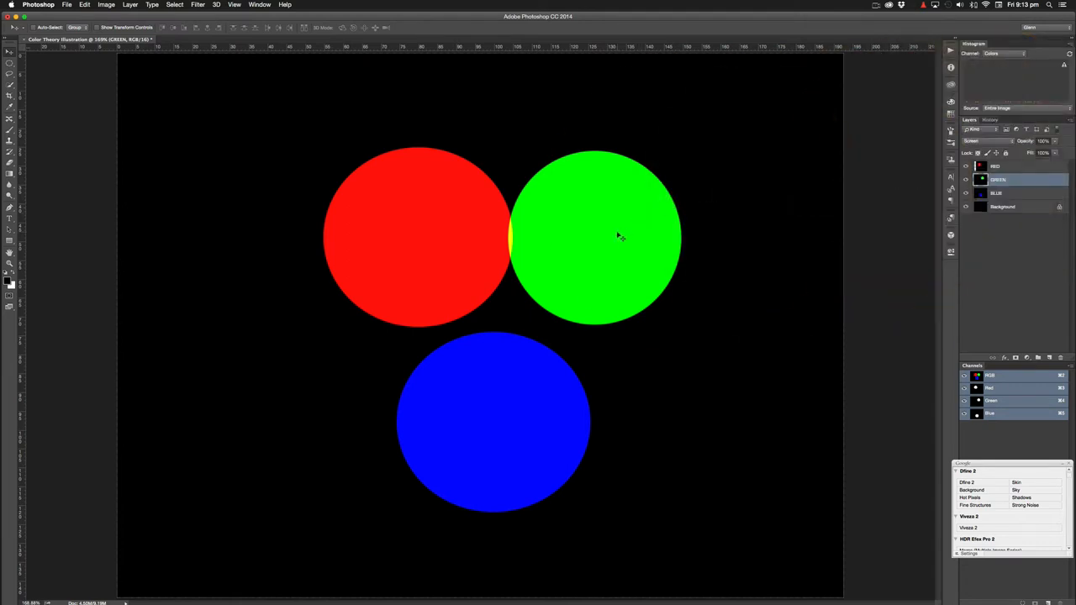
left_click_drag(618, 238, 565, 240)
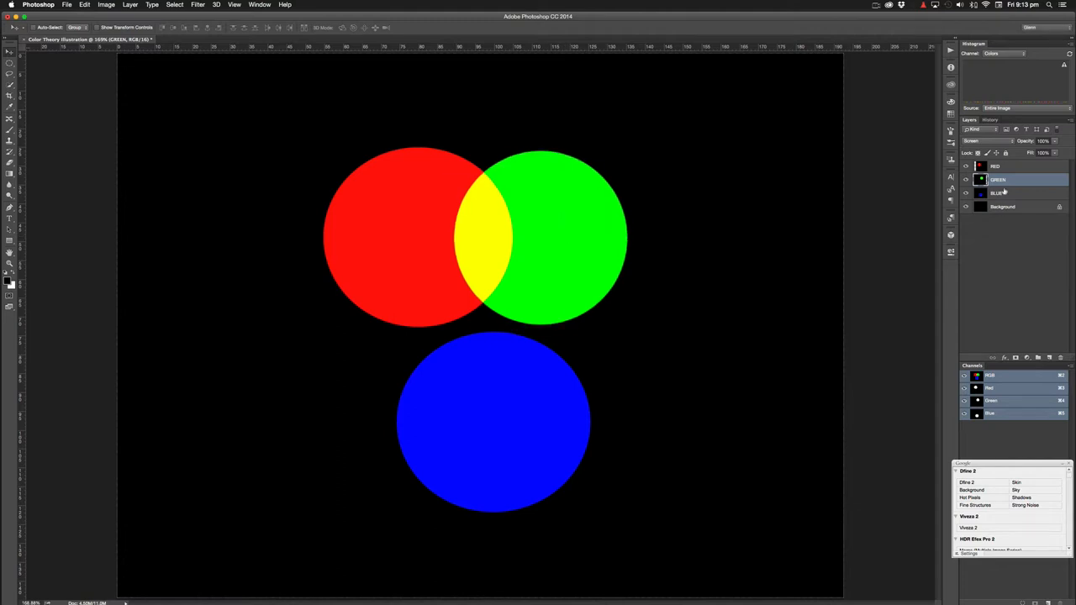
left_click(997, 193)
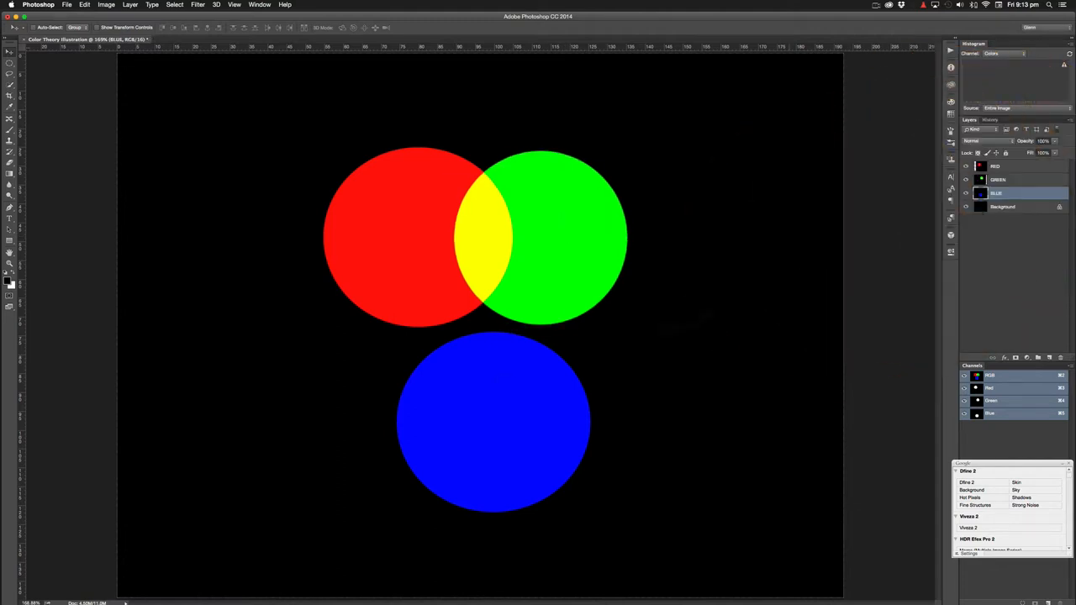
left_click_drag(496, 420, 479, 391)
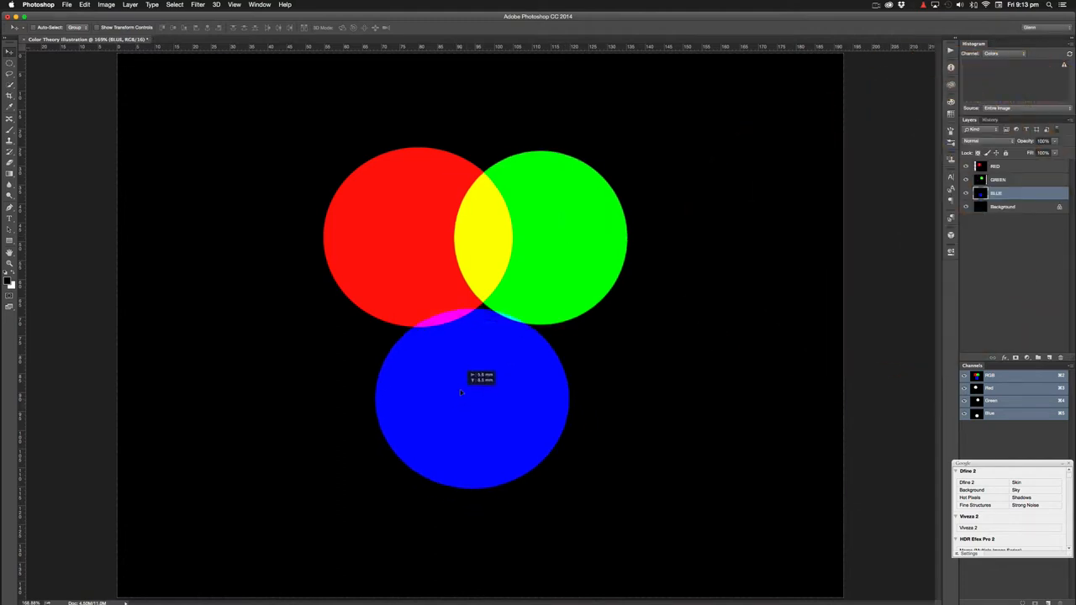
left_click_drag(460, 392, 469, 343)
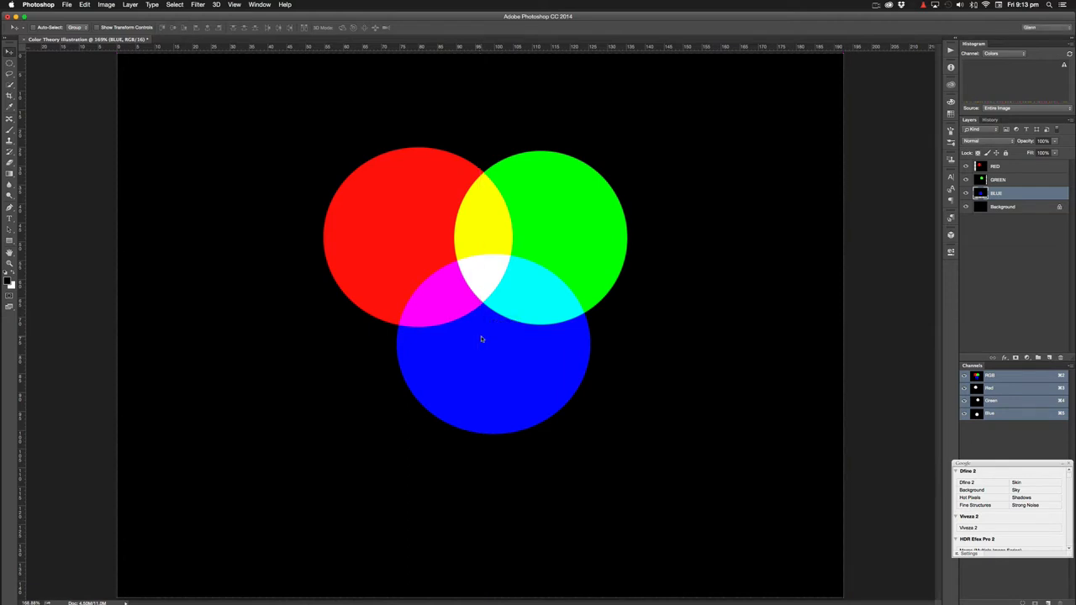
mouse_move(475, 340)
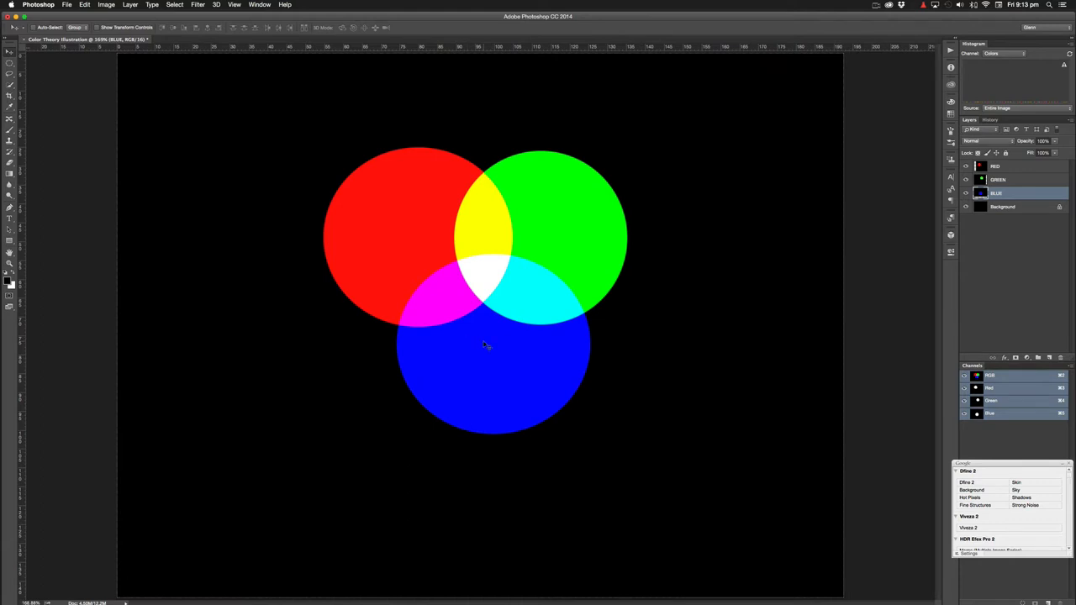
mouse_move(486, 345)
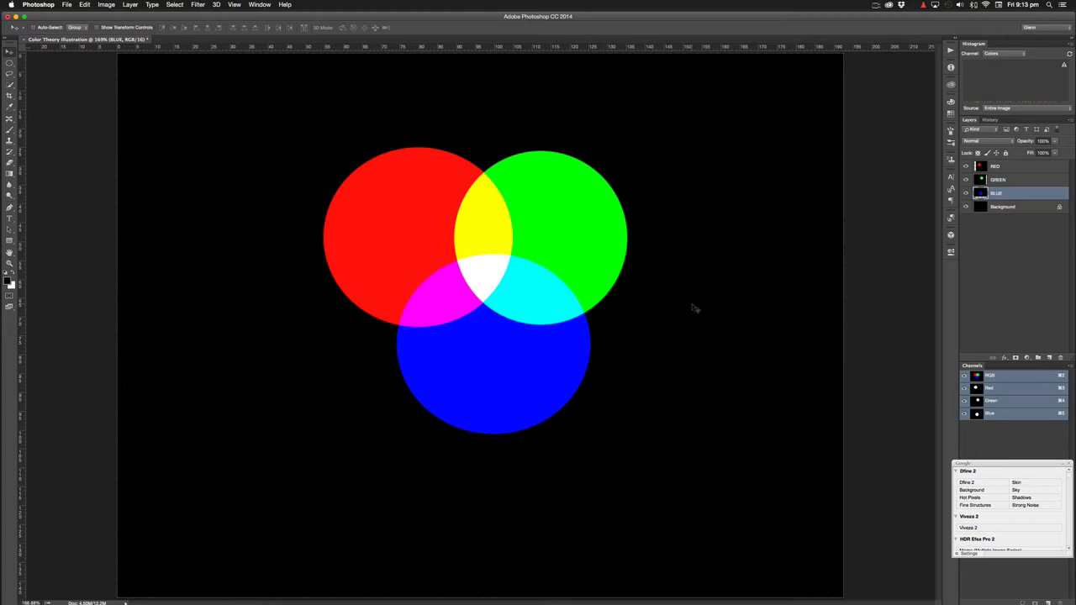
mouse_move(387, 203)
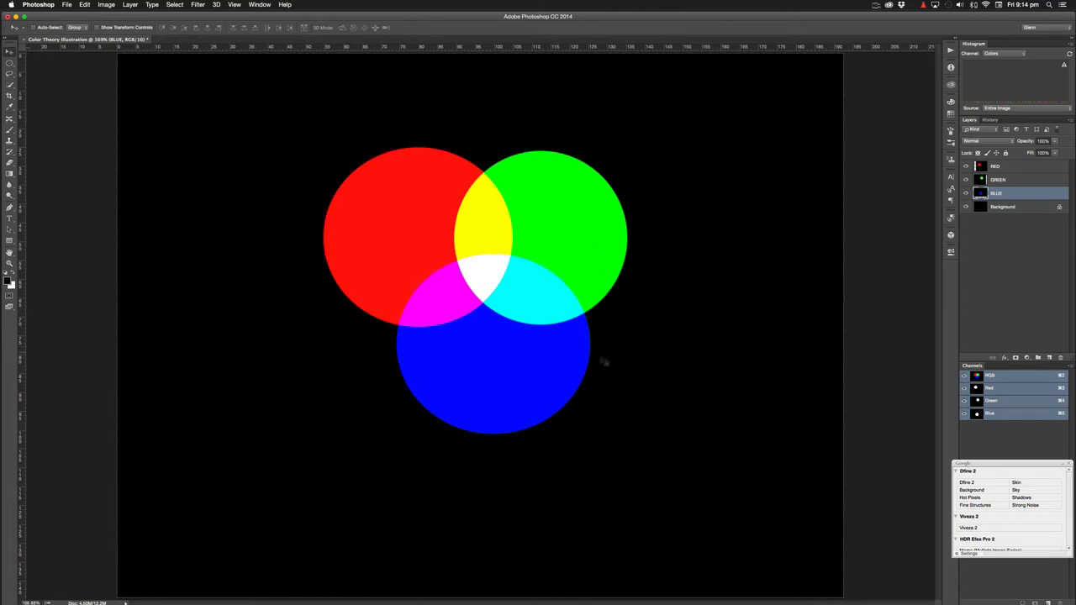
mouse_move(477, 388)
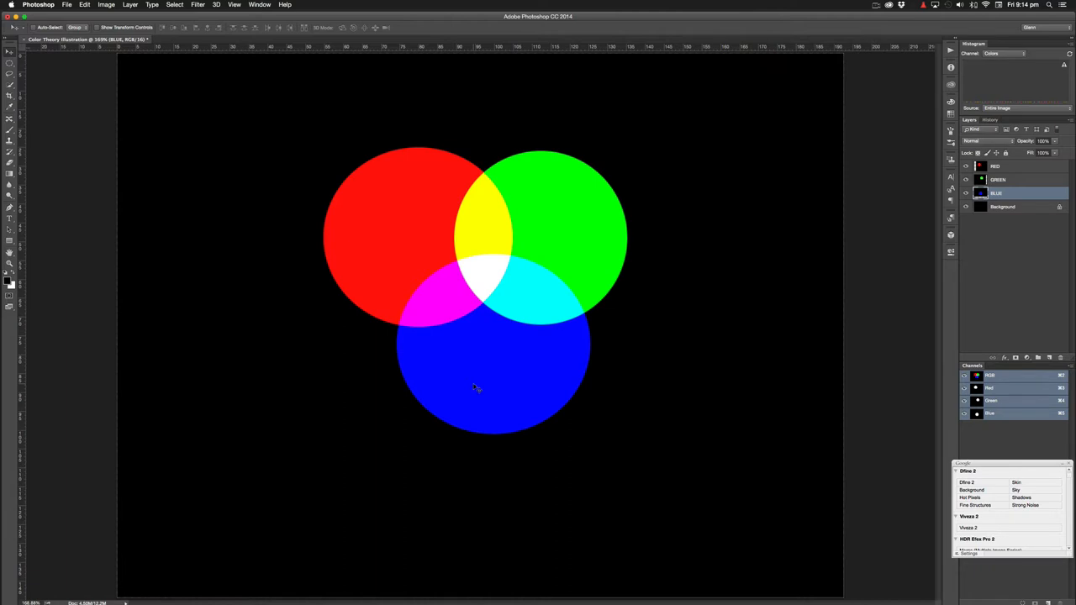
mouse_move(376, 236)
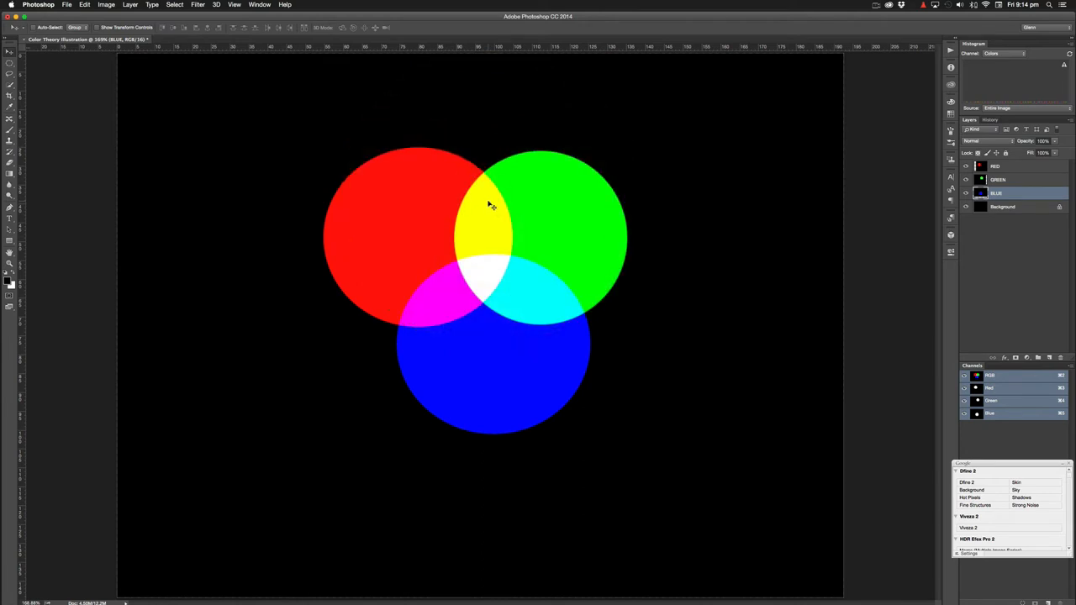
mouse_move(589, 241)
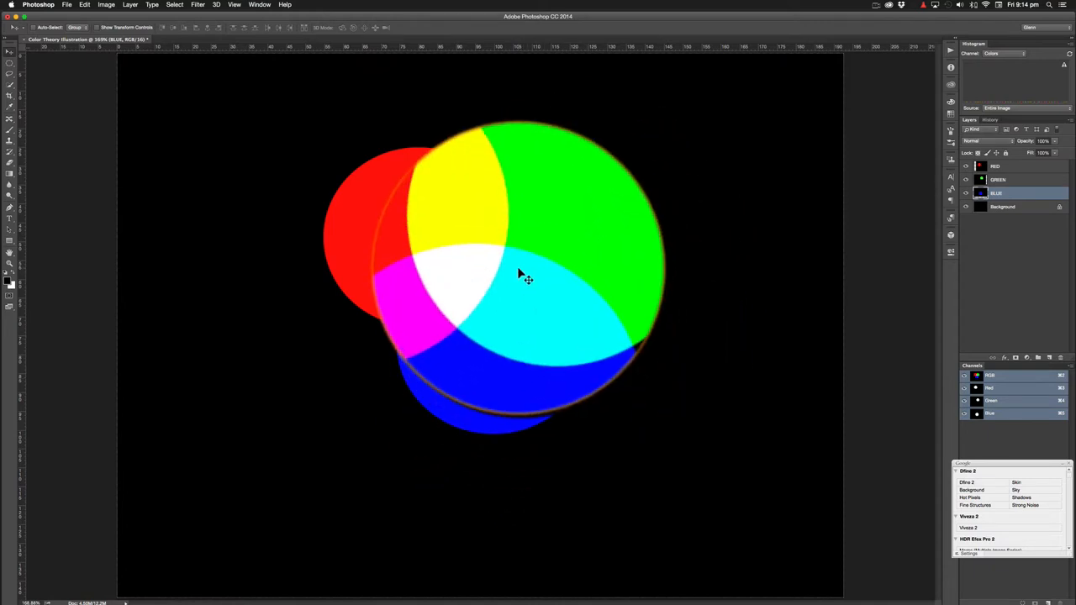
left_click_drag(526, 278, 572, 307)
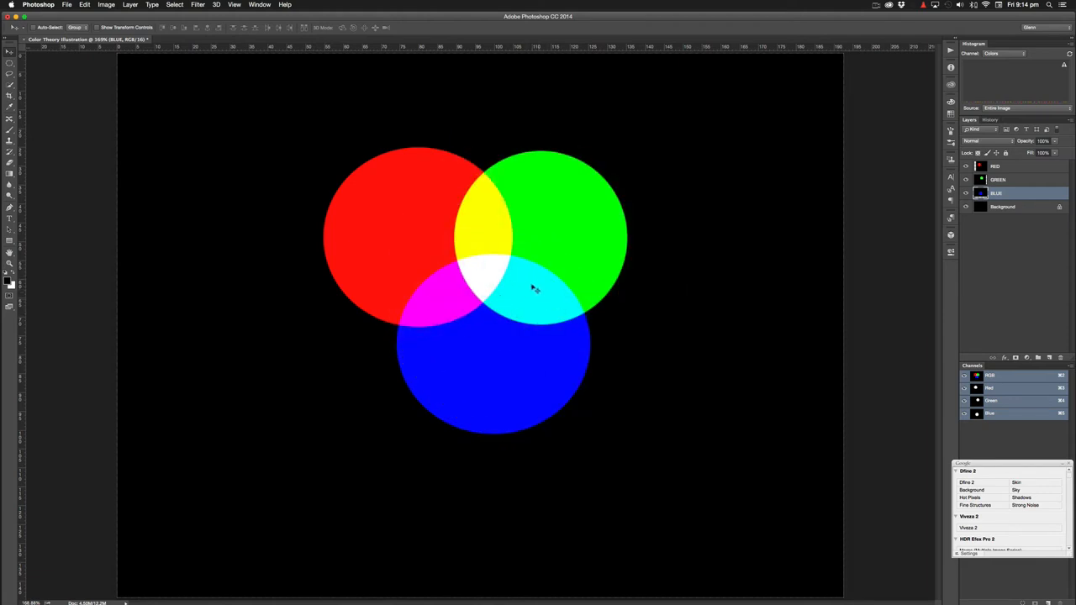
mouse_move(531, 290)
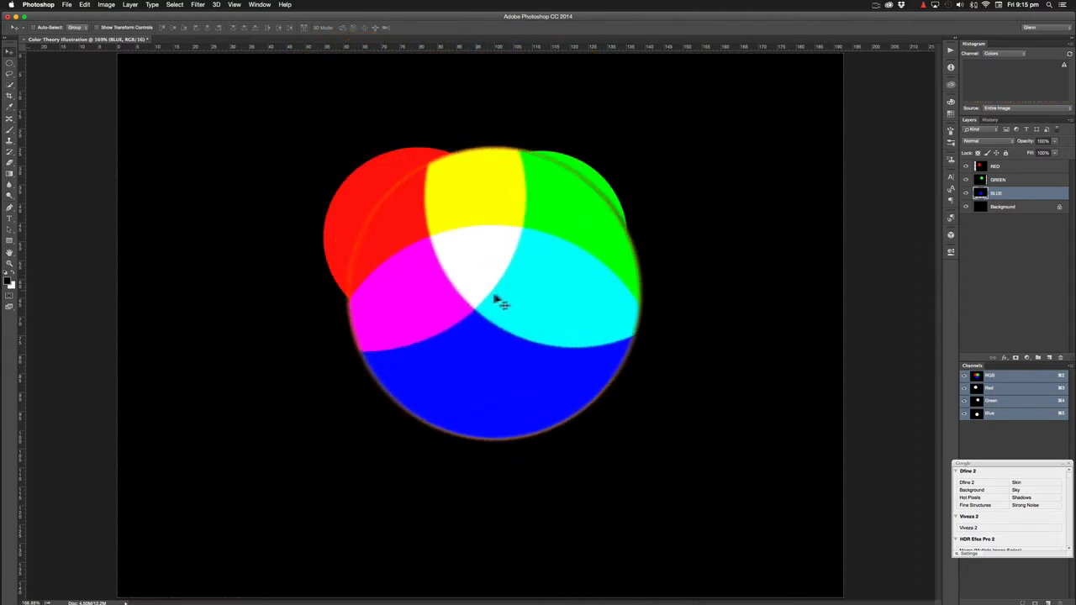
left_click_drag(500, 300, 484, 244)
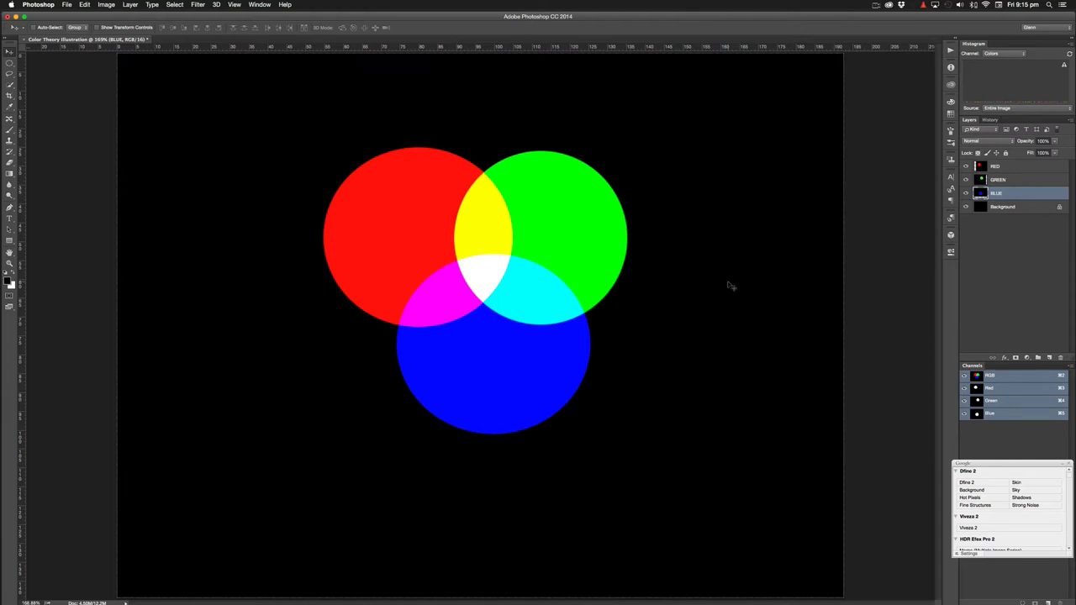
mouse_move(635, 304)
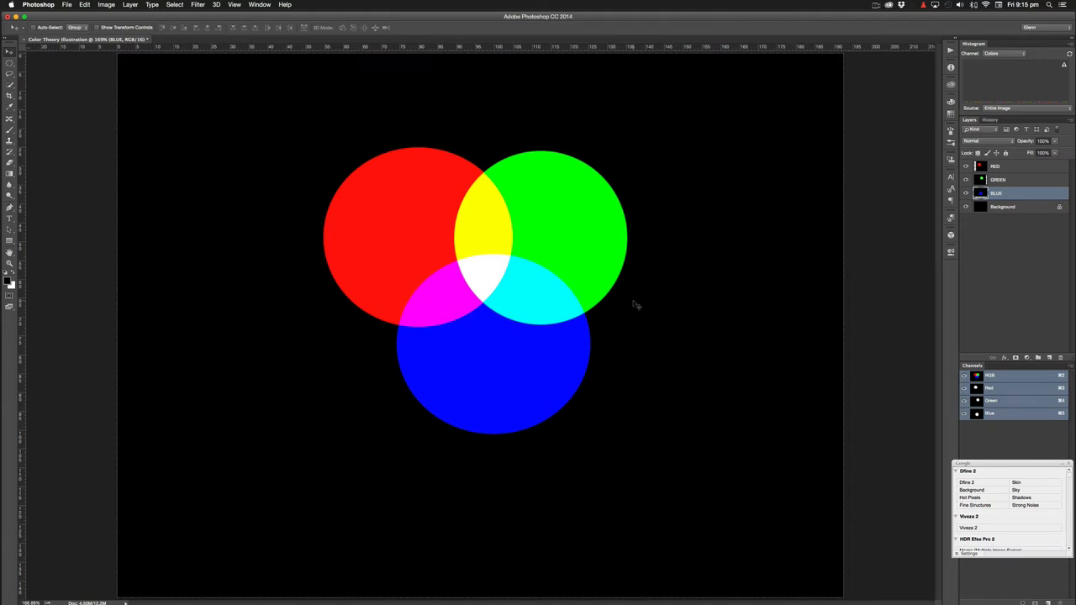
mouse_move(667, 305)
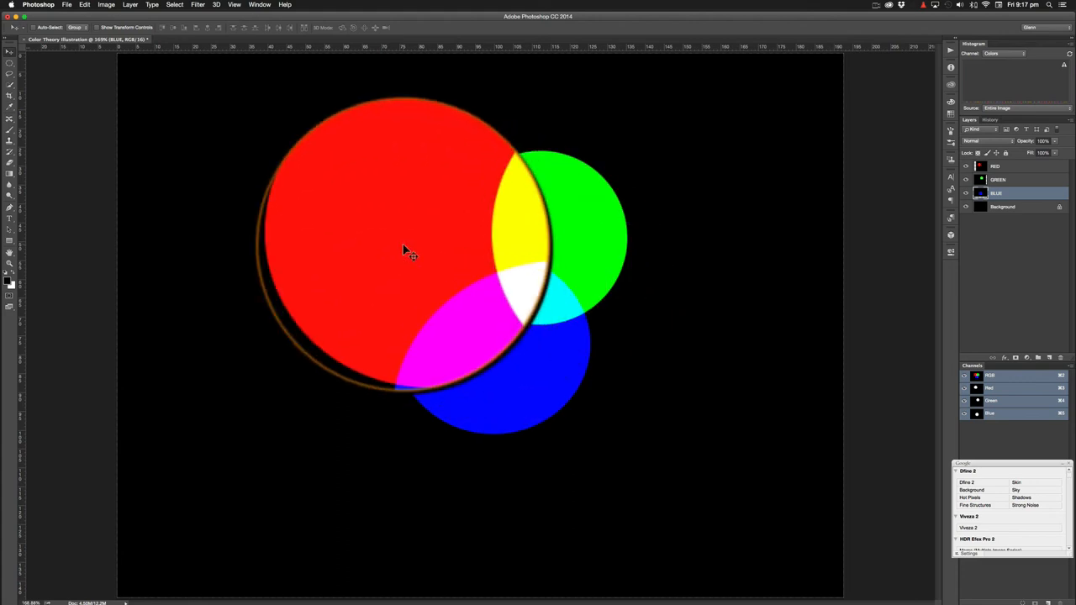
left_click_drag(404, 248, 550, 307)
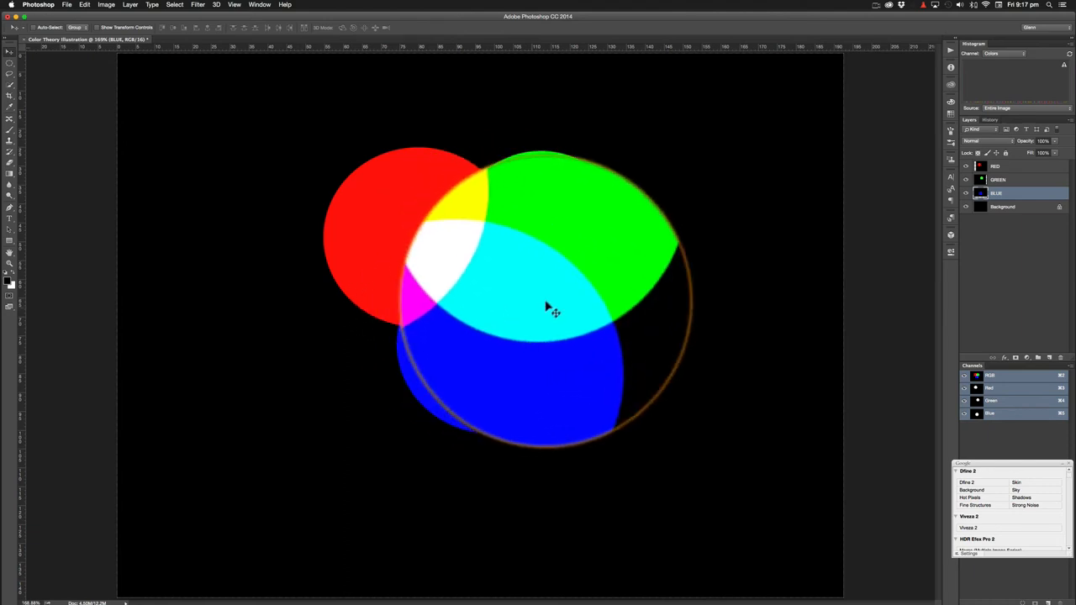
left_click_drag(553, 313, 532, 294)
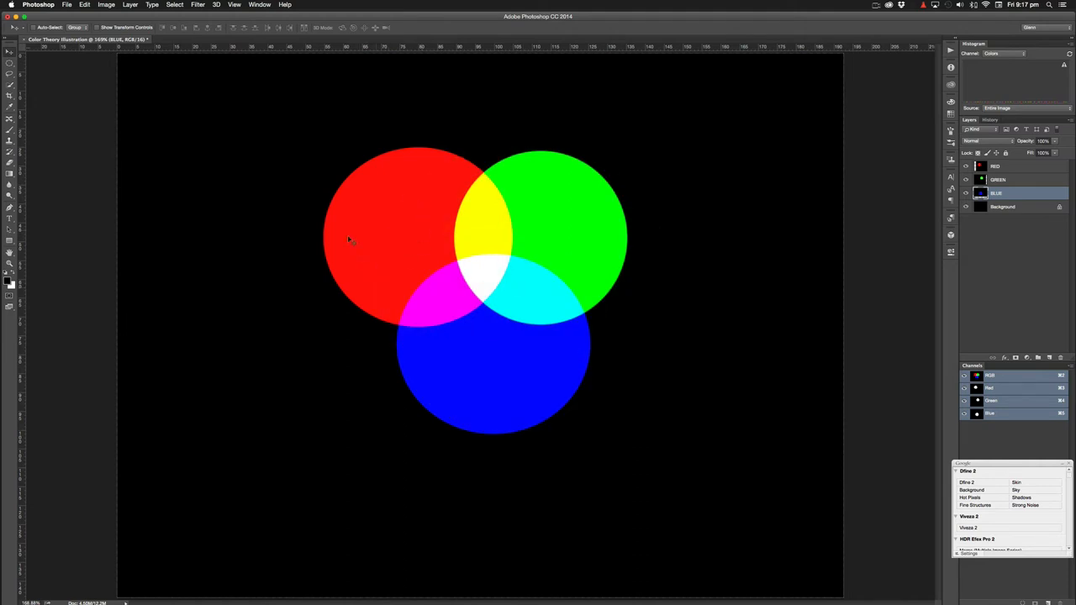
mouse_move(395, 238)
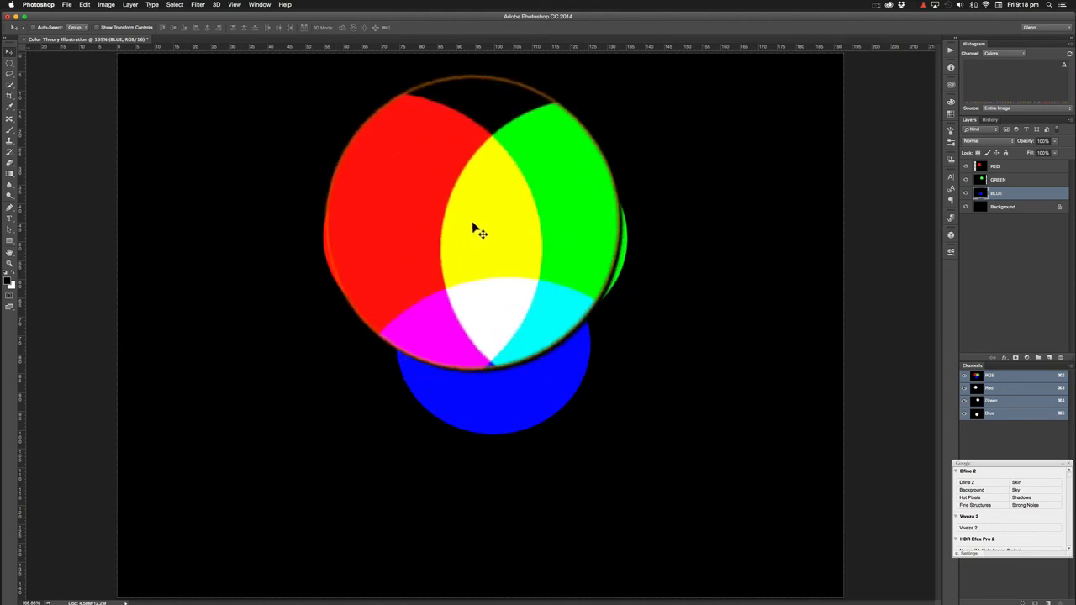
left_click_drag(481, 232, 509, 268)
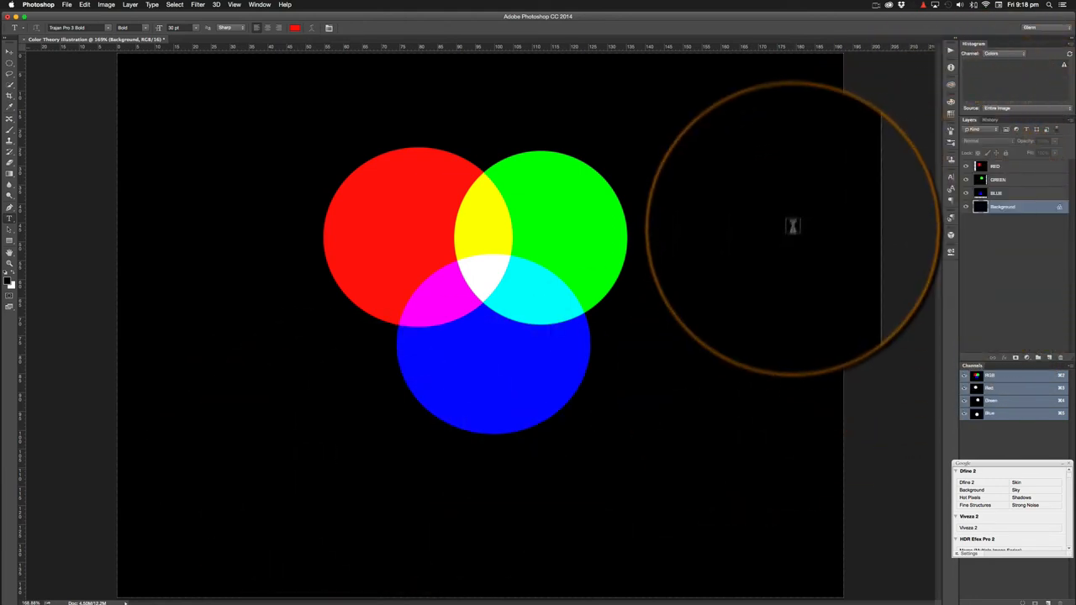
Step: Place the text insertion point low on the canvas for the Color Theory title
left_click_drag(793, 225, 319, 453)
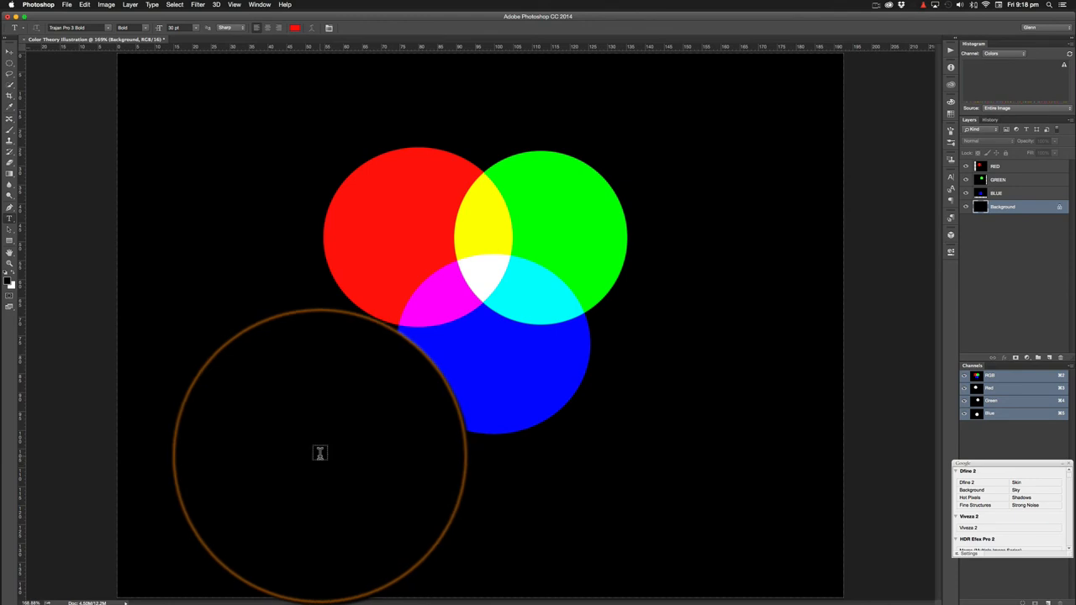
left_click(319, 454)
type("Color Theory")
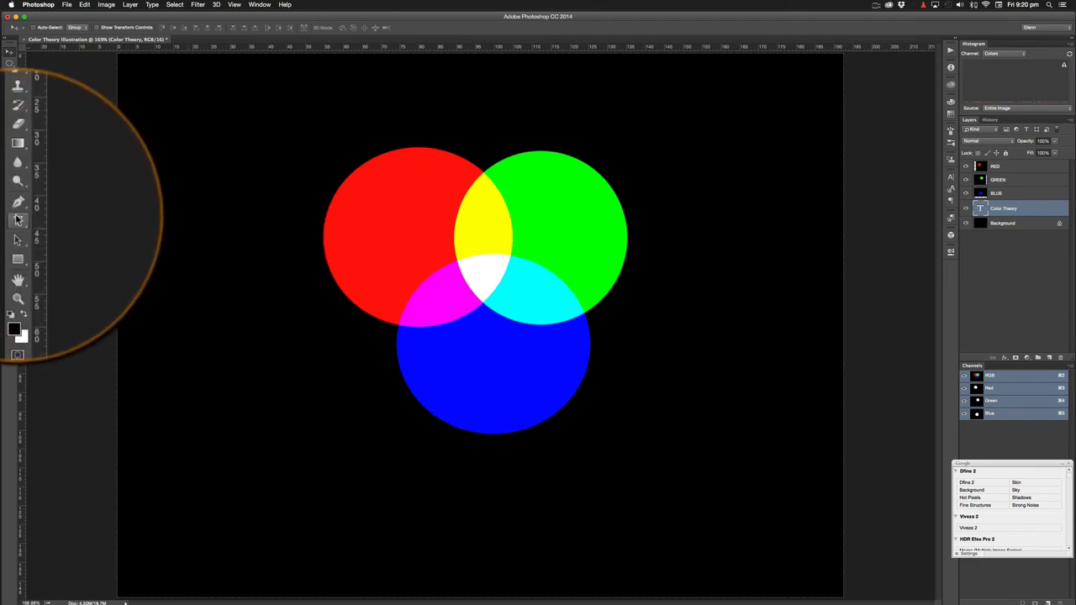
left_click(18, 220)
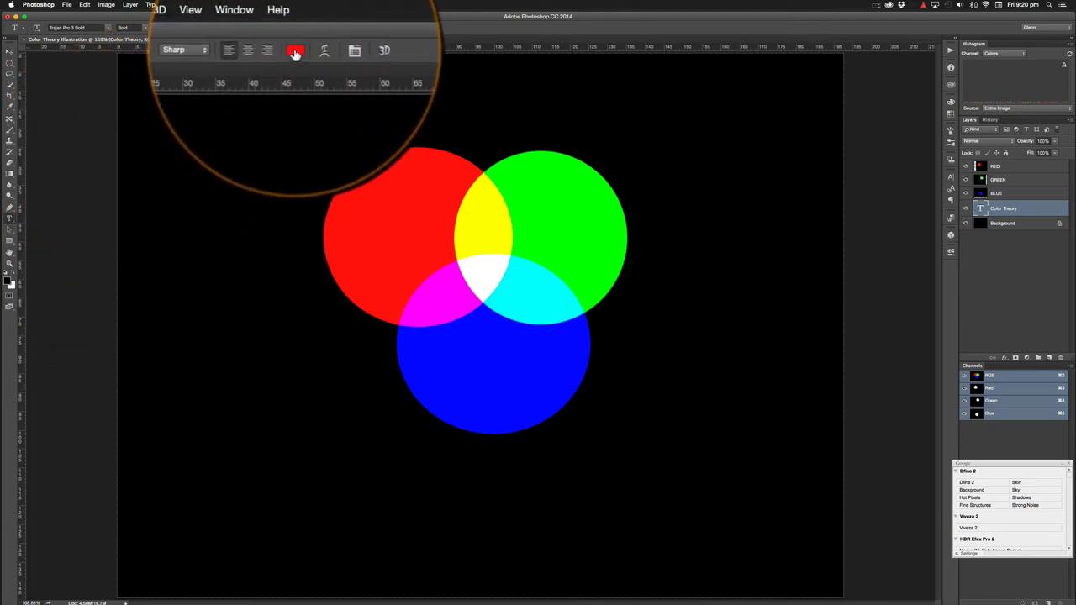
mouse_move(296, 51)
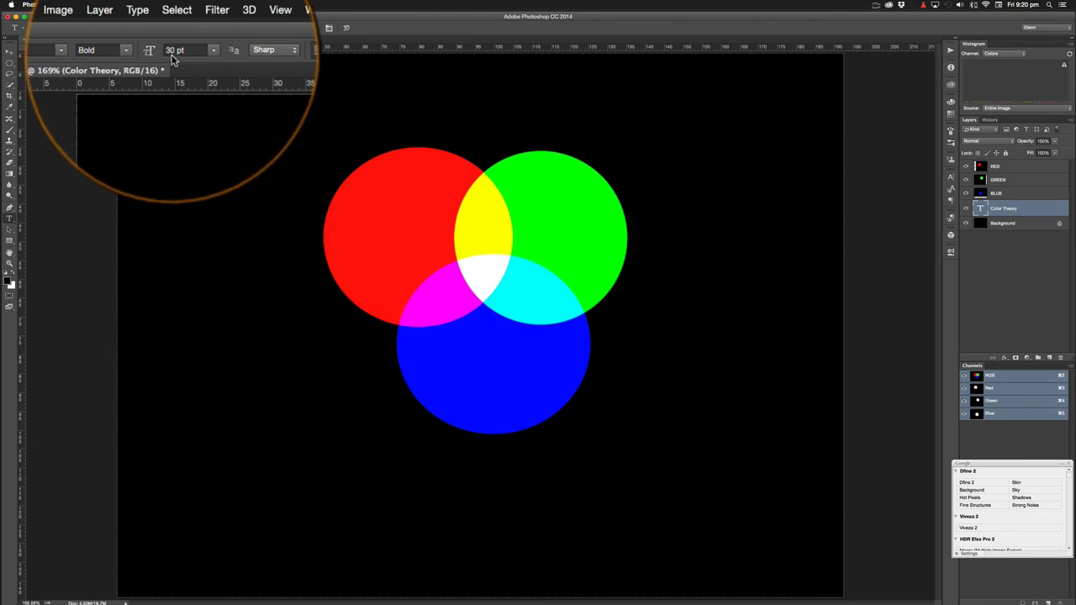
mouse_move(190, 50)
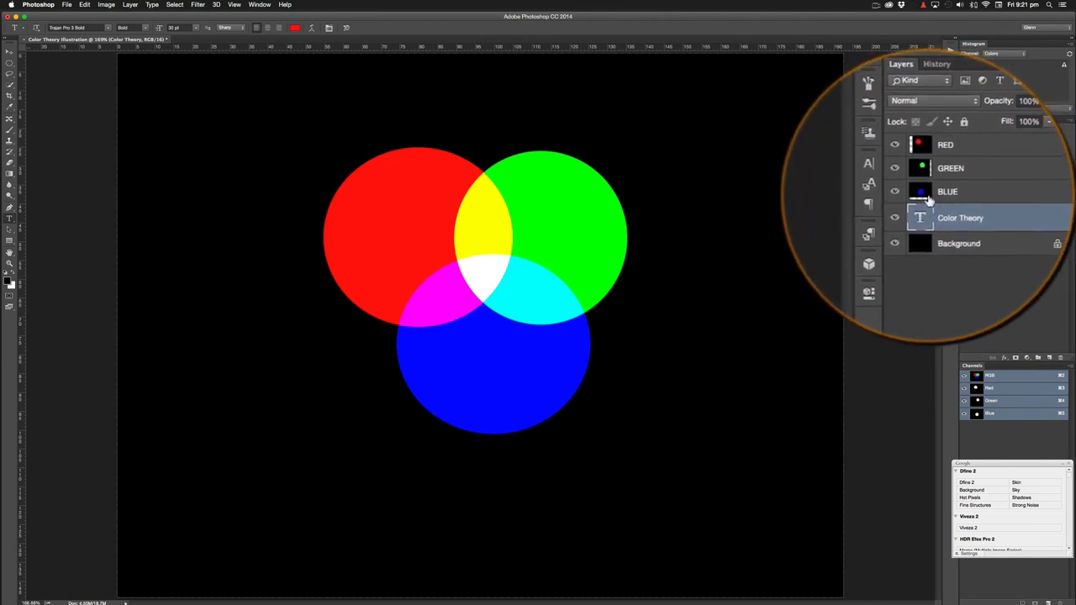
left_click(947, 191)
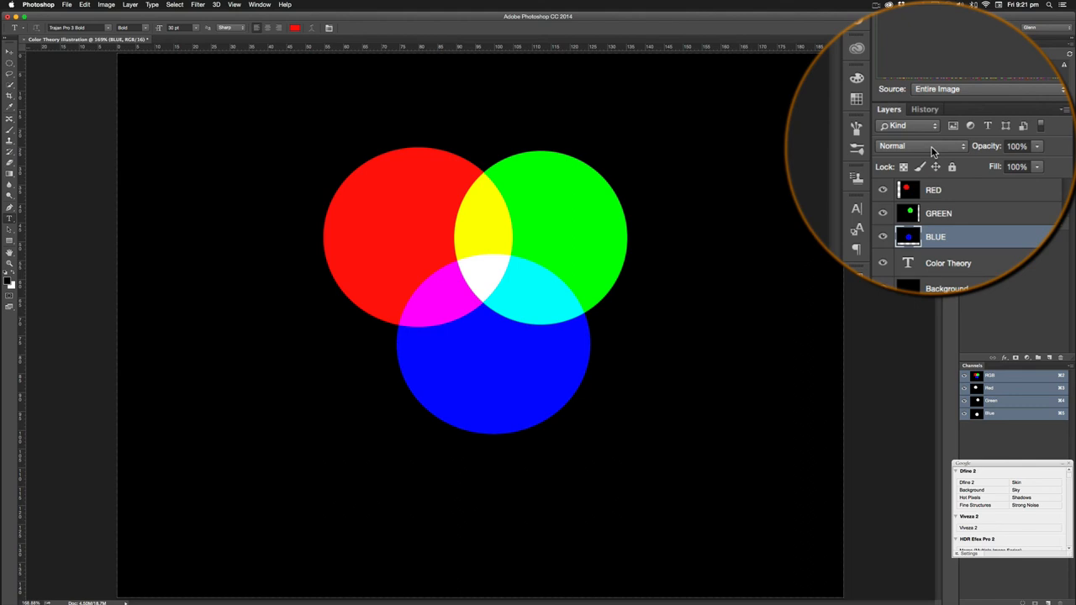
Step: Set the layer blend mode to Screen and show the BLUE and GREEN layers
left_click(921, 146)
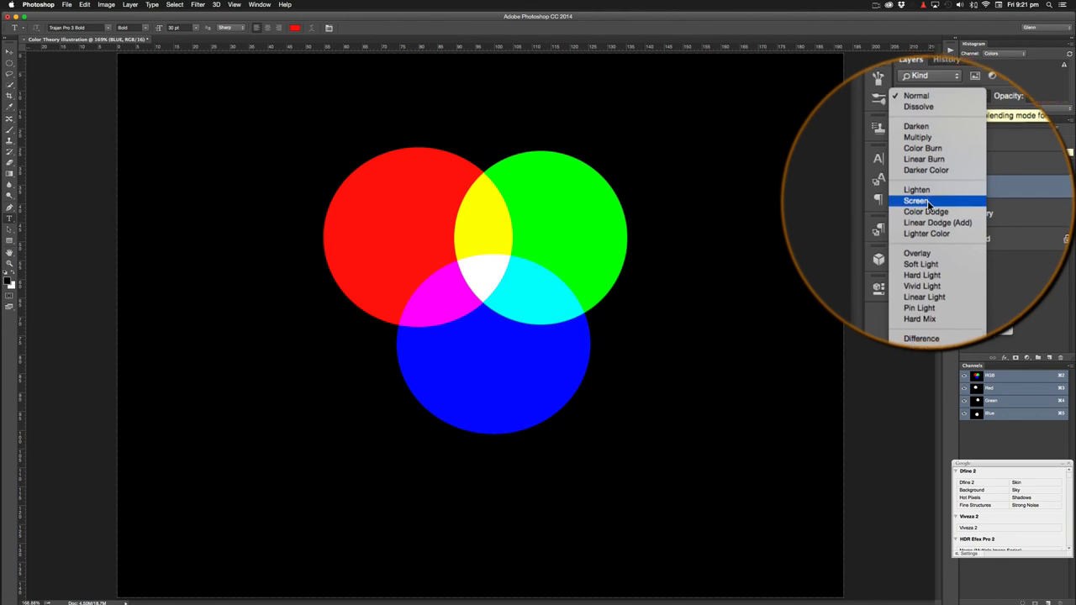
left_click(917, 201)
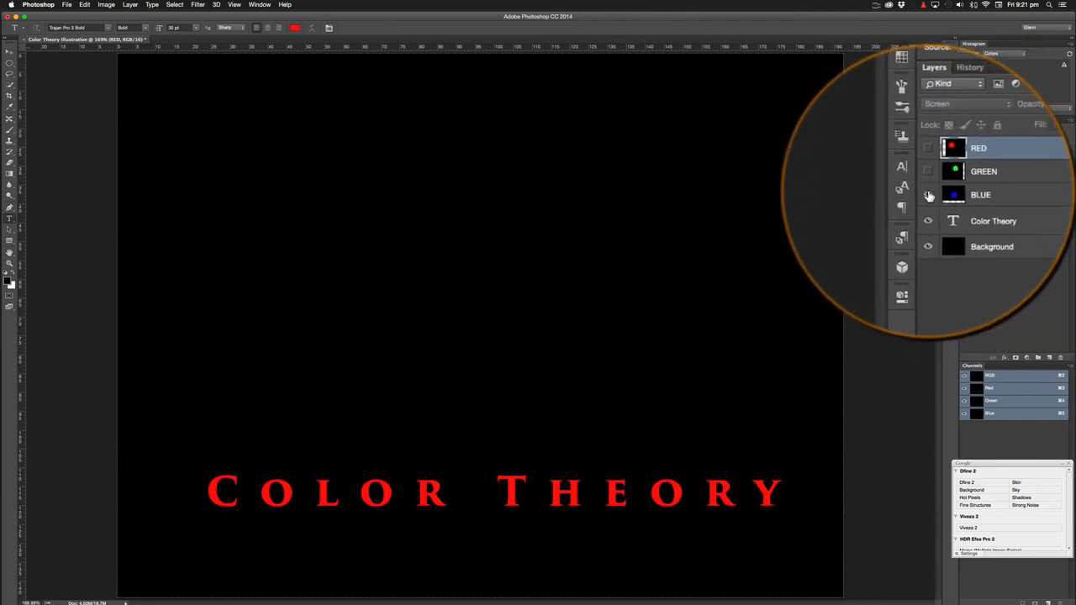
left_click(928, 194)
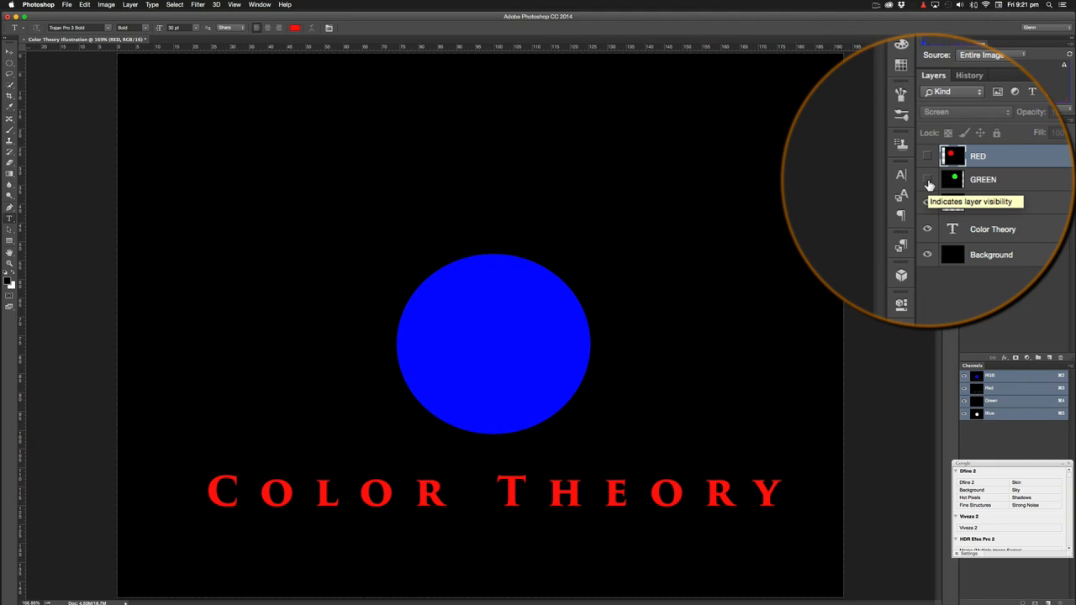
left_click(927, 180)
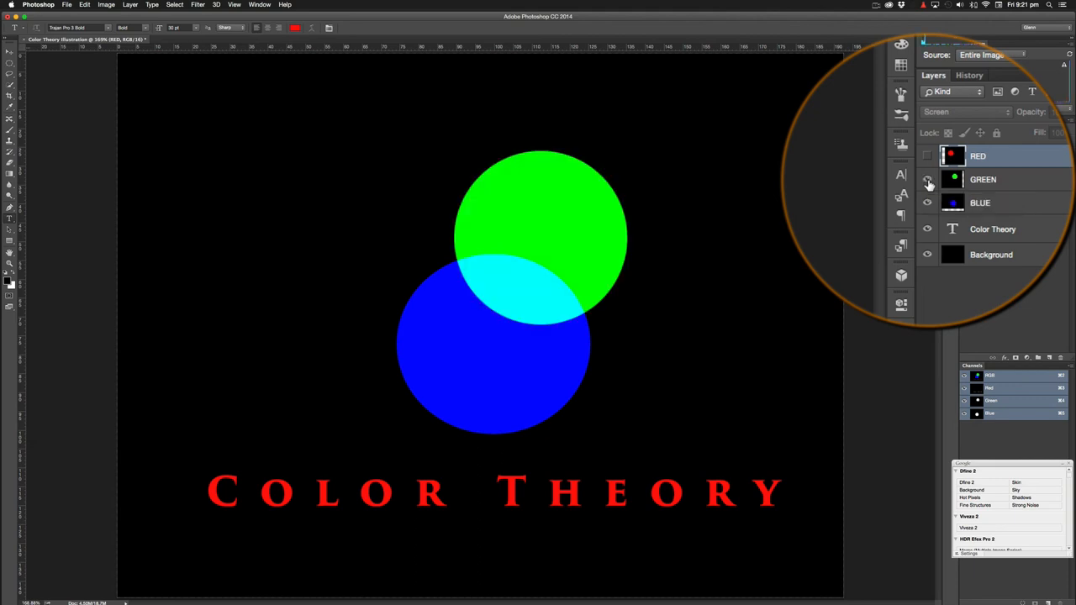